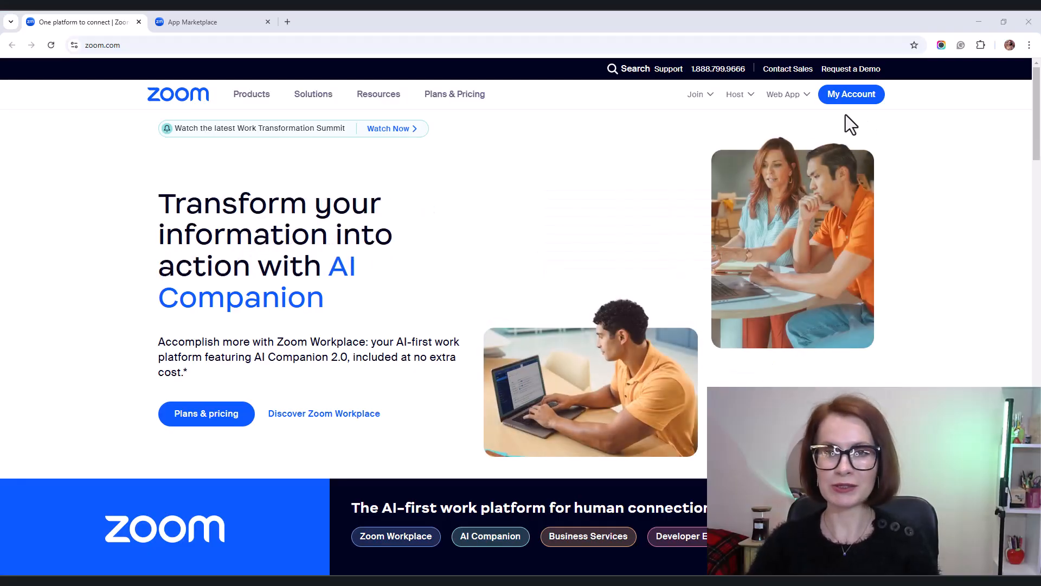
Go to the Zoom account profile, then switch to the App Marketplace's Discover apps page
{"action": "left_click", "coordinate": [852, 93]}
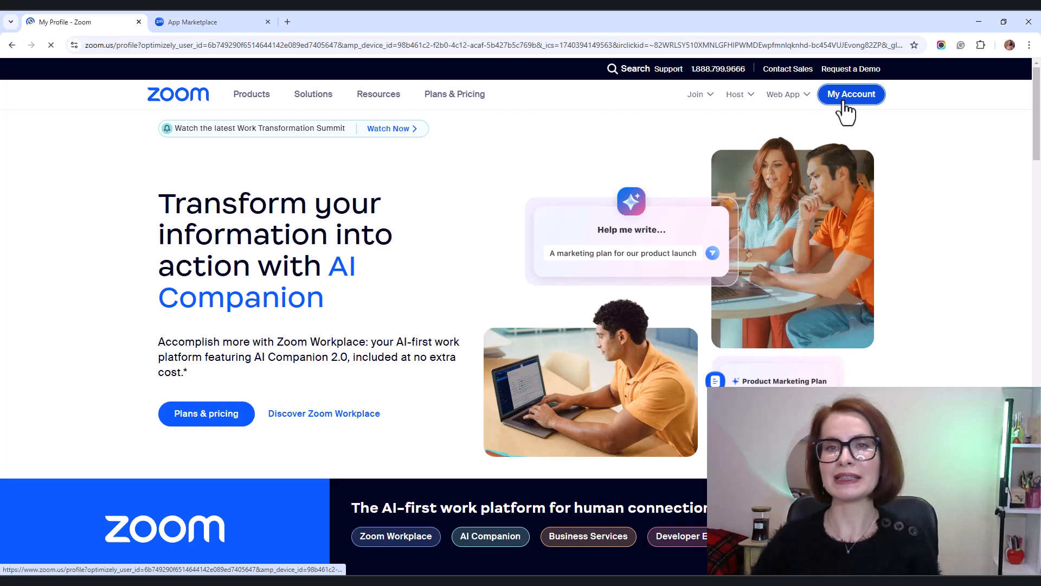
{"action": "left_click", "coordinate": [852, 93]}
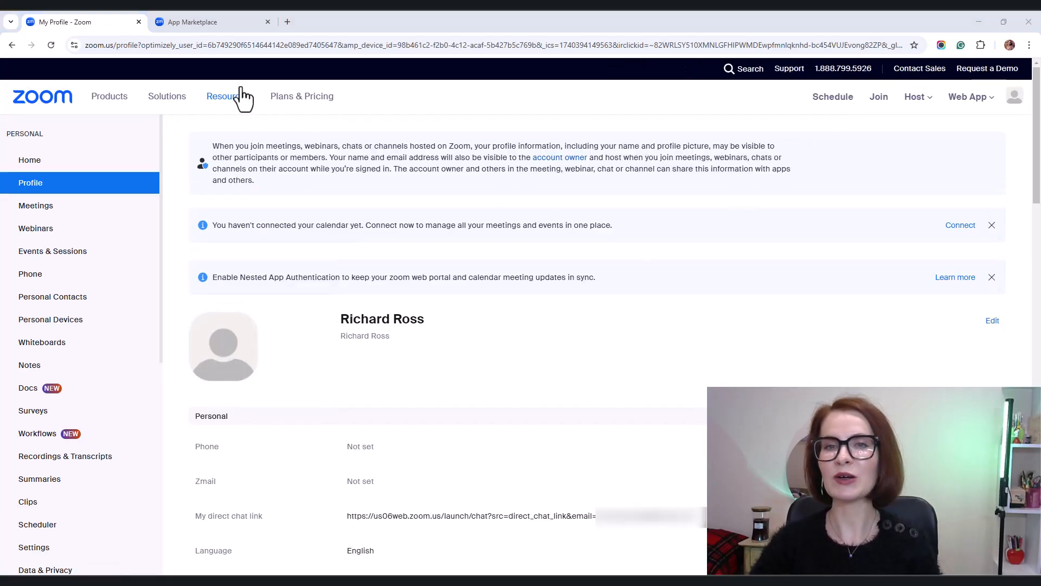
{"action": "mouse_move", "coordinate": [200, 35]}
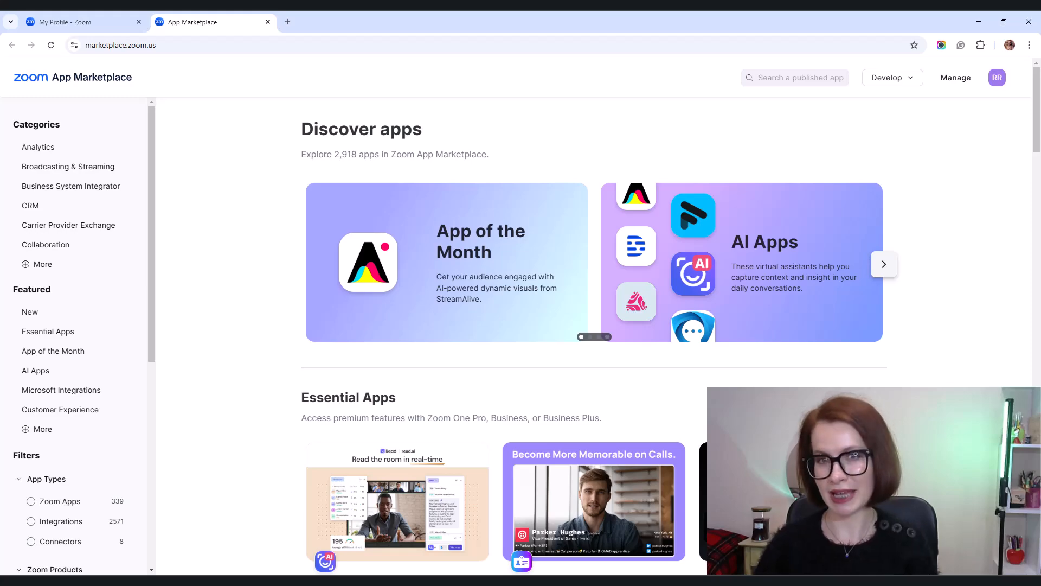
{"action": "mouse_move", "coordinate": [920, 135]}
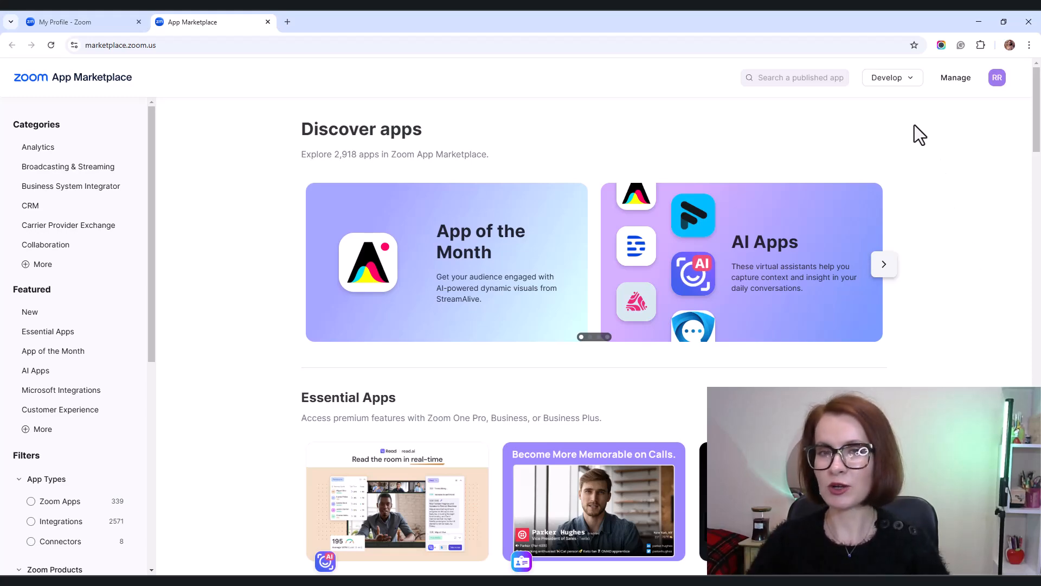
{"action": "left_click", "coordinate": [891, 79]}
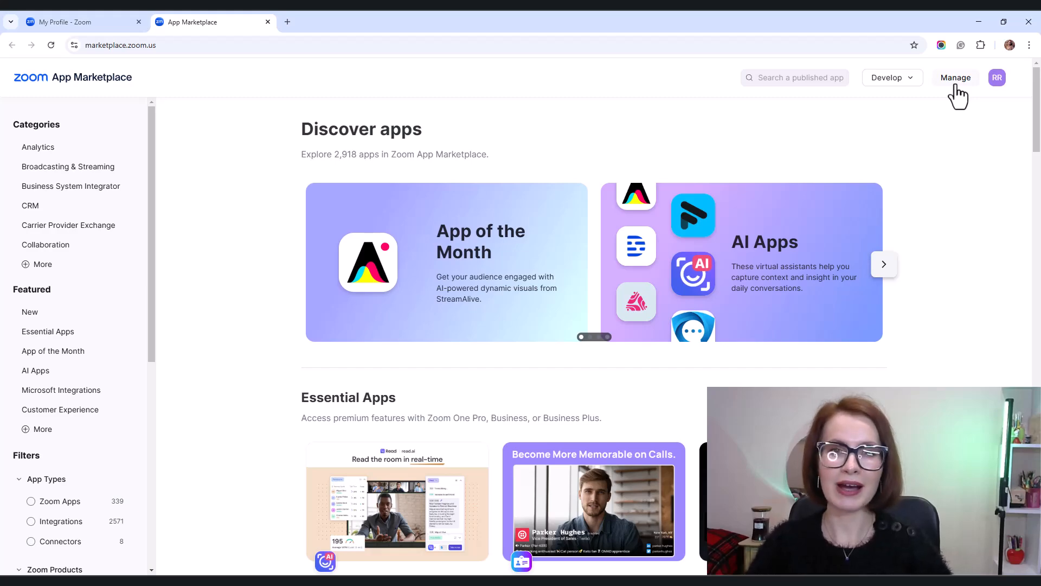
Under Manage > Created Apps, bring up the ZoomMotoPress app's App Credentials page
{"action": "left_click", "coordinate": [956, 78]}
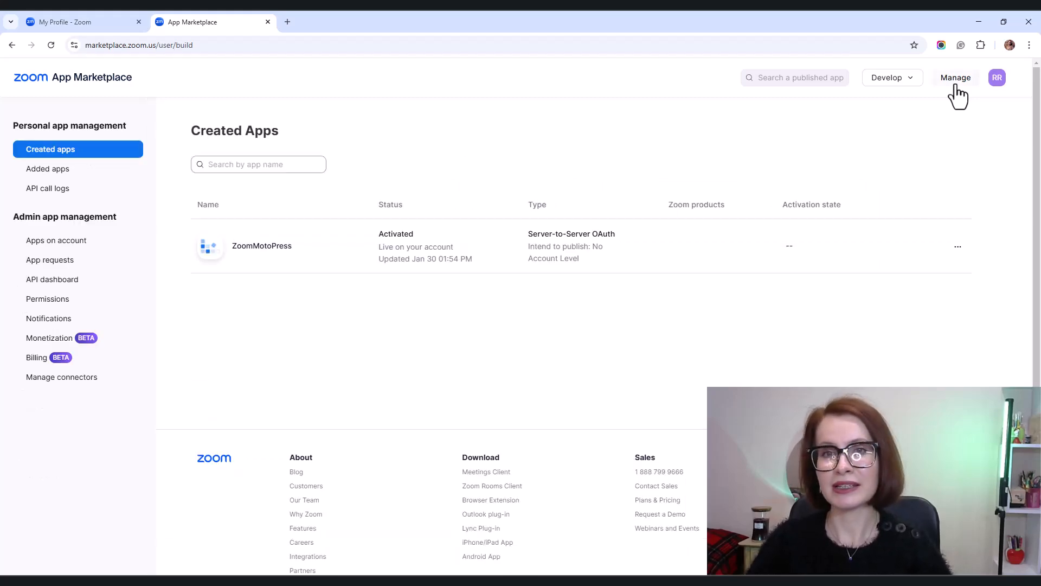
{"action": "mouse_move", "coordinate": [416, 333]}
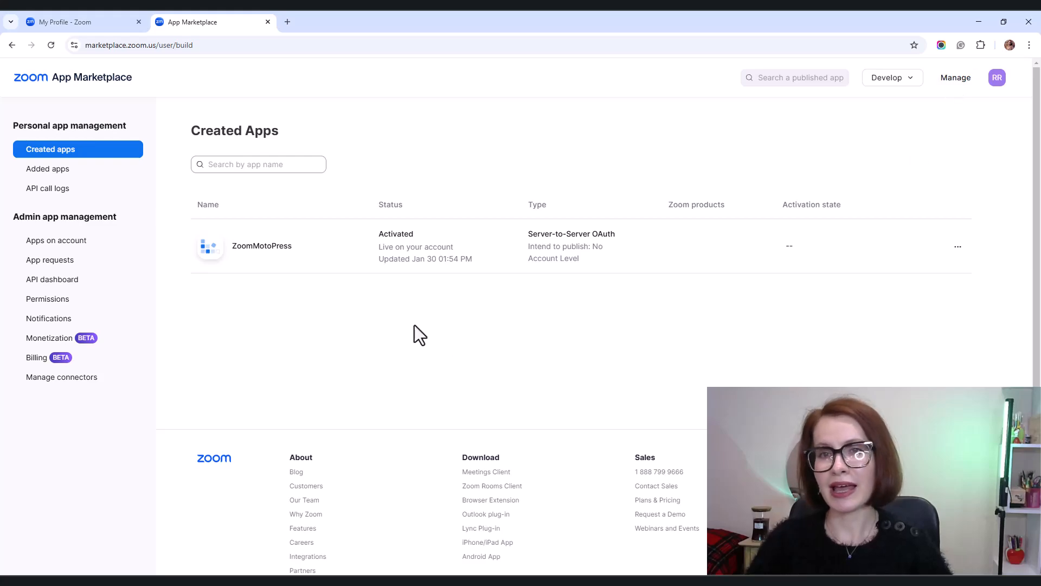
{"action": "left_click", "coordinate": [262, 245]}
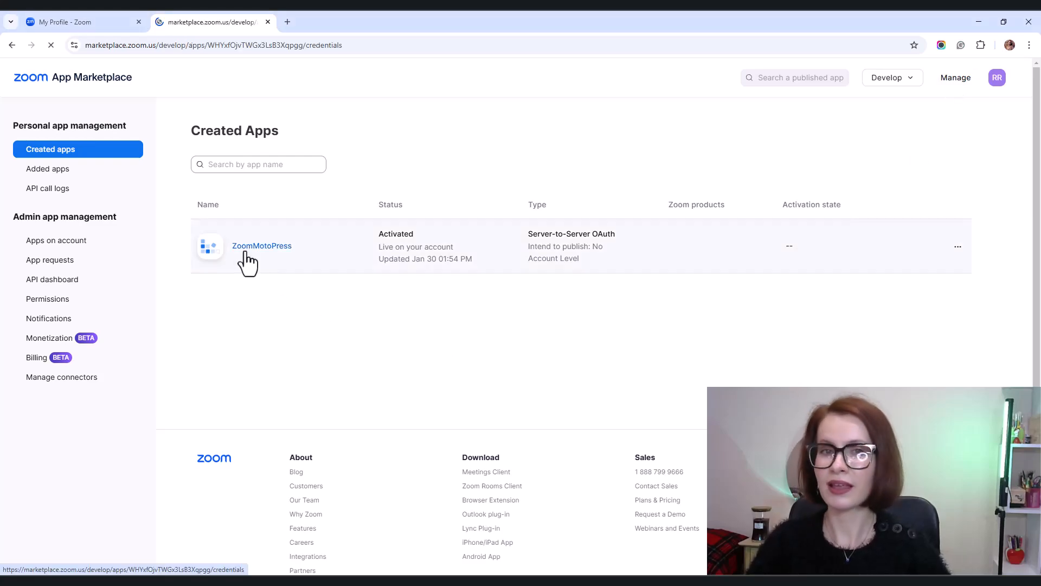
{"action": "left_click", "coordinate": [261, 245]}
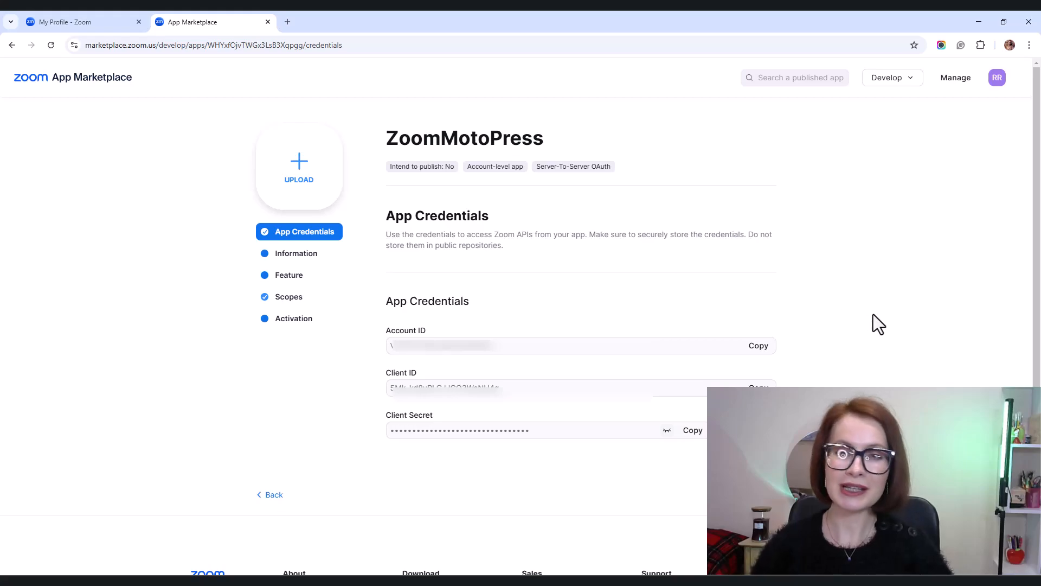
{"action": "mouse_move", "coordinate": [897, 349]}
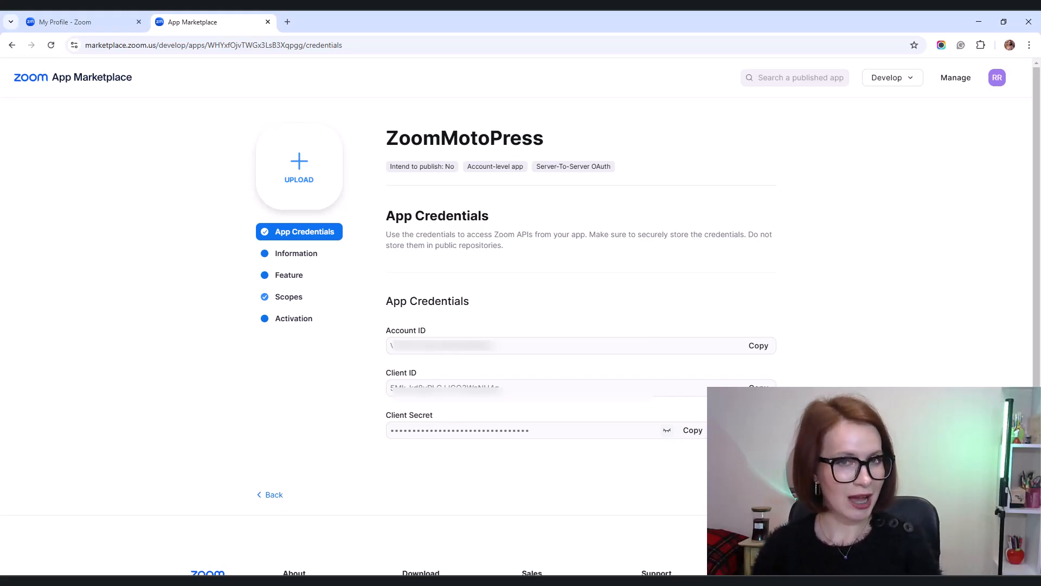
{"action": "mouse_move", "coordinate": [78, 189]}
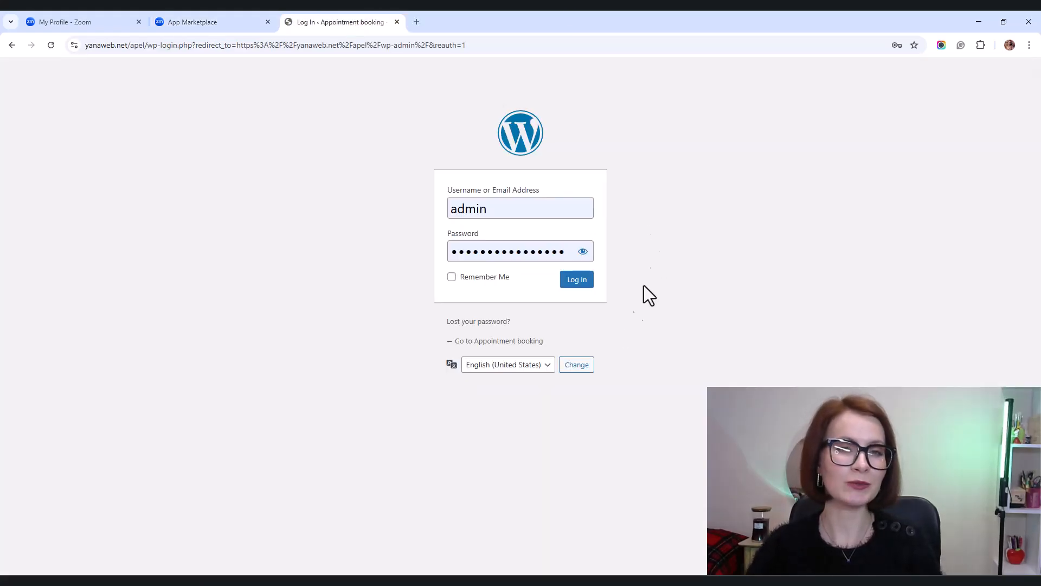
Log into WordPress admin and reach Appointments > Settings > Integrations with Google Calendar Sync
{"action": "left_click", "coordinate": [577, 279]}
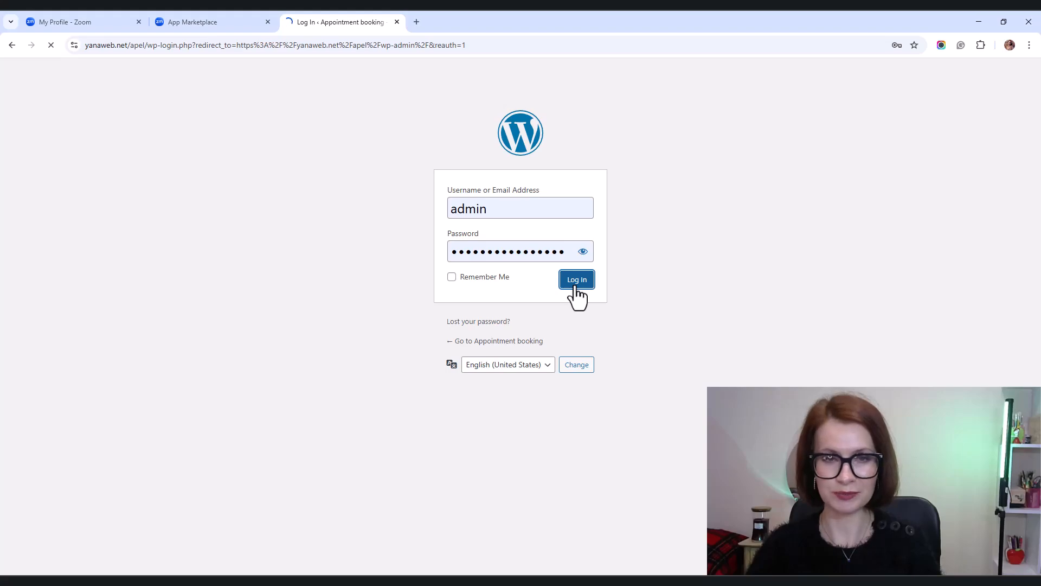
{"action": "left_click", "coordinate": [577, 280]}
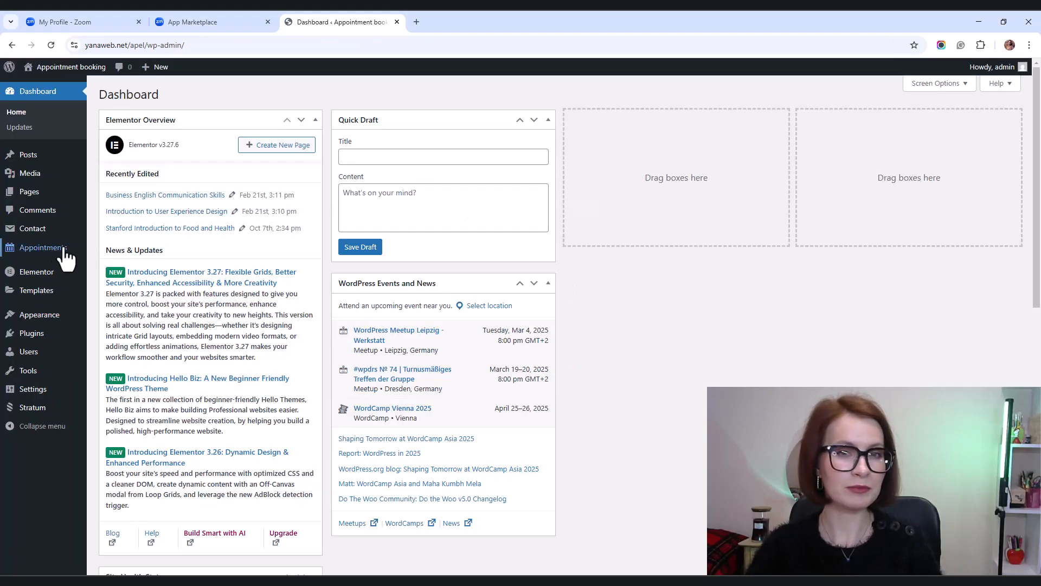
{"action": "left_click", "coordinate": [44, 247]}
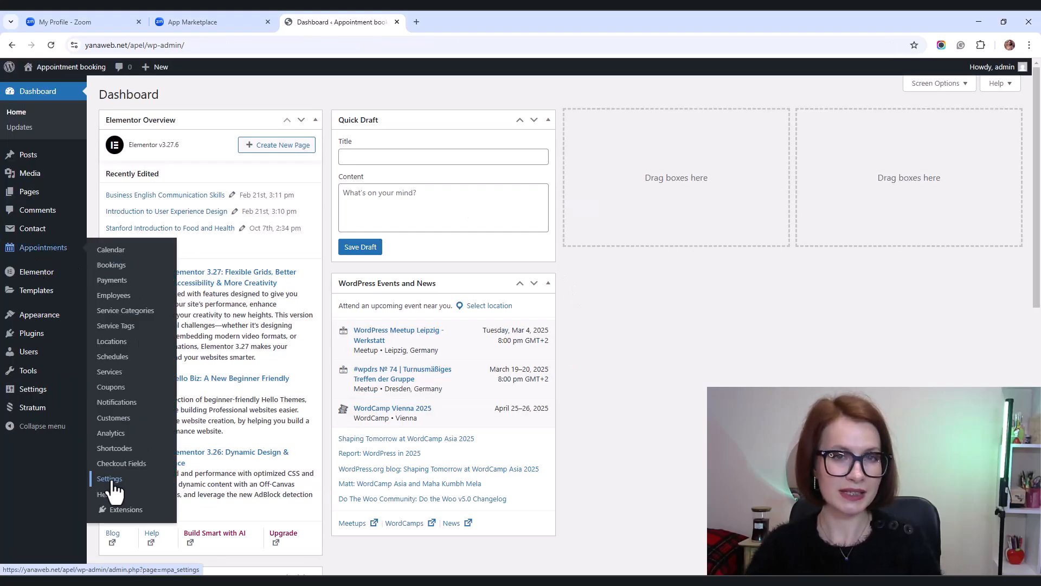
{"action": "left_click", "coordinate": [110, 479]}
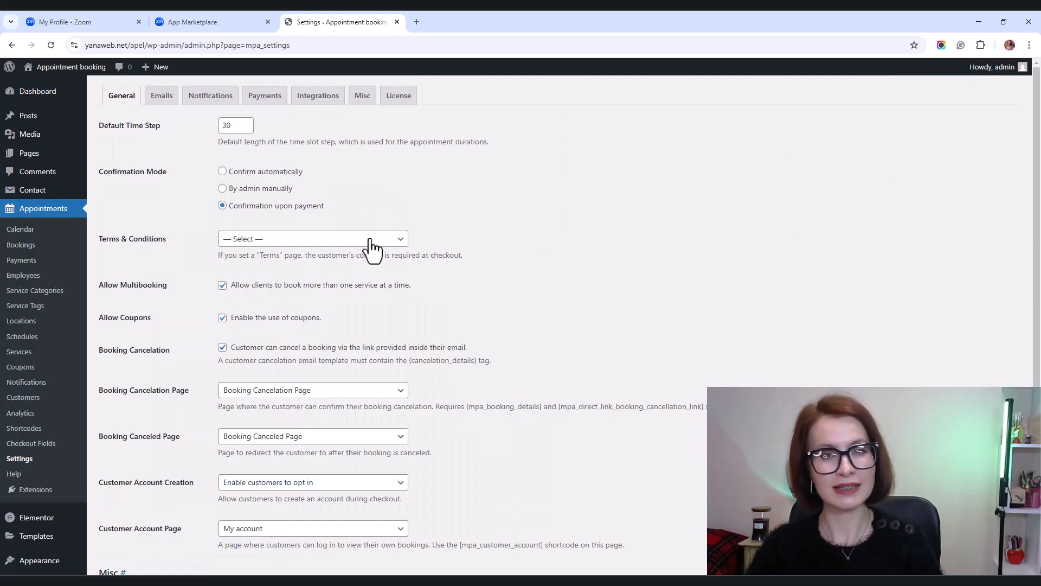
{"action": "left_click", "coordinate": [317, 96]}
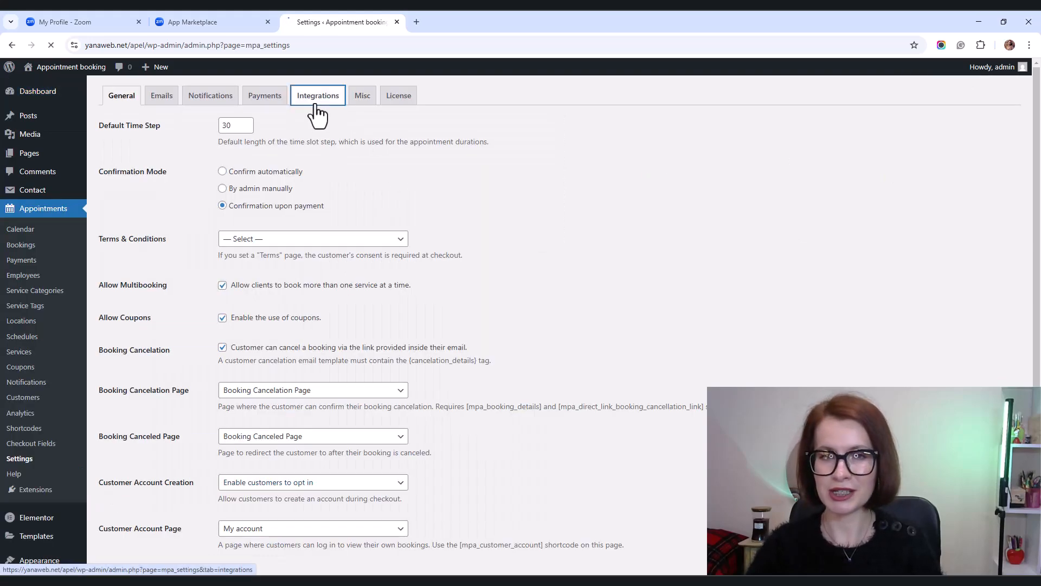
{"action": "left_click", "coordinate": [318, 95]}
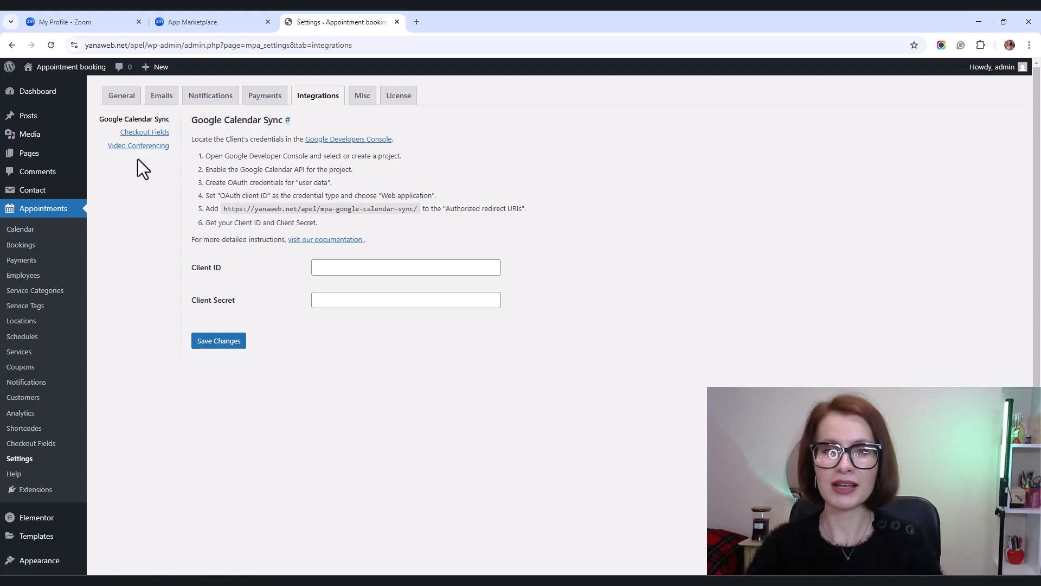
Save the Video Conferencing settings with the Zoom Account ID, Client ID and Client Secret
{"action": "left_click", "coordinate": [138, 146]}
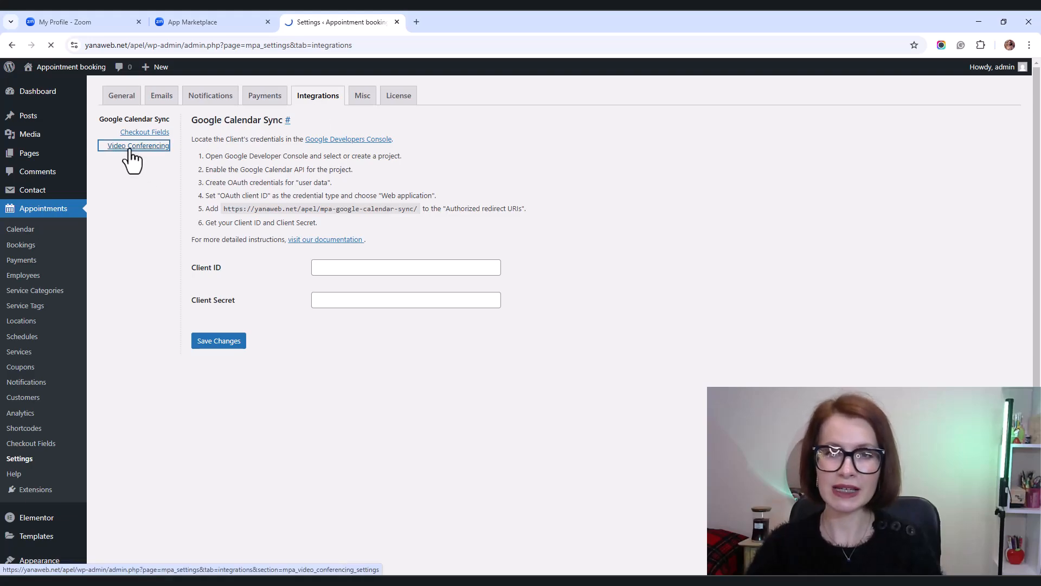
{"action": "left_click", "coordinate": [136, 146]}
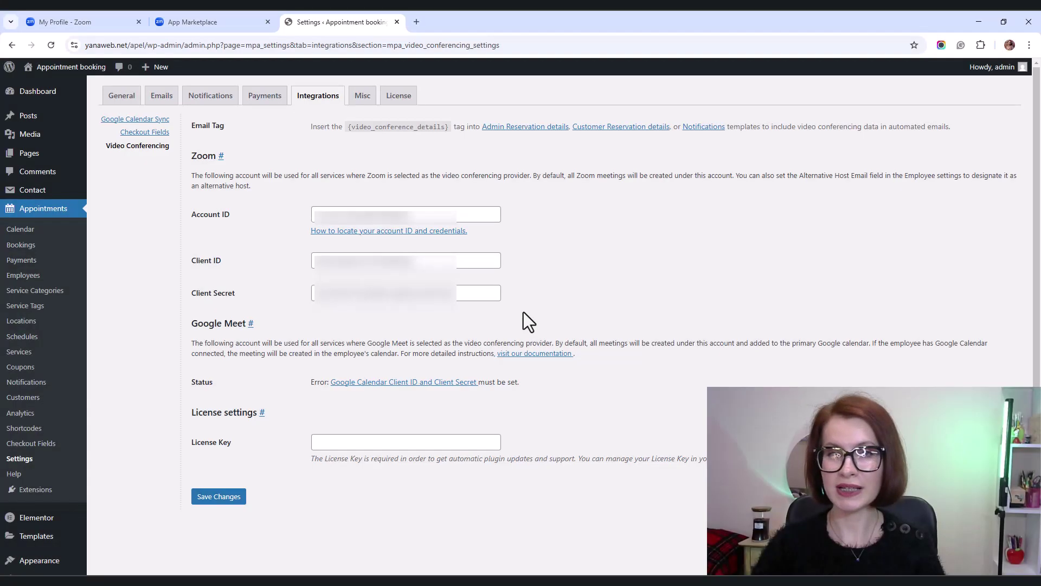
{"action": "mouse_move", "coordinate": [263, 486]}
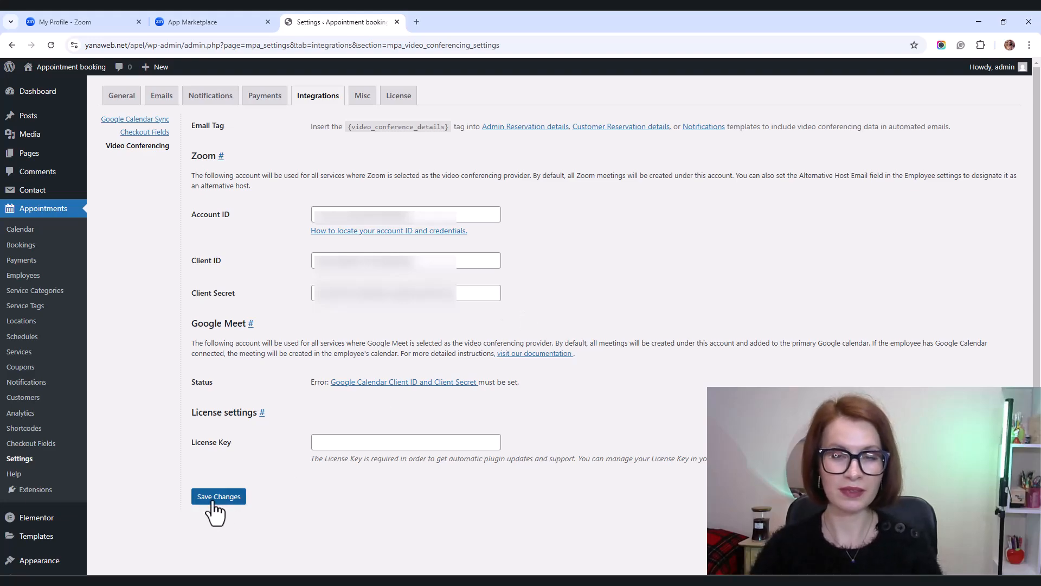
{"action": "left_click", "coordinate": [219, 497]}
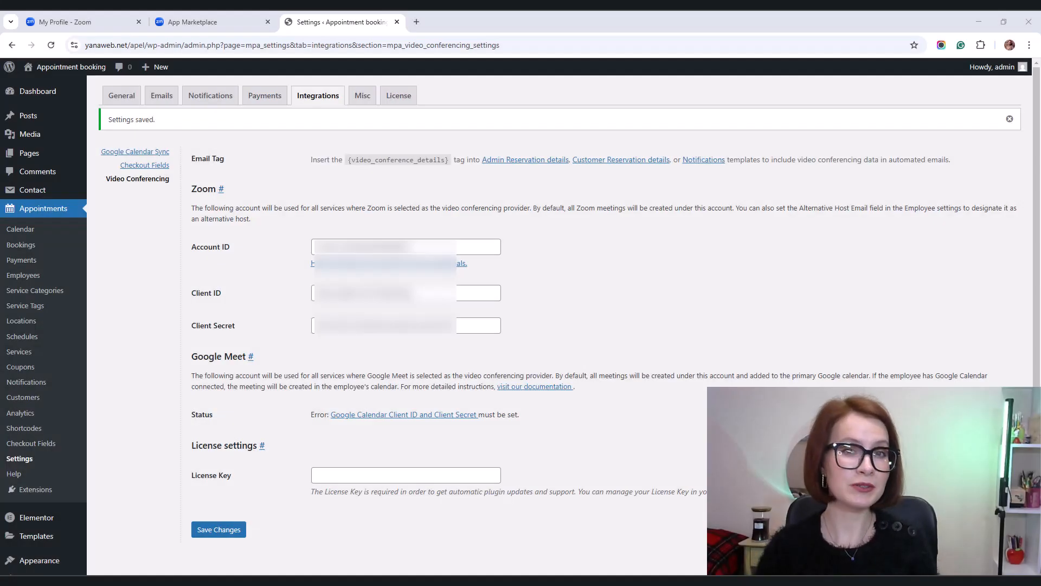
{"action": "mouse_move", "coordinate": [514, 186]}
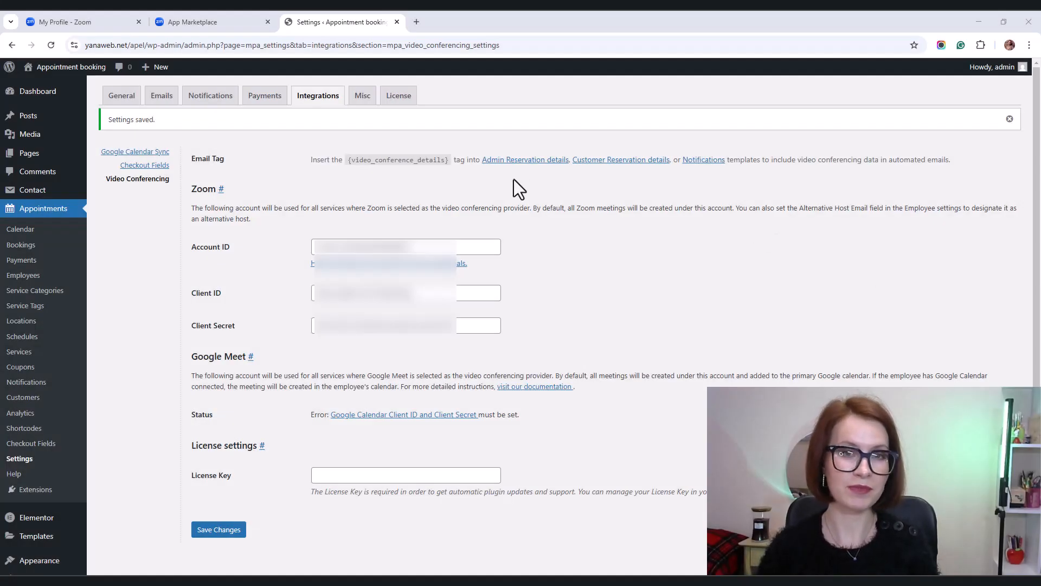
From the Services list, edit Business English Communication Skills and reach its Video Conferencing section
{"action": "left_click", "coordinate": [19, 352]}
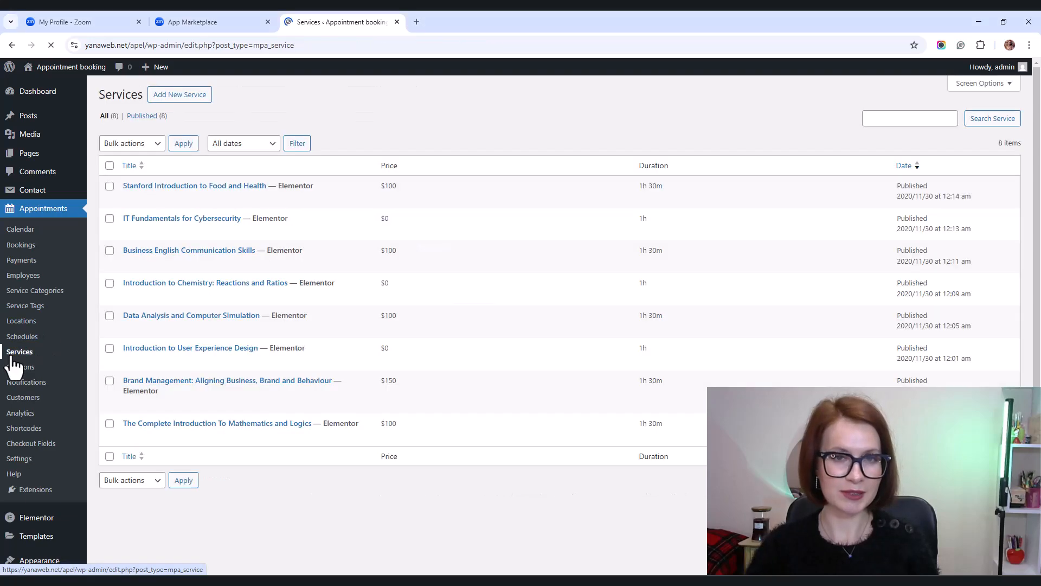
{"action": "mouse_move", "coordinate": [155, 257]}
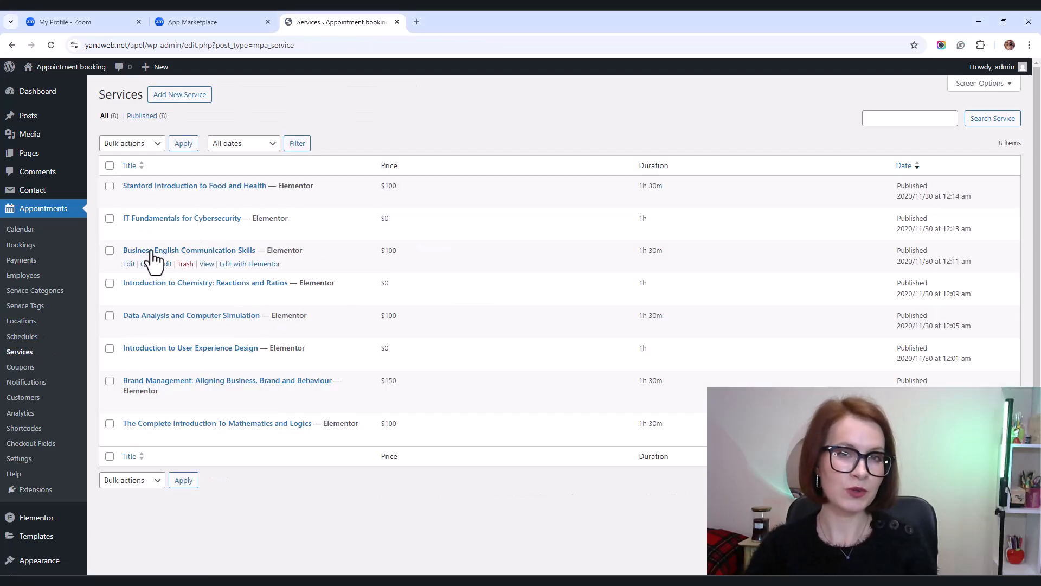
{"action": "left_click", "coordinate": [189, 250]}
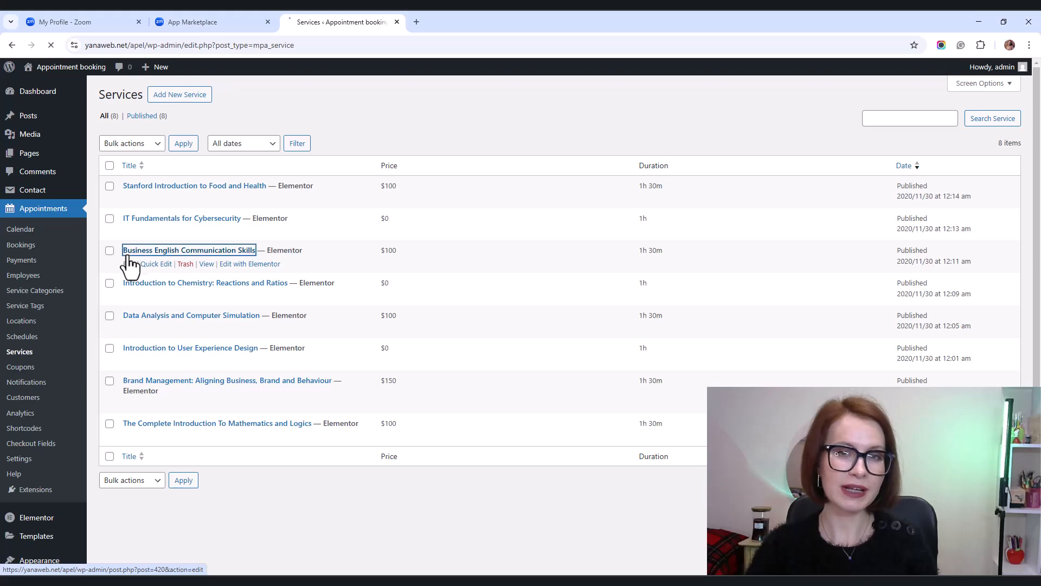
{"action": "left_click", "coordinate": [189, 250]}
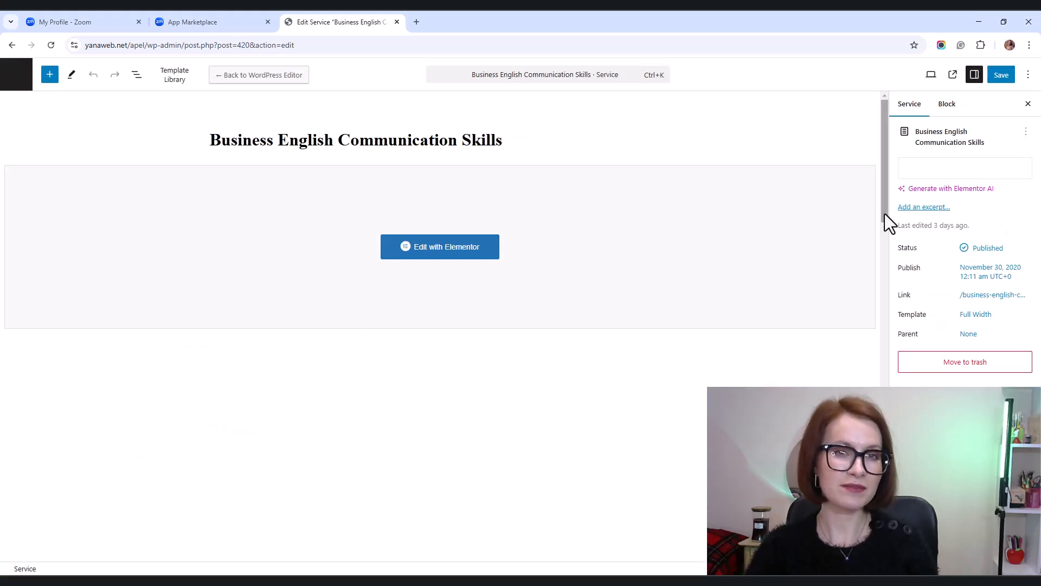
{"action": "scroll", "scroll_direction": "down", "scroll_amount": 3}
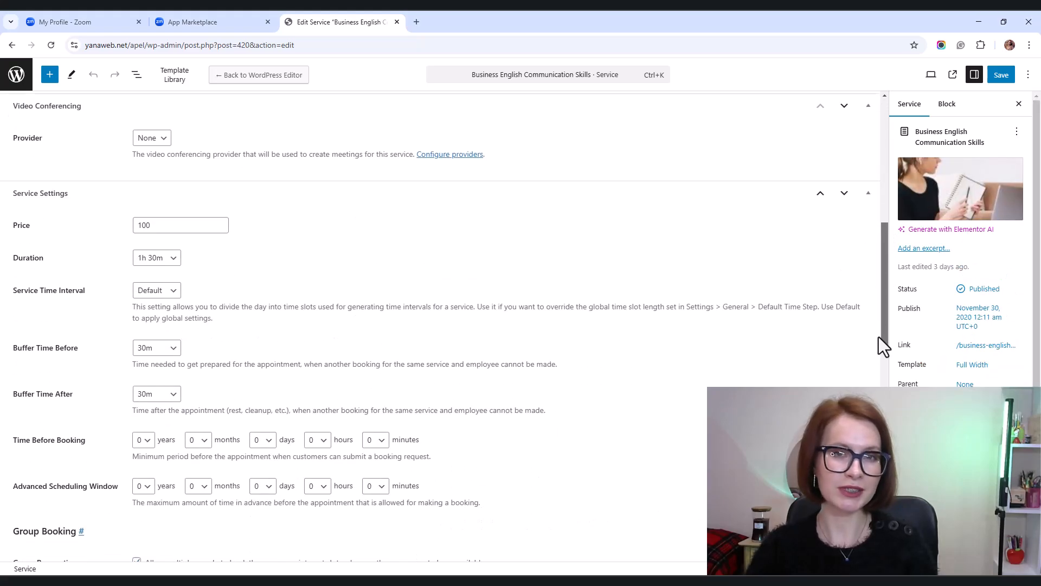
{"action": "scroll", "scroll_direction": "down", "scroll_amount": 3}
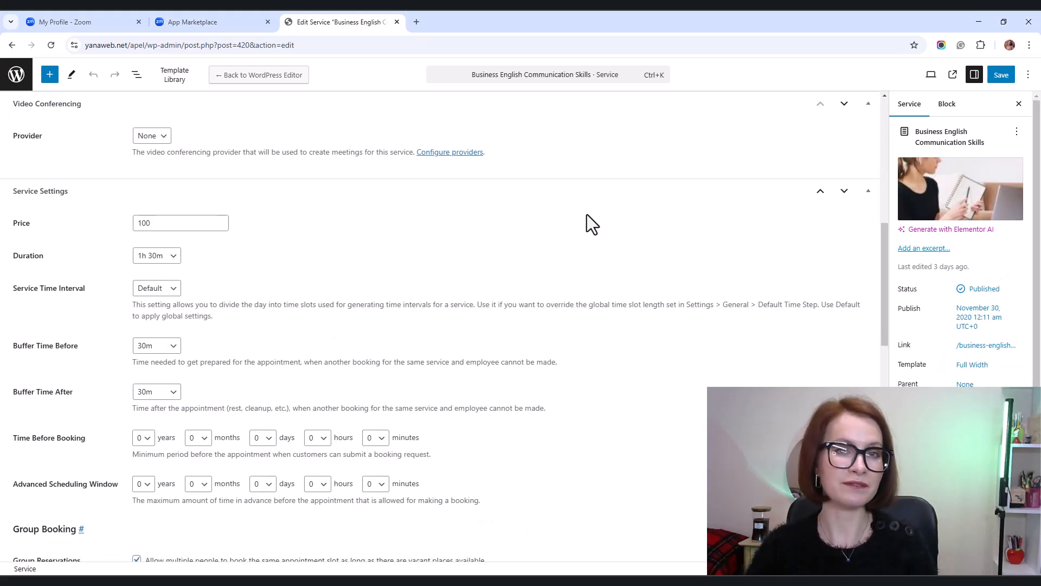
{"action": "key", "text": "ctrl++"}
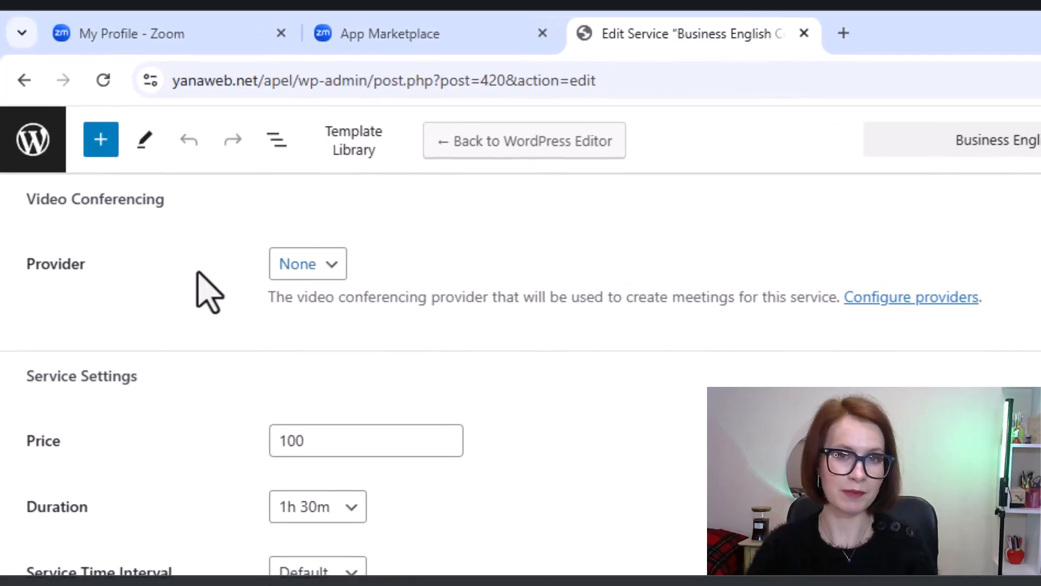
{"action": "mouse_move", "coordinate": [74, 292]}
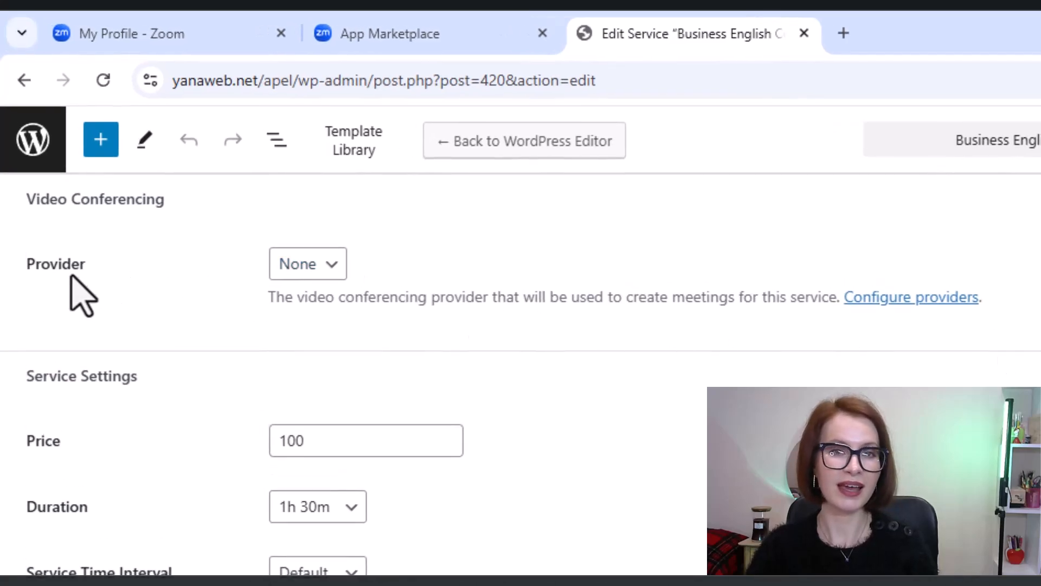
{"action": "mouse_move", "coordinate": [87, 300]}
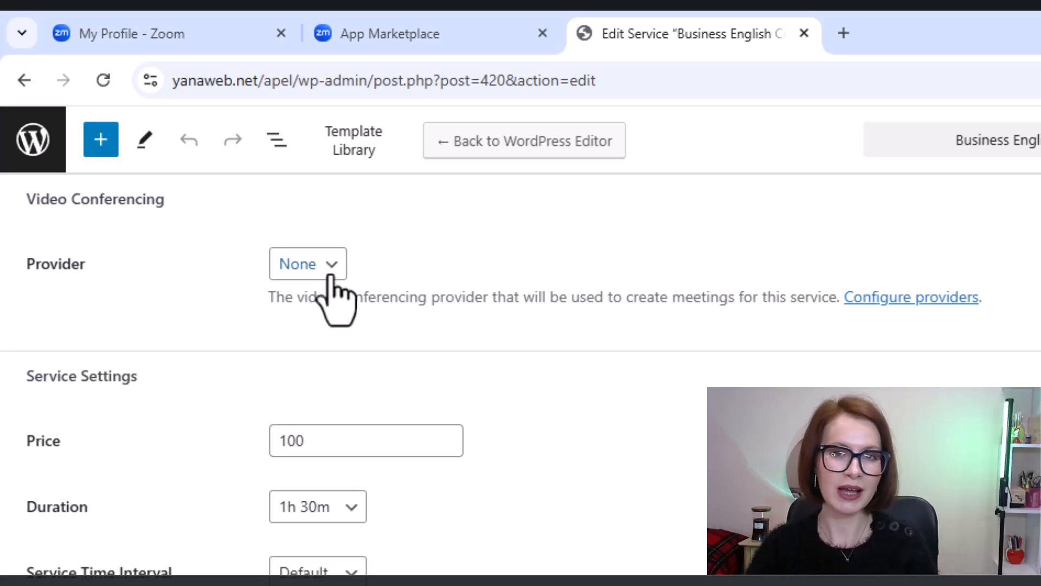
Choose Zoom as the service's video conferencing provider
{"action": "left_click", "coordinate": [308, 264]}
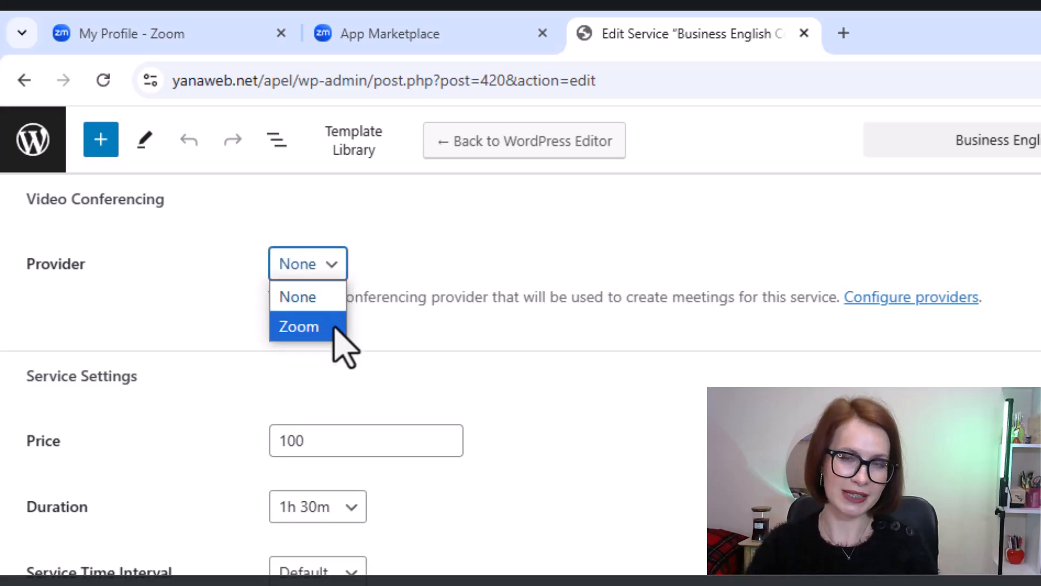
{"action": "left_click", "coordinate": [299, 327]}
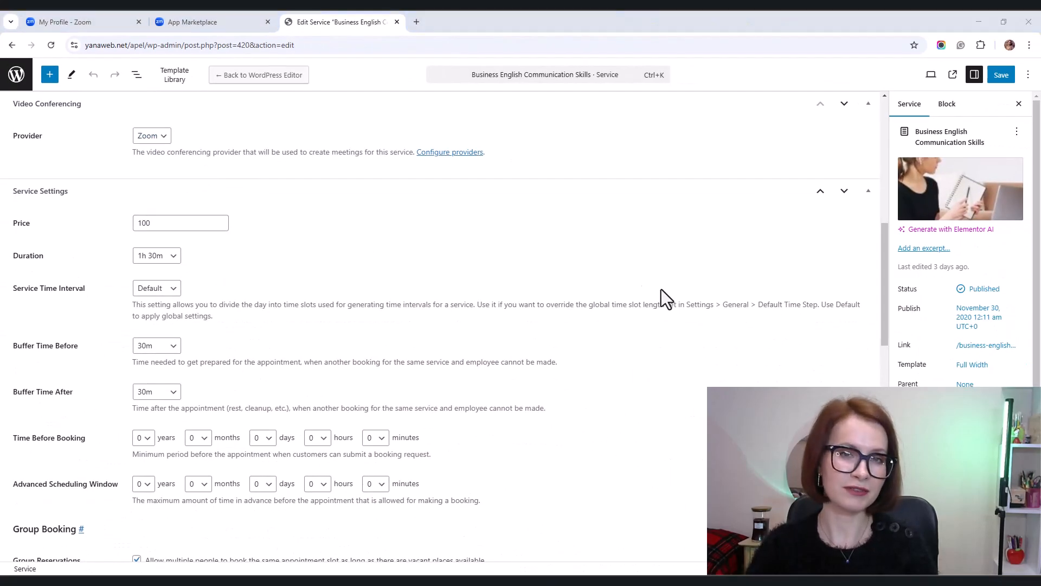
Review Group Booking for up to 10 students and save the Zoom-enabled service
{"action": "scroll", "scroll_direction": "down", "scroll_amount": 3}
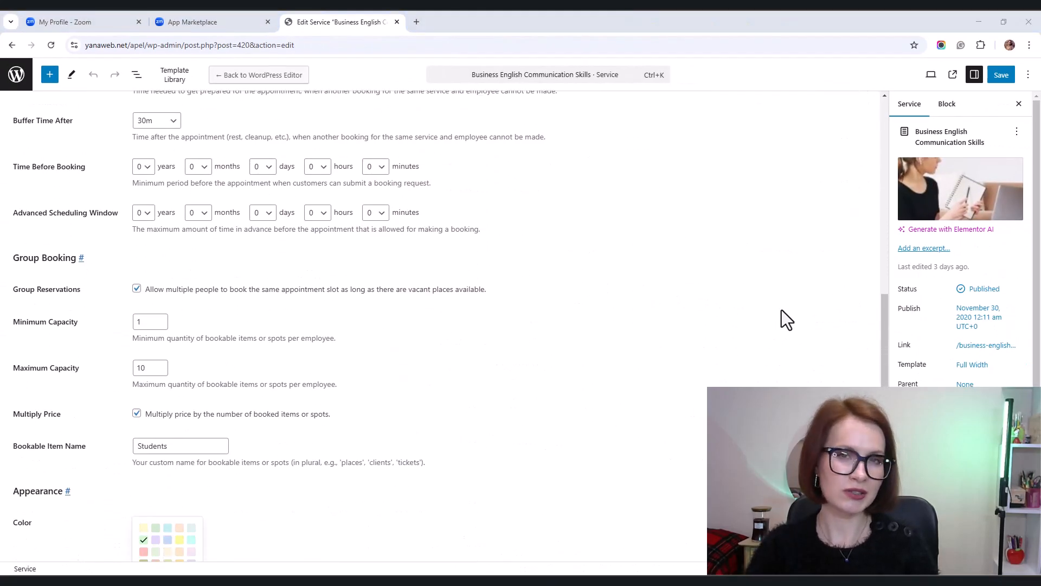
{"action": "scroll", "scroll_direction": "down", "scroll_amount": 3}
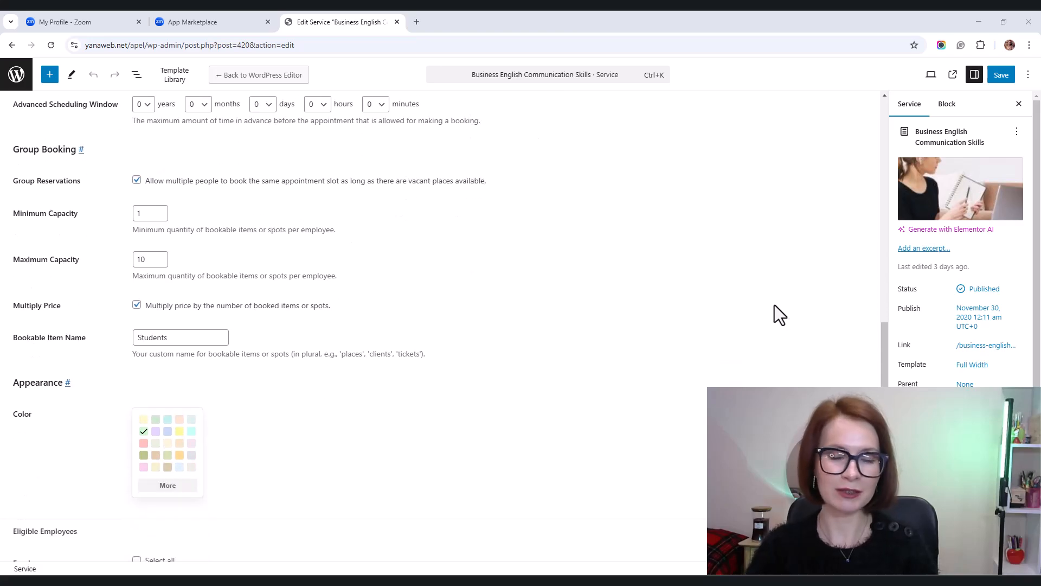
{"action": "mouse_move", "coordinate": [755, 306]}
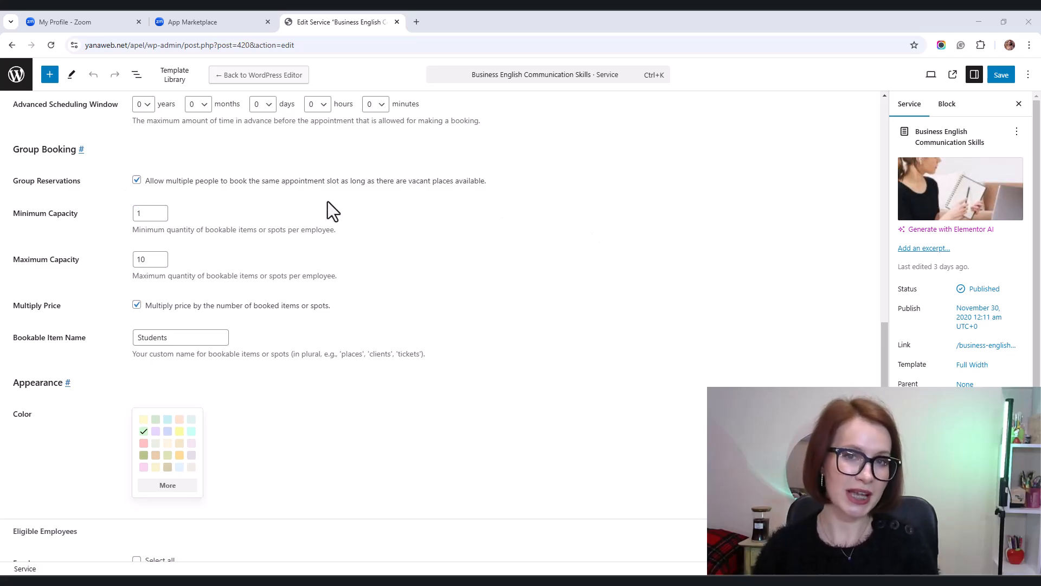
{"action": "mouse_move", "coordinate": [500, 197]}
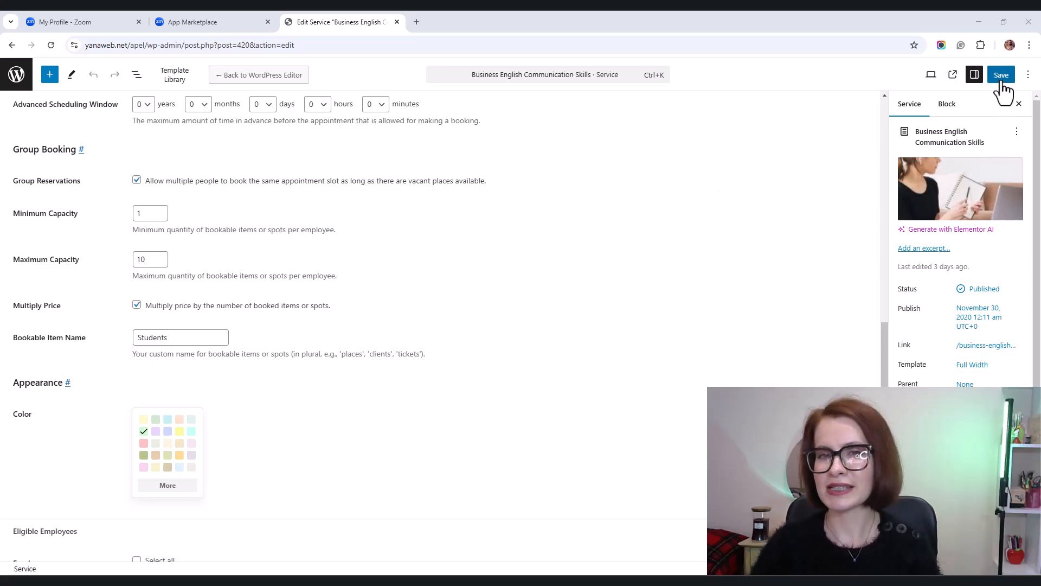
{"action": "left_click", "coordinate": [1000, 75]}
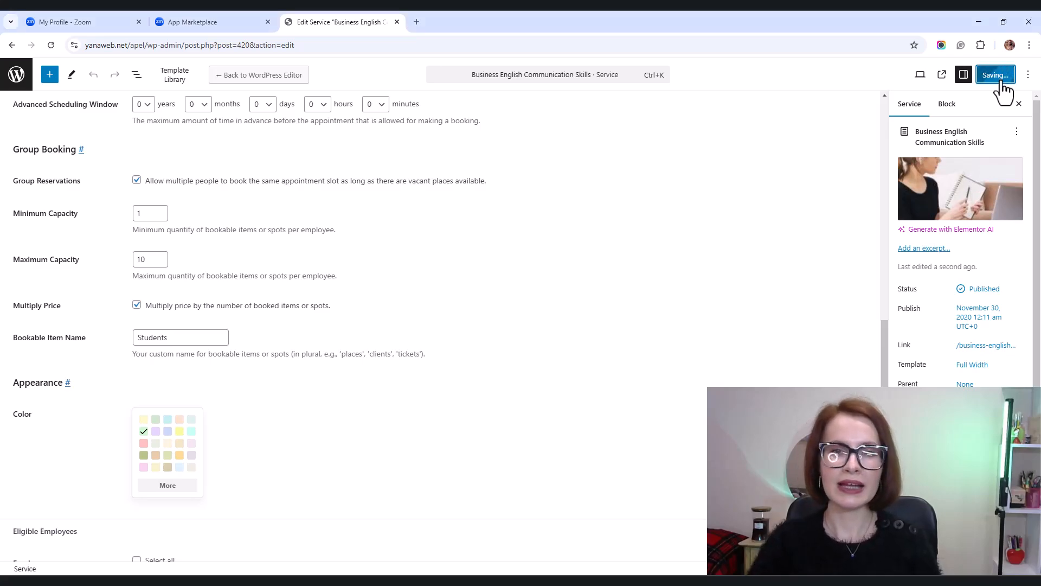
{"action": "left_click", "coordinate": [996, 74]}
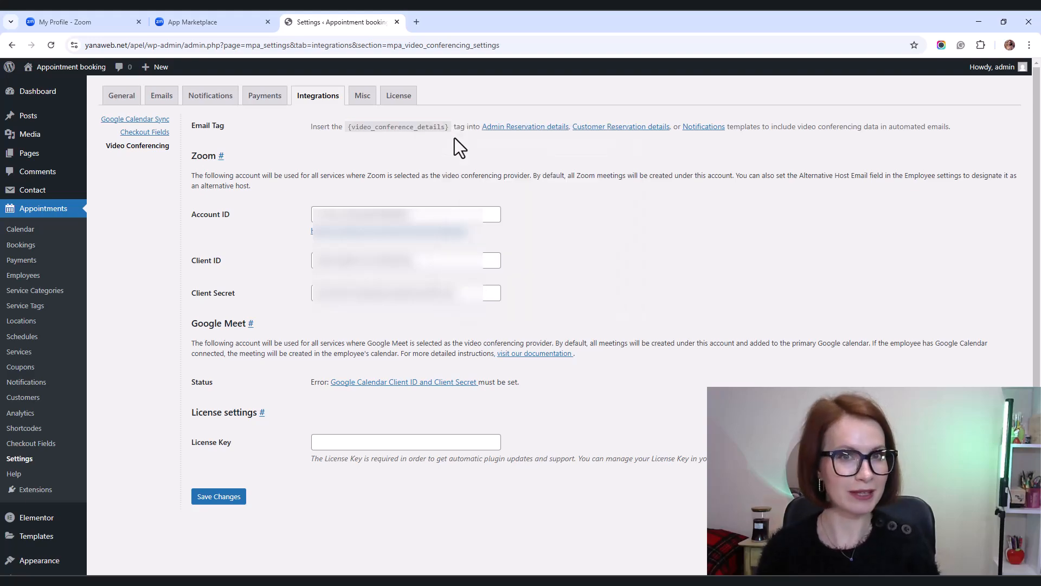
{"action": "mouse_move", "coordinate": [160, 95]}
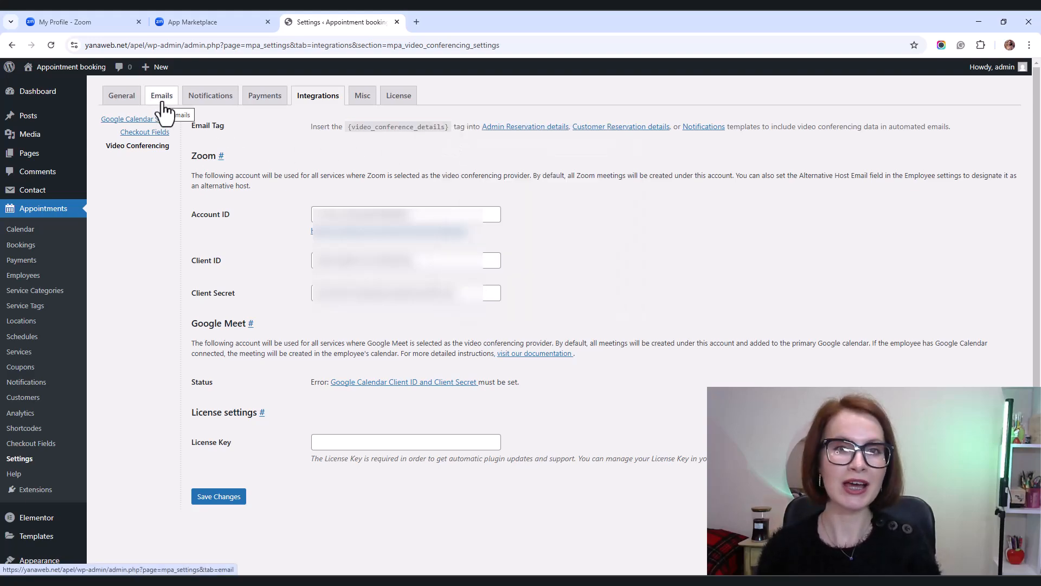
In Settings > Emails, bring up the Admin Reservation Details template part
{"action": "left_click", "coordinate": [161, 96]}
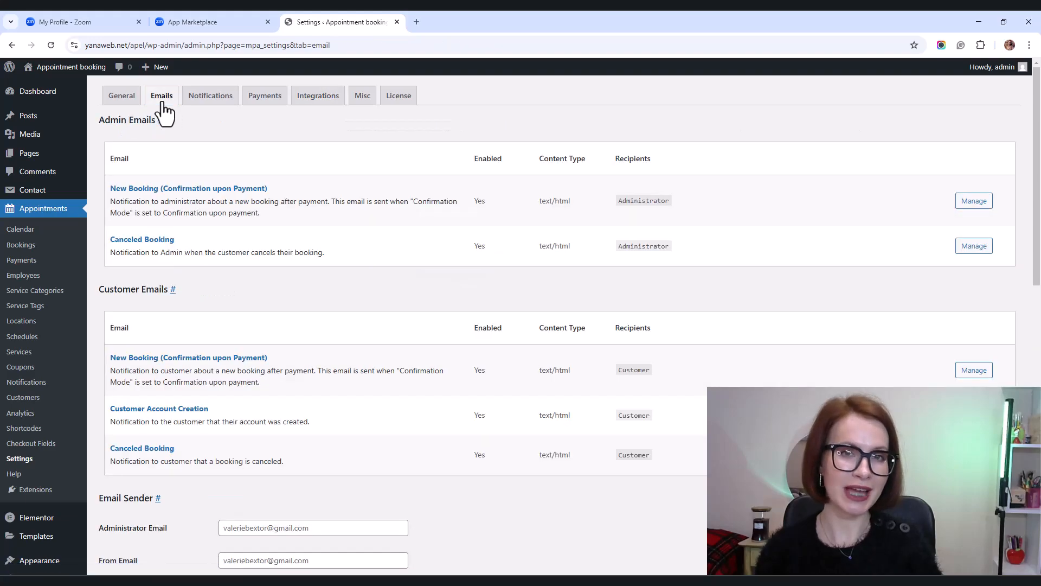
{"action": "scroll", "scroll_direction": "down", "scroll_amount": 3}
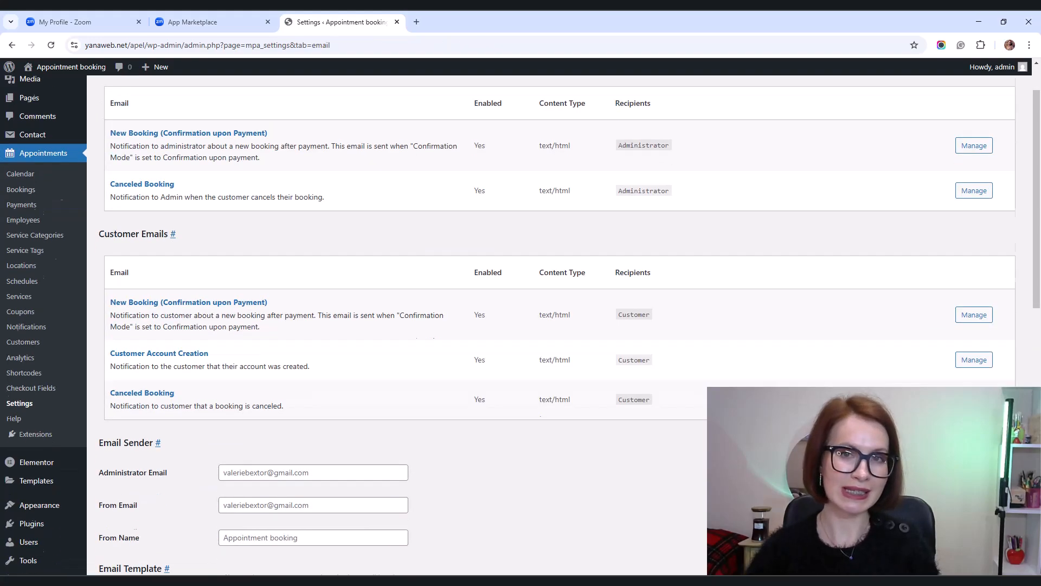
{"action": "scroll", "scroll_direction": "down", "scroll_amount": 3}
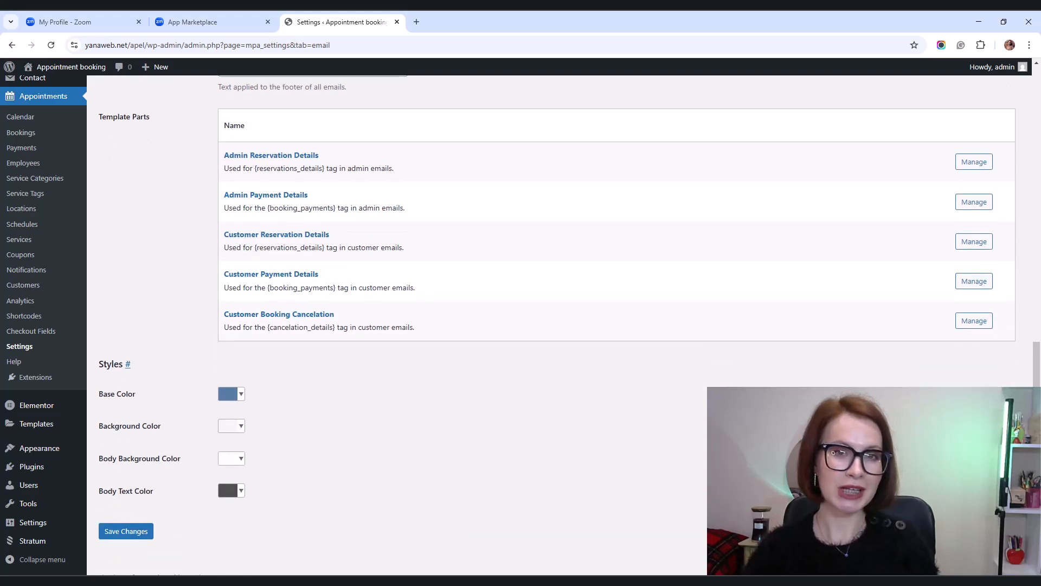
{"action": "mouse_move", "coordinate": [792, 259]}
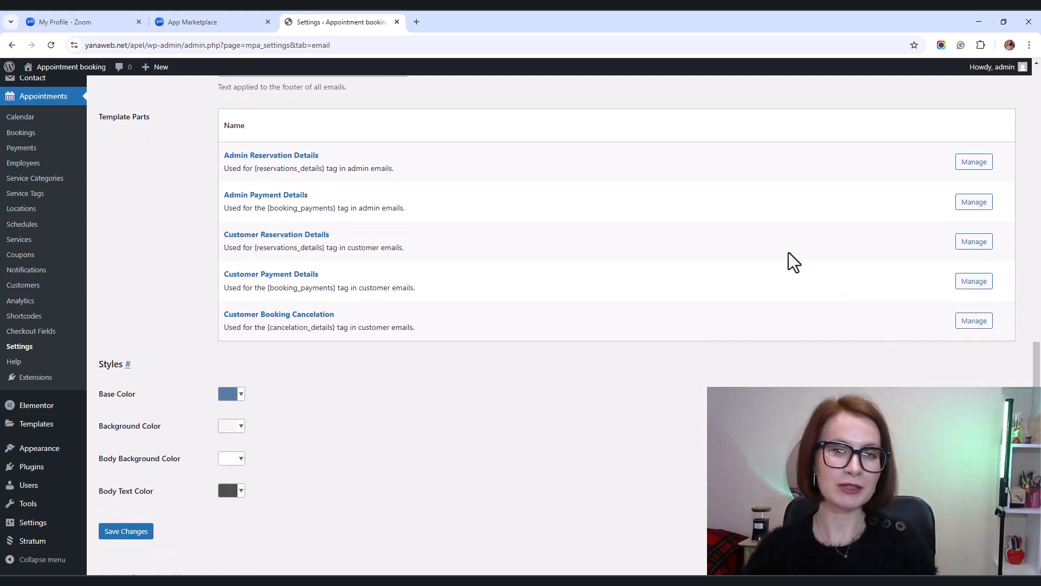
{"action": "mouse_move", "coordinate": [270, 165]}
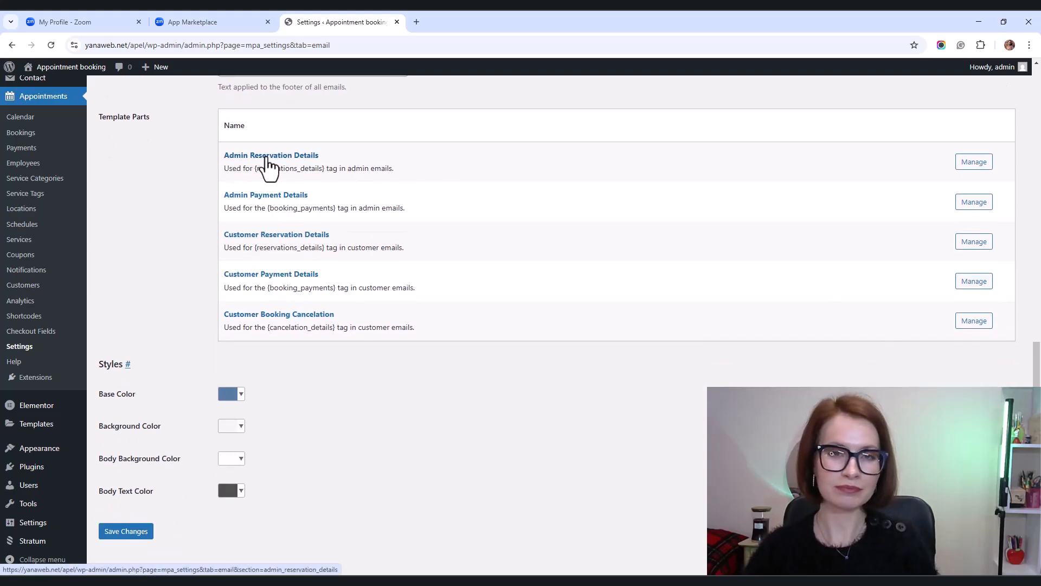
{"action": "left_click", "coordinate": [272, 155]}
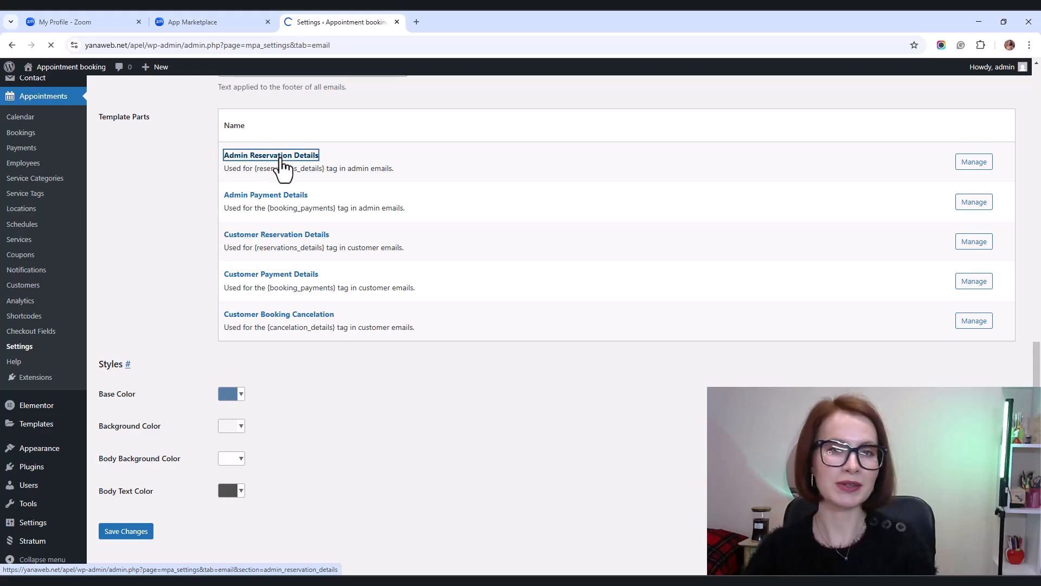
{"action": "left_click", "coordinate": [271, 155]}
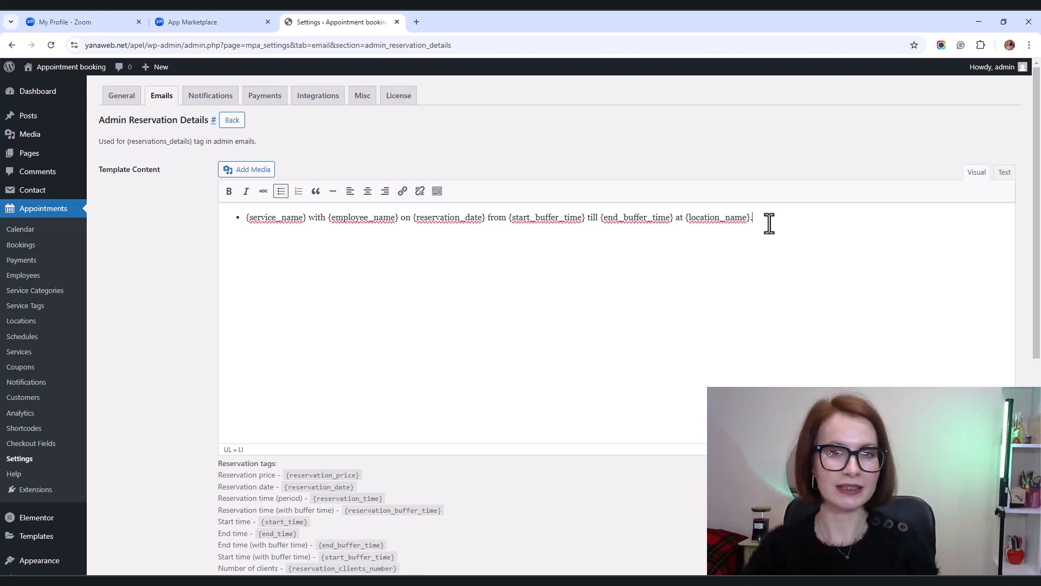
Paste {video_conference_details} into the admin template, save it and return to the Emails list
{"action": "right_click", "coordinate": [243, 230]}
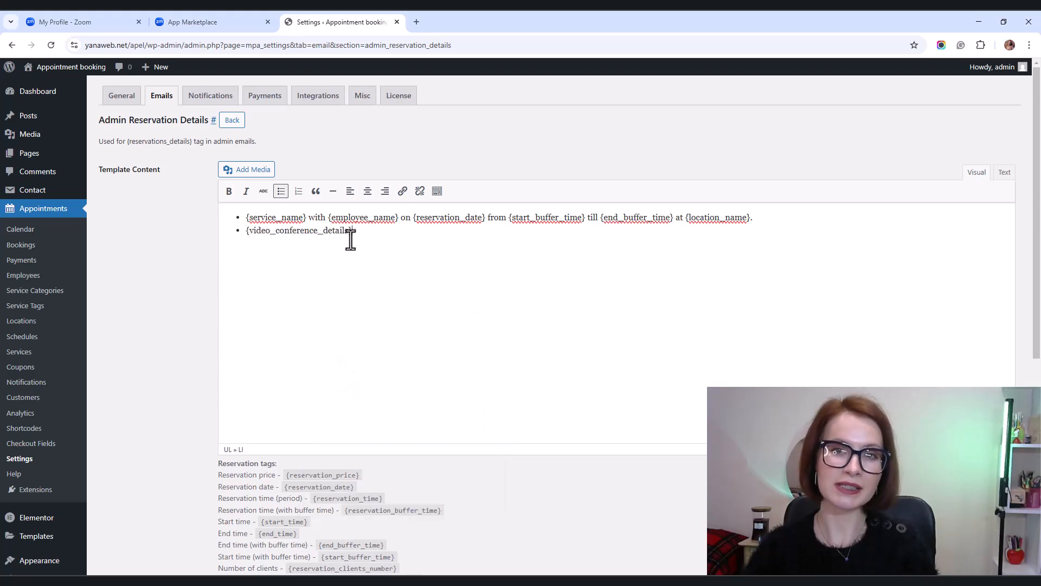
{"action": "mouse_move", "coordinate": [503, 435]}
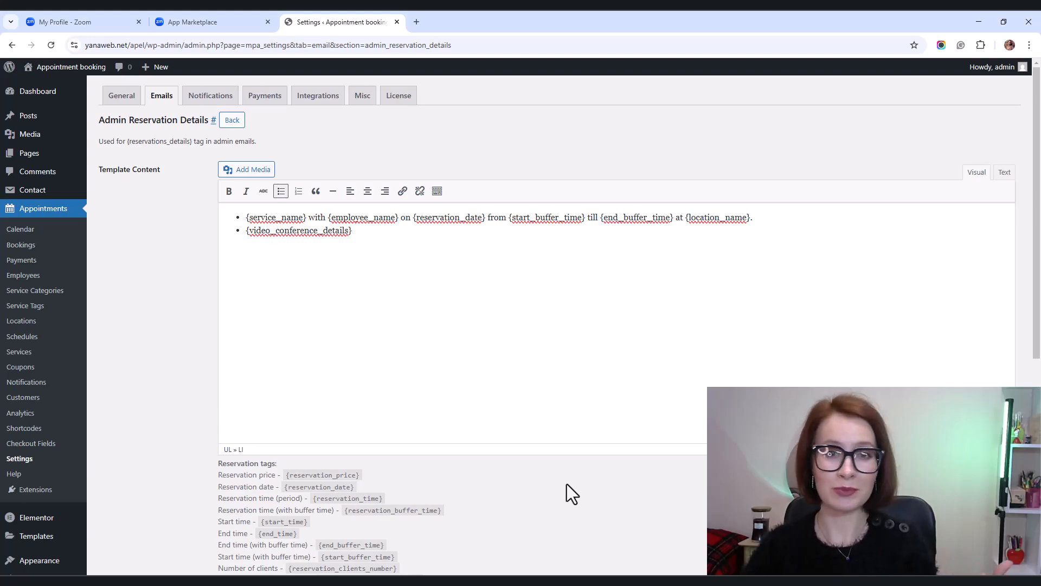
{"action": "scroll", "scroll_direction": "down", "scroll_amount": 3}
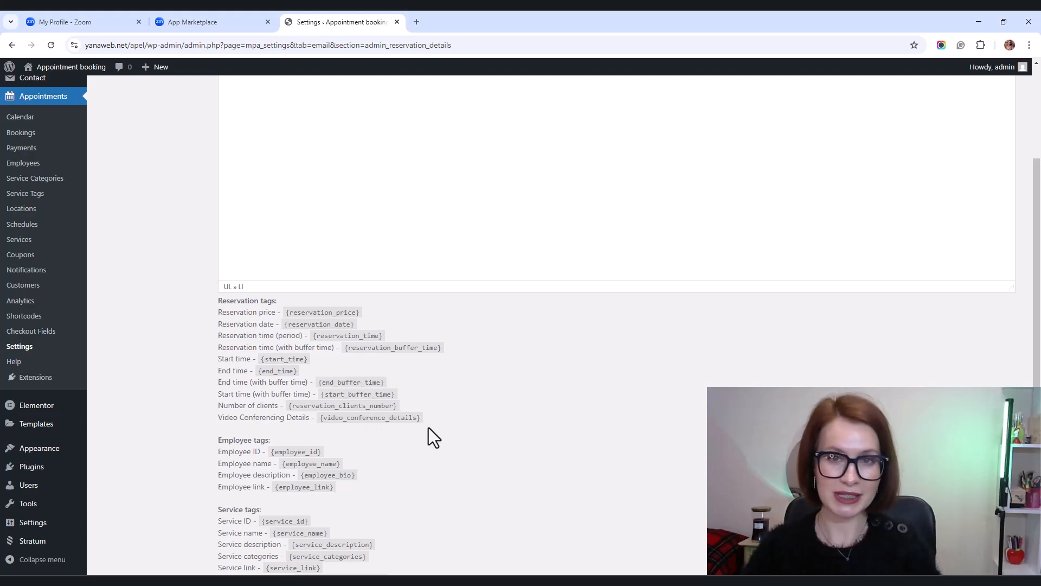
{"action": "scroll", "scroll_direction": "down", "scroll_amount": 3}
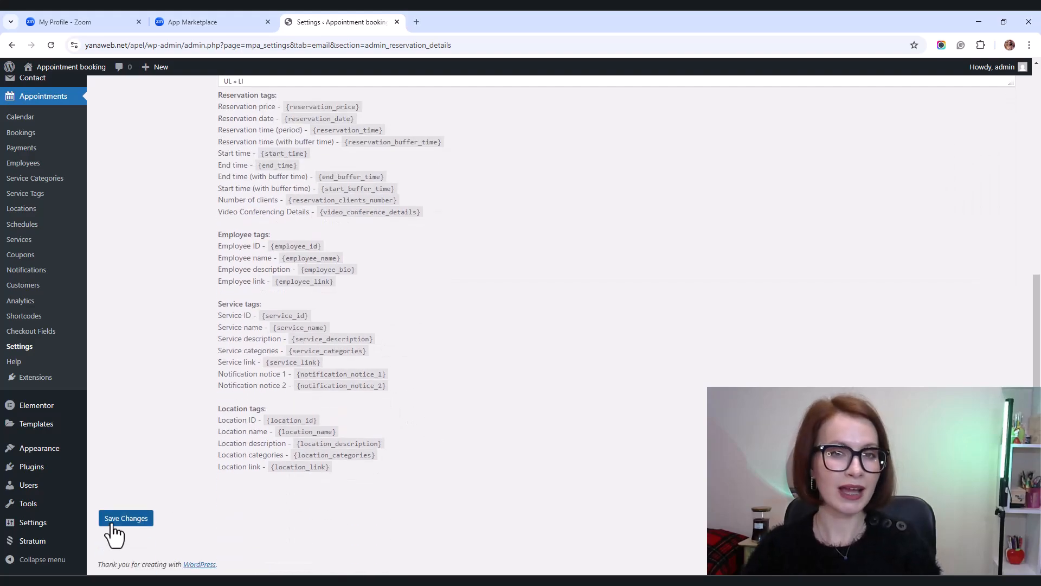
{"action": "left_click", "coordinate": [126, 518]}
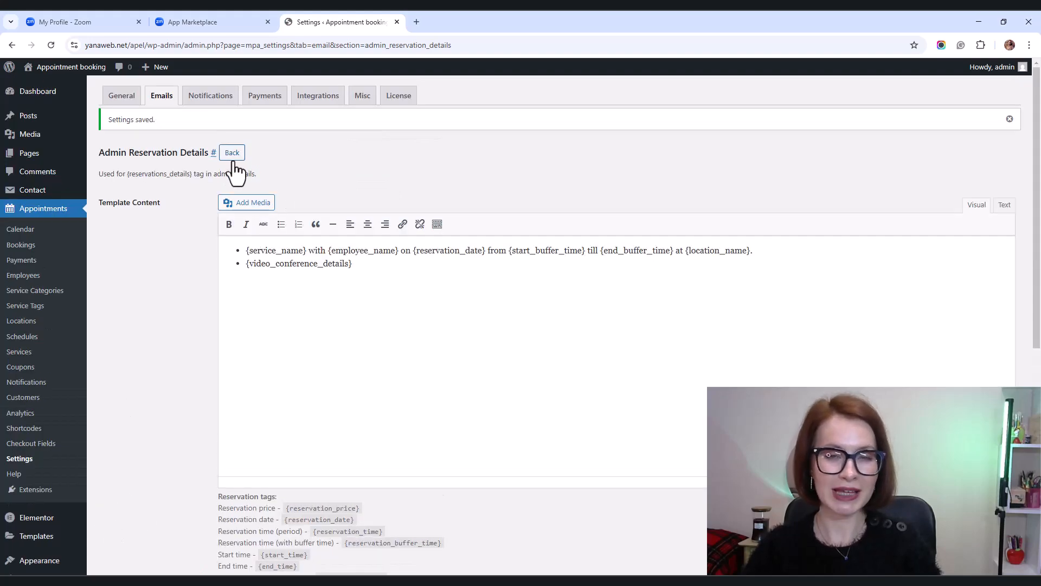
{"action": "left_click", "coordinate": [232, 151]}
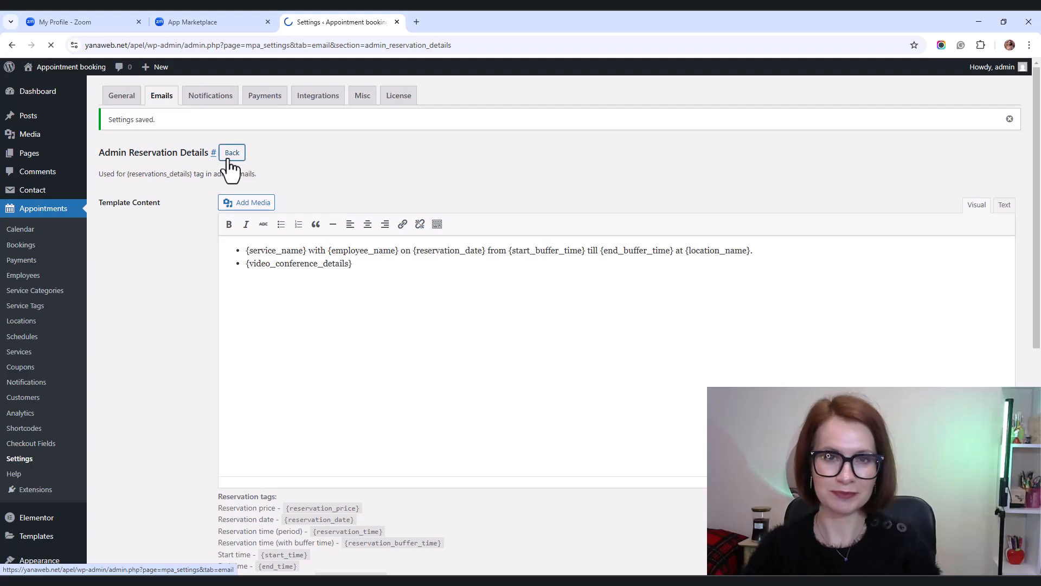
{"action": "left_click", "coordinate": [232, 152]}
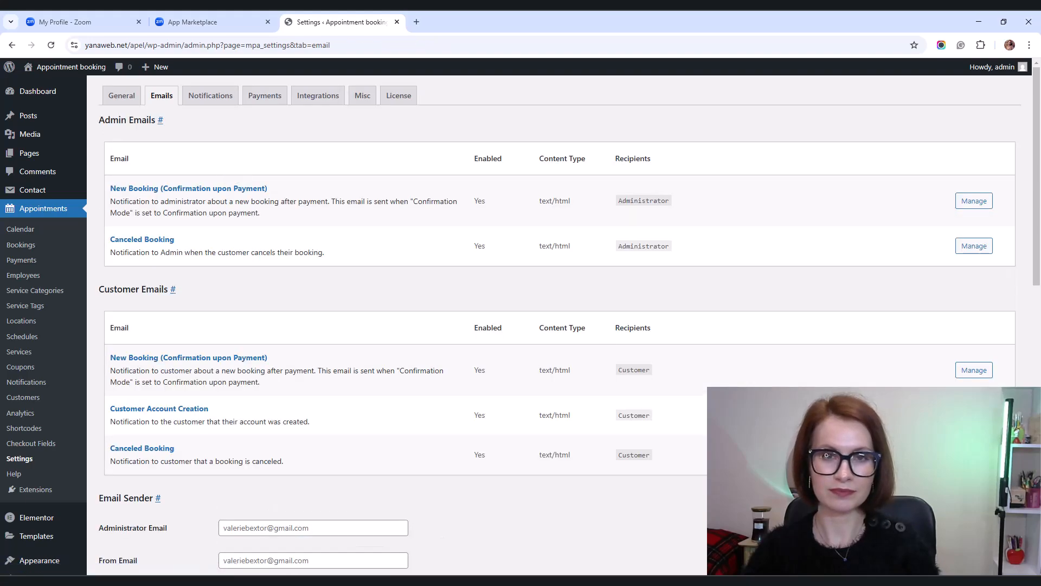
Add {video_conference_details} to the Customer Reservation Details template and save it
{"action": "scroll", "scroll_direction": "down", "scroll_amount": 3}
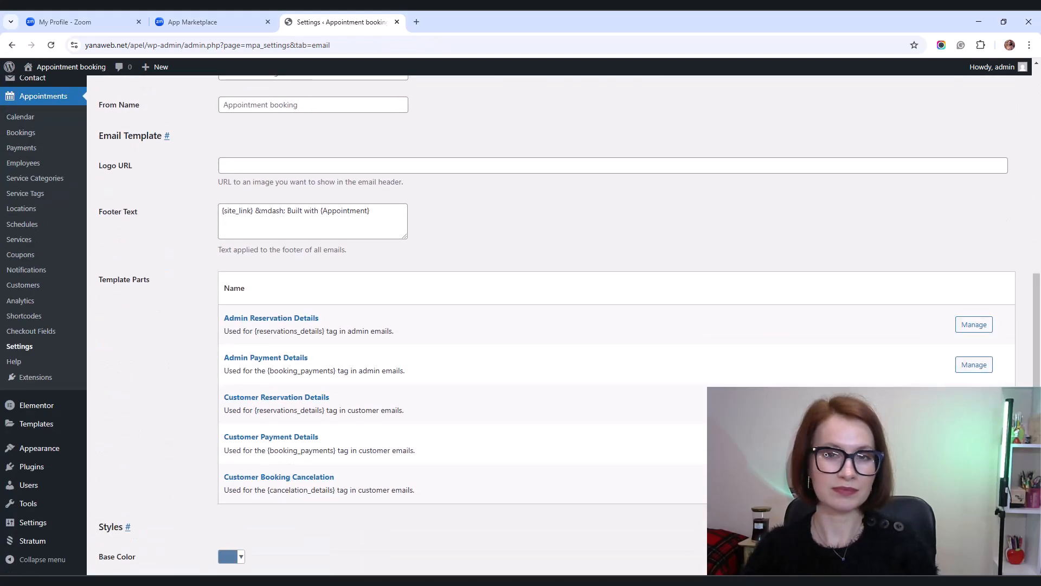
{"action": "mouse_move", "coordinate": [228, 405]}
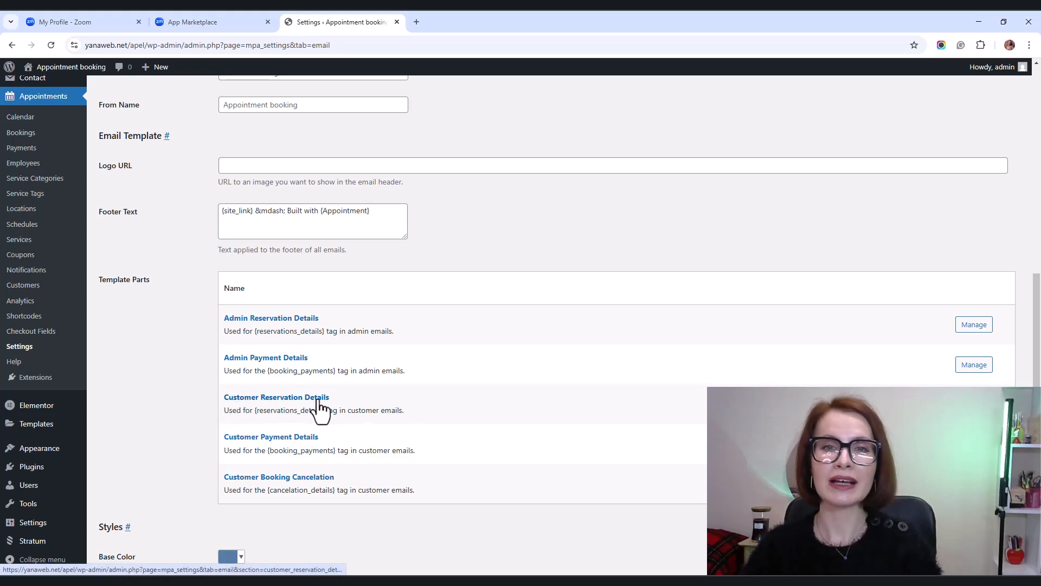
{"action": "mouse_move", "coordinate": [271, 407]}
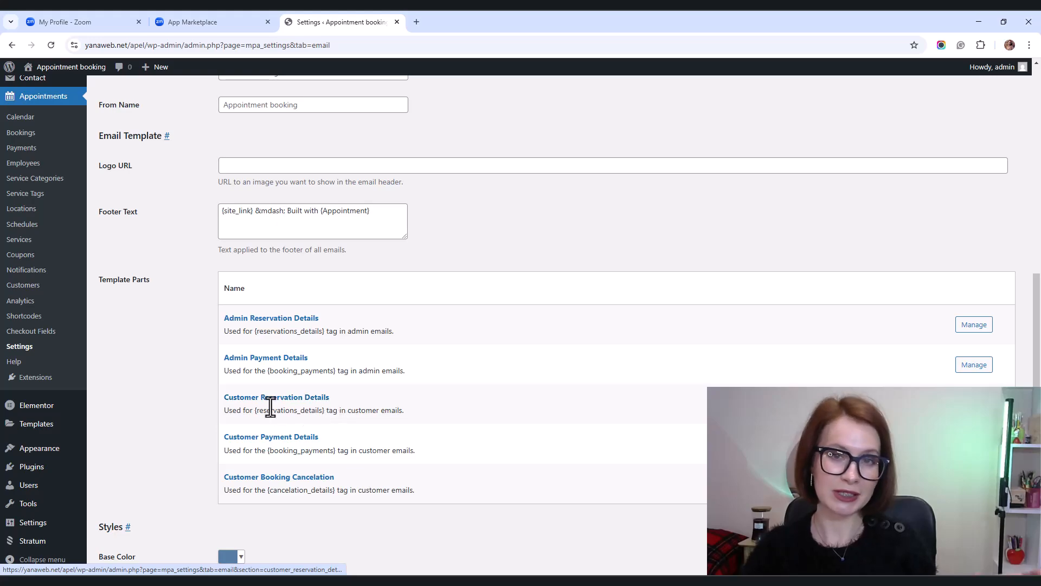
{"action": "left_click", "coordinate": [277, 397]}
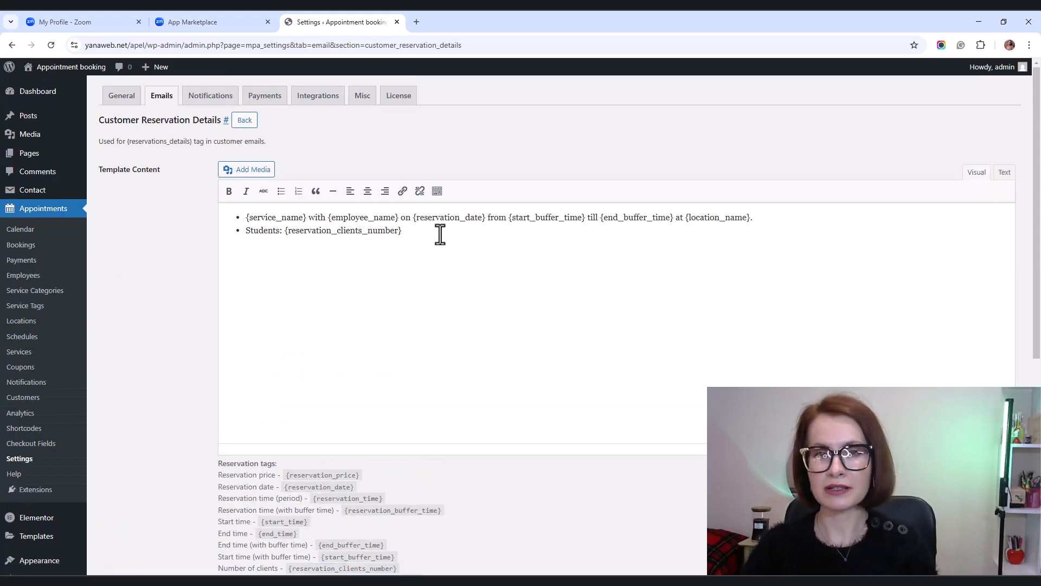
{"action": "scroll", "scroll_direction": "down", "scroll_amount": 3}
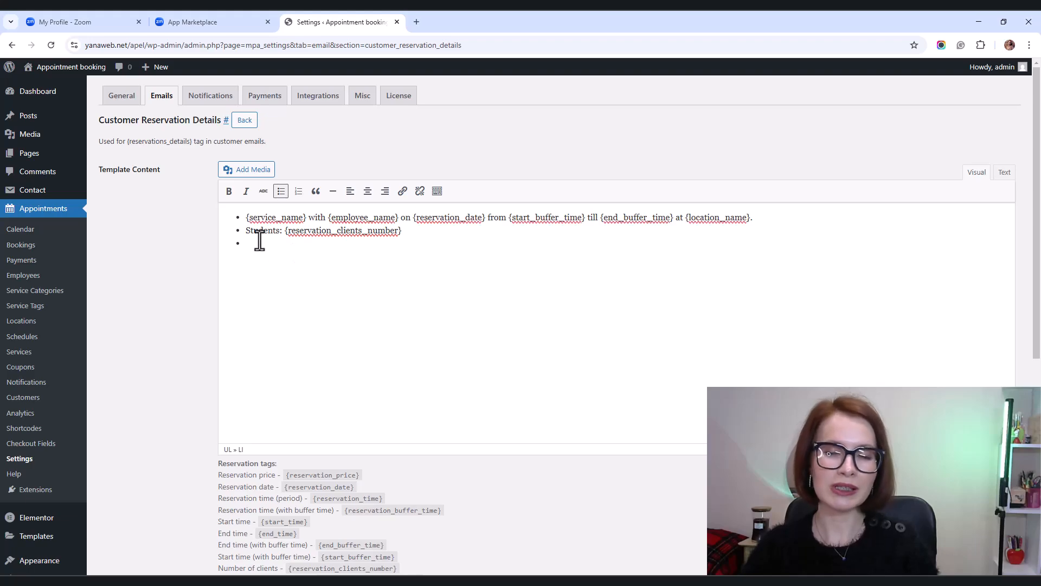
{"action": "type", "text": "{video_conference_details}"}
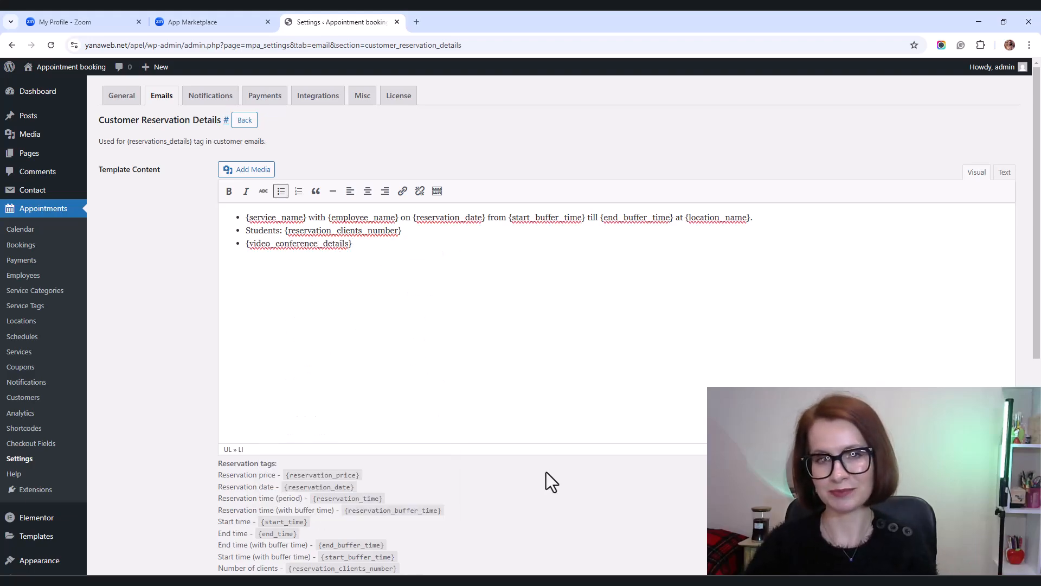
{"action": "scroll", "scroll_direction": "down", "scroll_amount": 3}
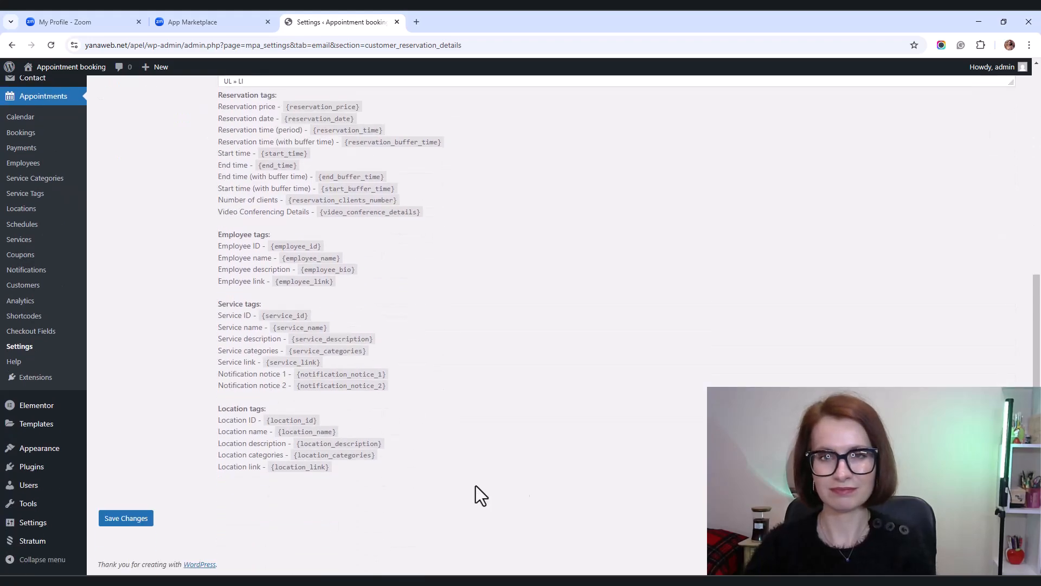
{"action": "left_click", "coordinate": [126, 518]}
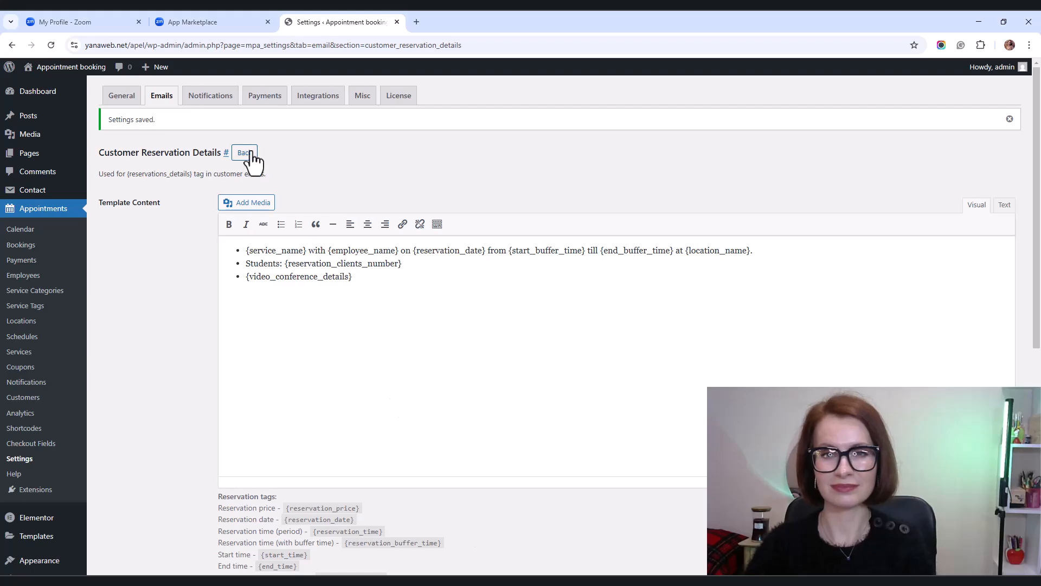
Return to the Emails overview and head to Appointments > Notifications
{"action": "left_click", "coordinate": [245, 152]}
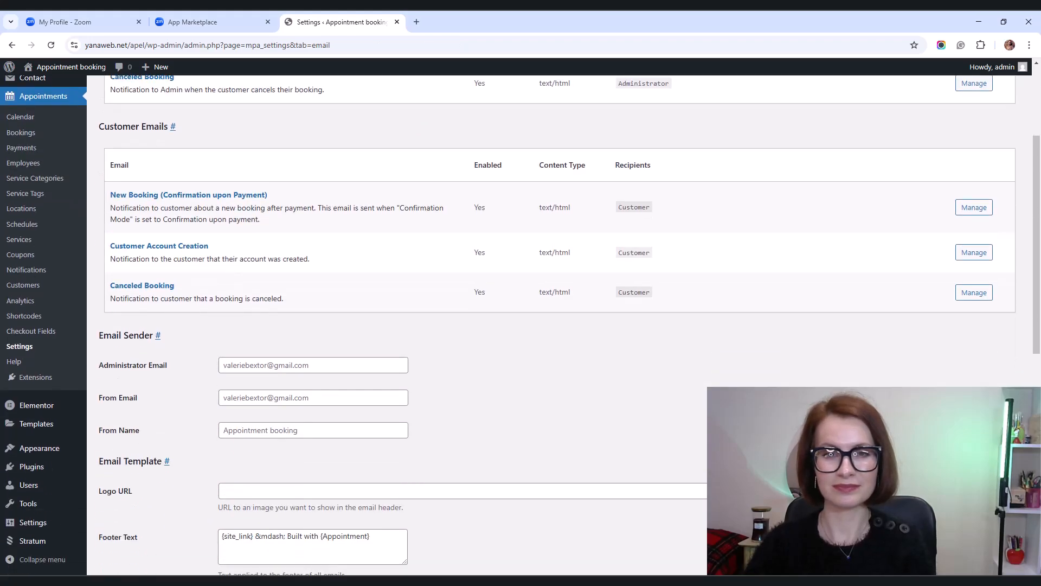
{"action": "scroll", "scroll_direction": "down", "scroll_amount": 3}
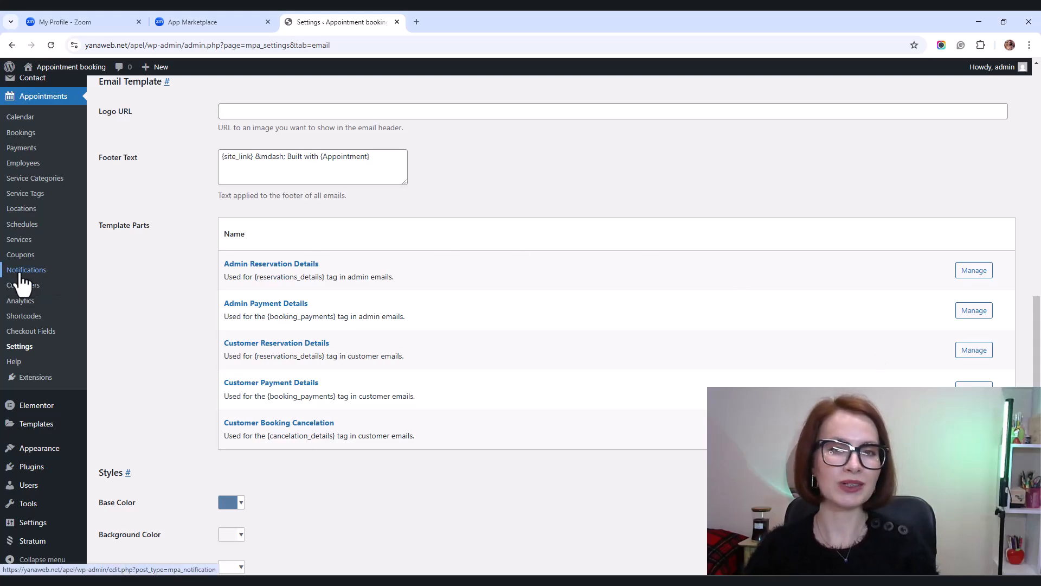
{"action": "left_click", "coordinate": [26, 269]}
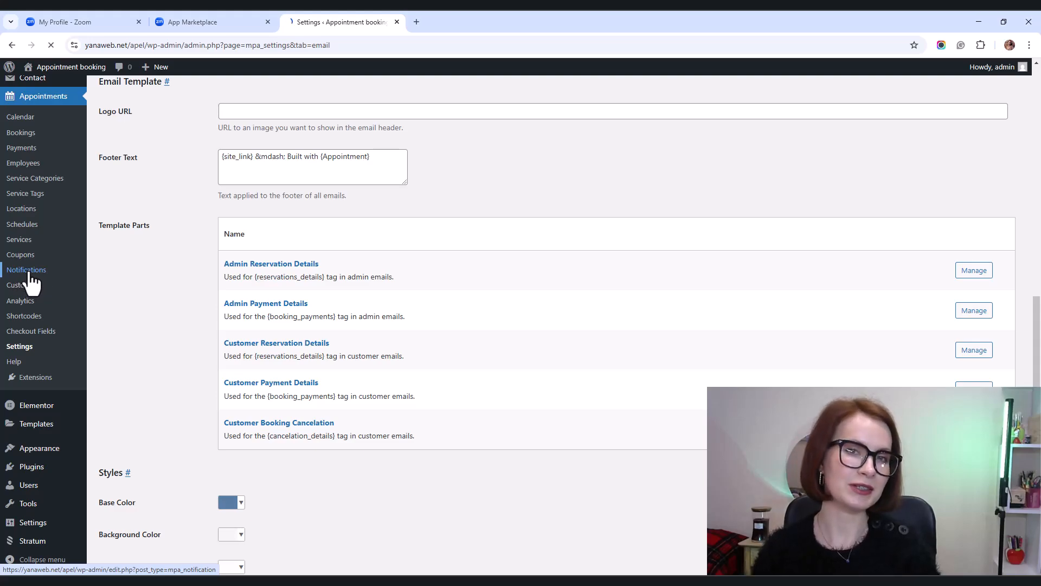
Review the 'test notification with emails' custom notification's message and available tags
{"action": "left_click", "coordinate": [26, 269]}
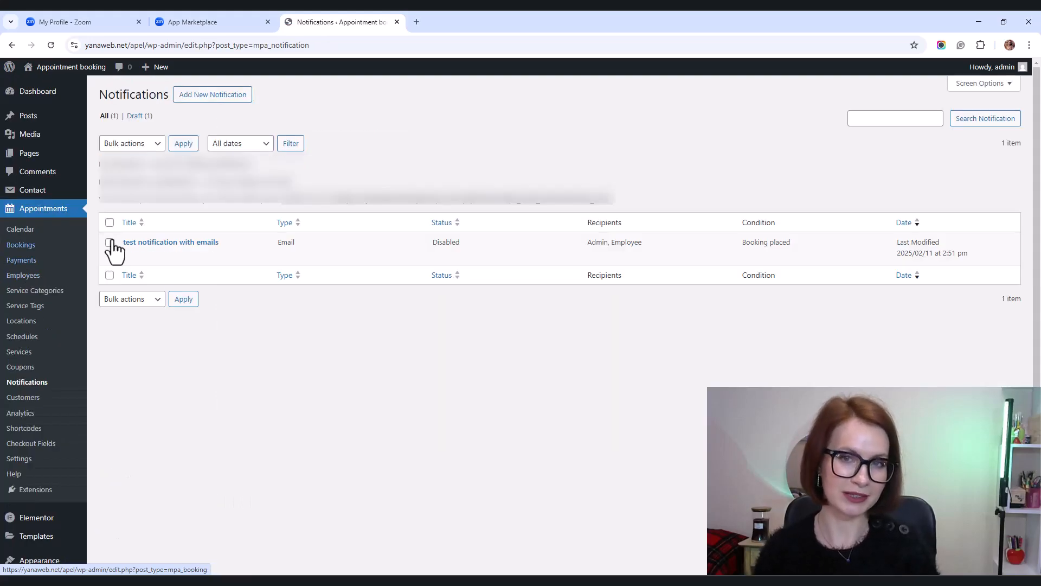
{"action": "left_click", "coordinate": [170, 242]}
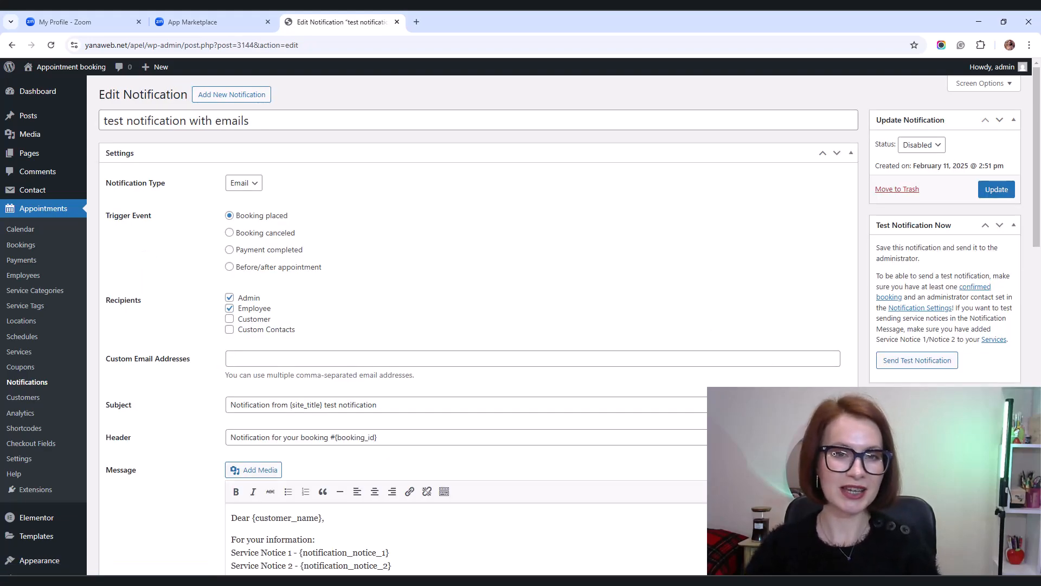
{"action": "scroll", "scroll_direction": "down", "scroll_amount": 3}
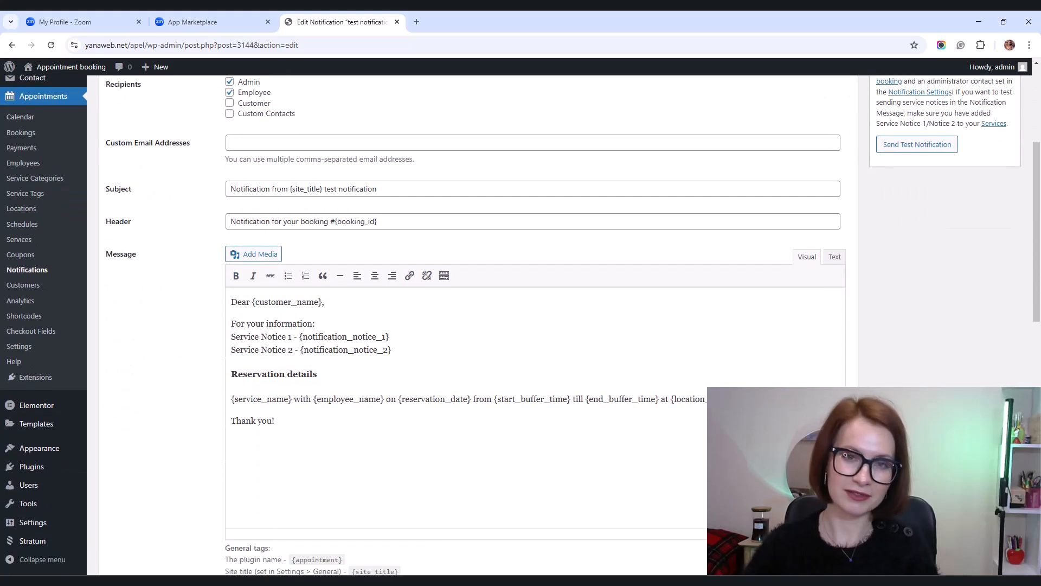
{"action": "scroll", "scroll_direction": "down", "scroll_amount": 3}
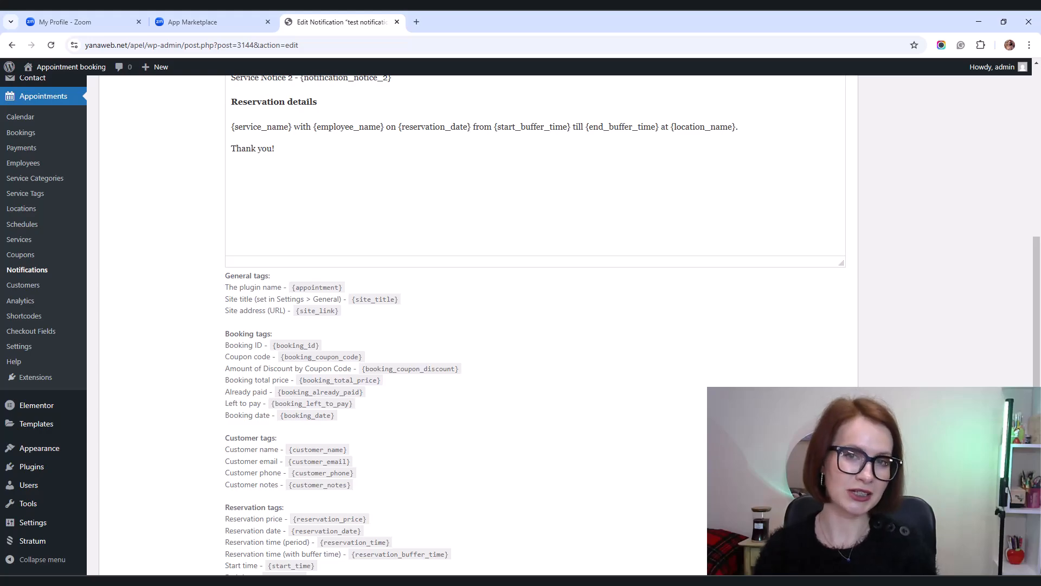
{"action": "scroll", "scroll_direction": "down", "scroll_amount": 3}
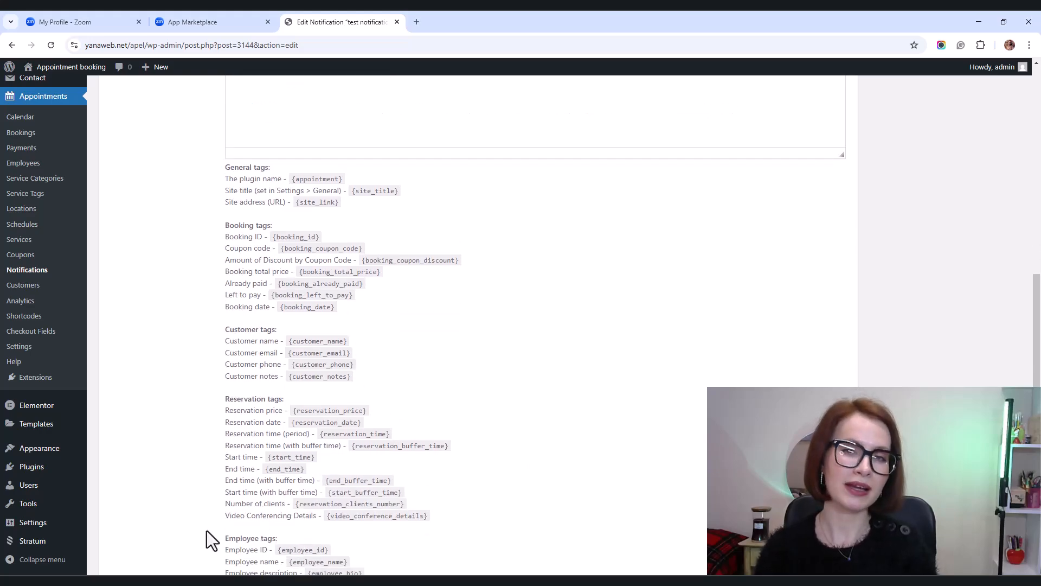
{"action": "mouse_move", "coordinate": [433, 527]}
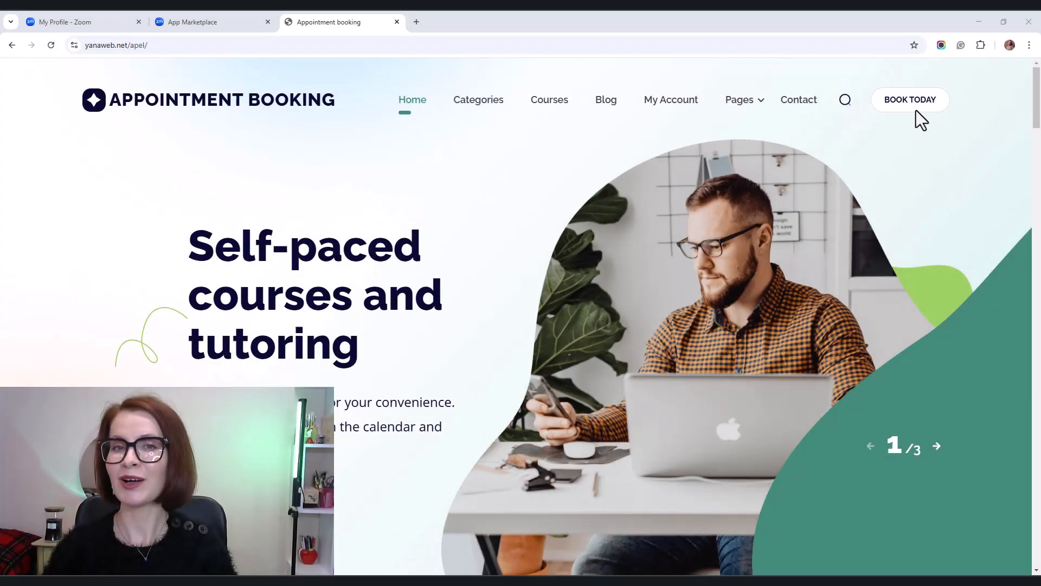
Start a booking and pick Communications > Business English Communication Skills as the service
{"action": "left_click", "coordinate": [910, 99]}
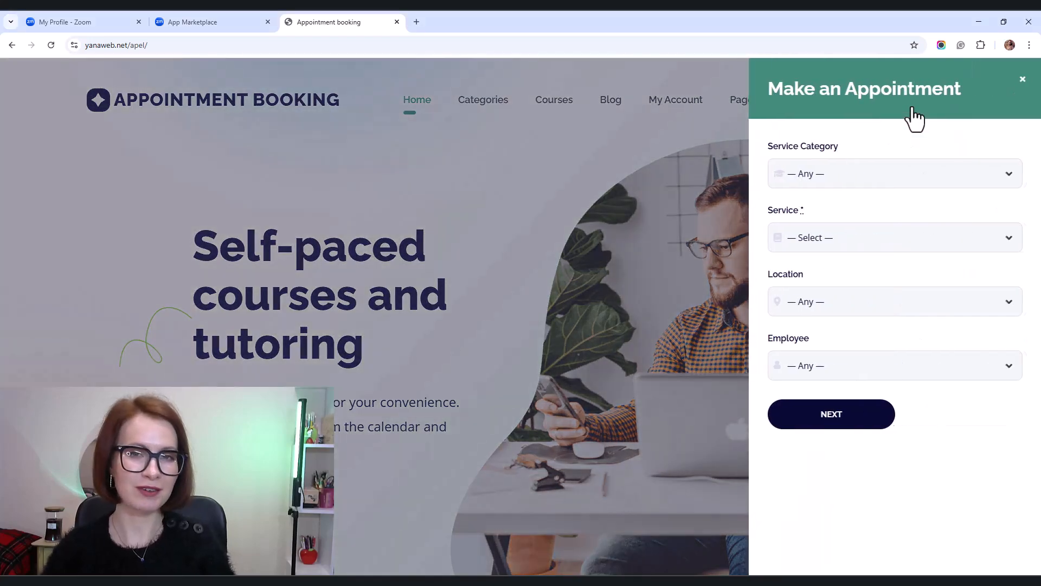
{"action": "mouse_move", "coordinate": [1031, 163]}
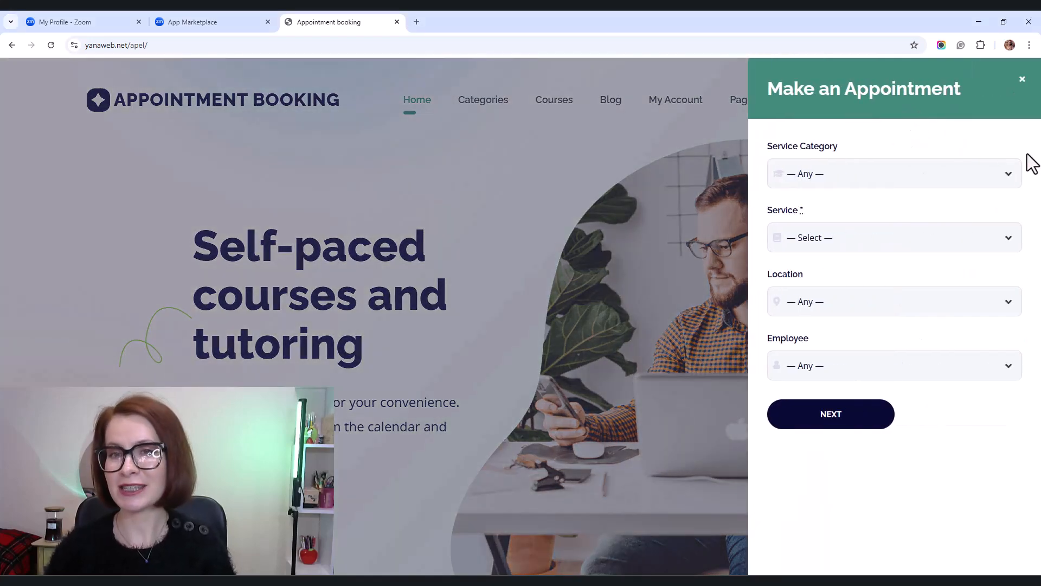
{"action": "left_click", "coordinate": [894, 174]}
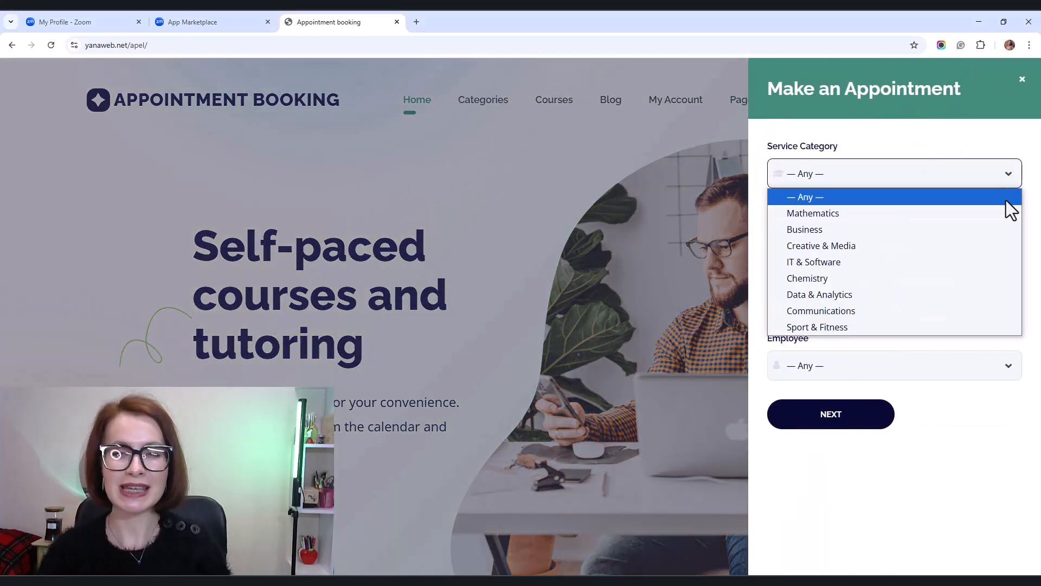
{"action": "left_click", "coordinate": [821, 310]}
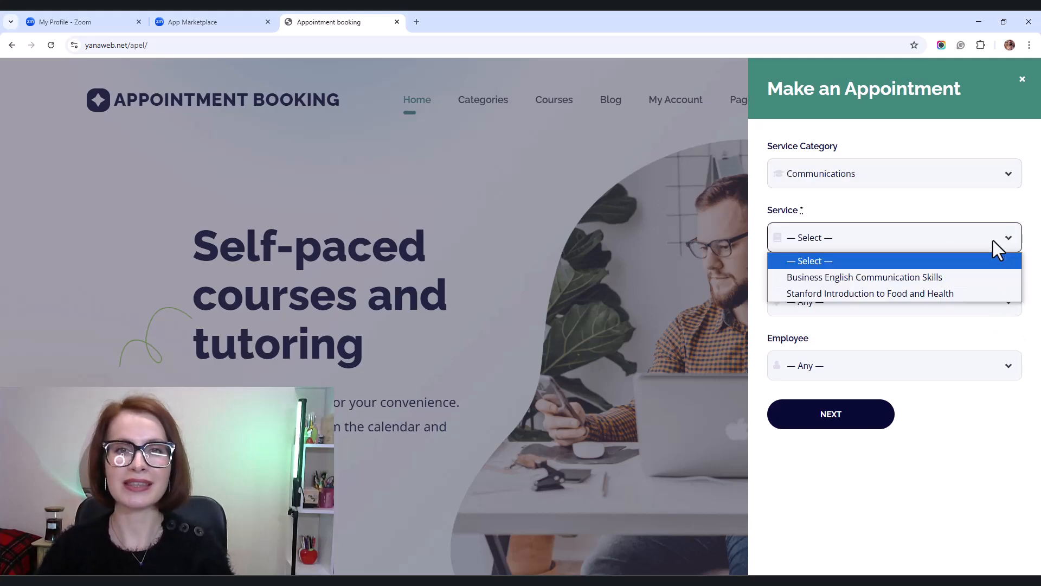
{"action": "left_click", "coordinate": [865, 278]}
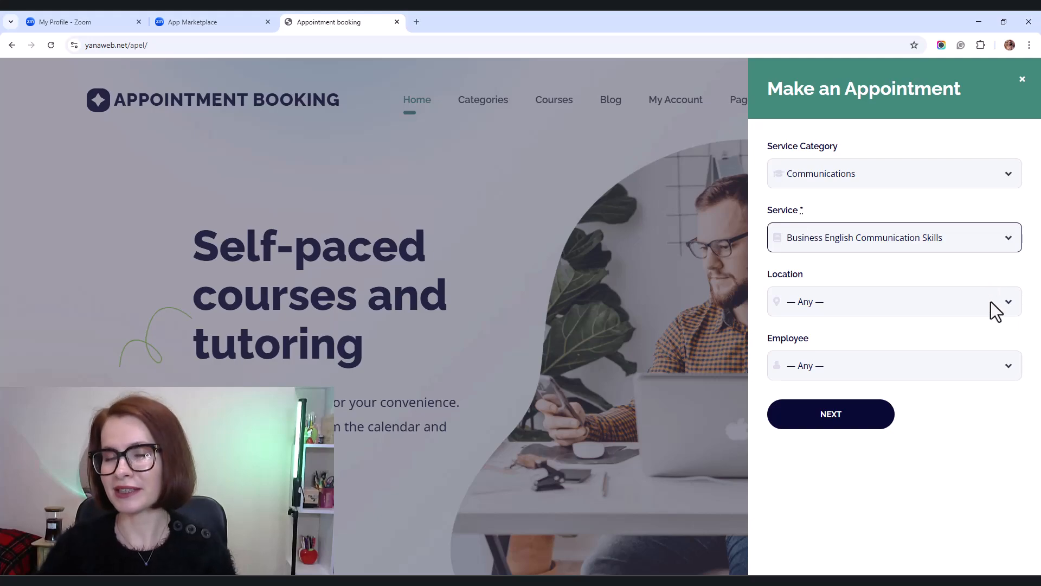
{"action": "left_click", "coordinate": [895, 302]}
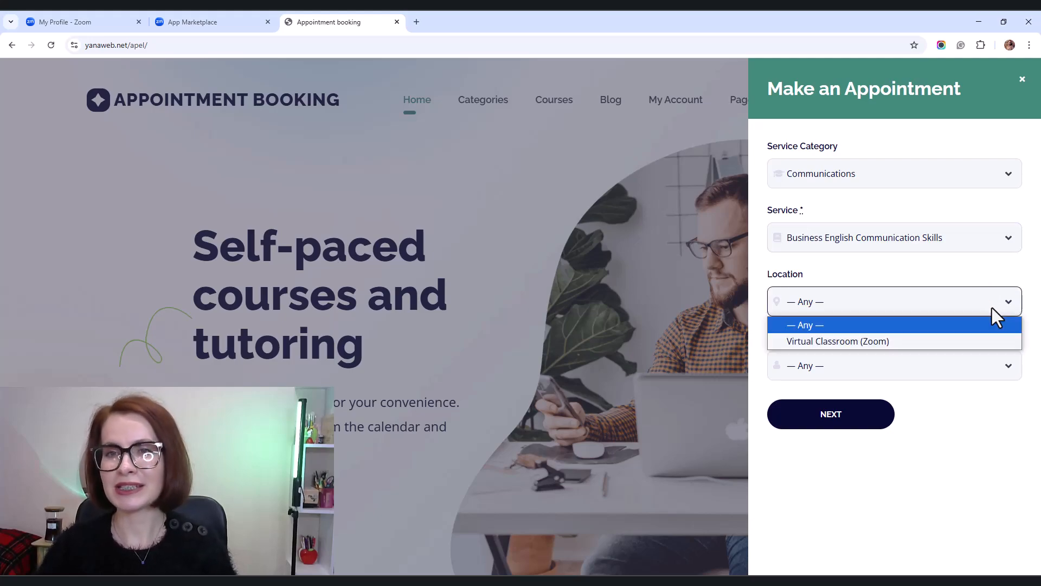
{"action": "mouse_move", "coordinate": [993, 347]}
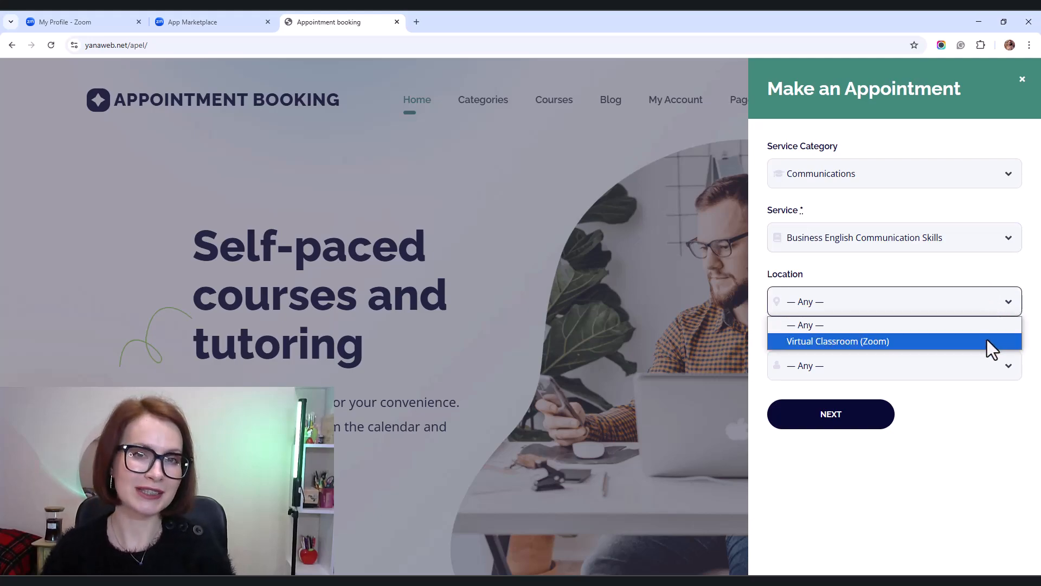
{"action": "left_click", "coordinate": [837, 341]}
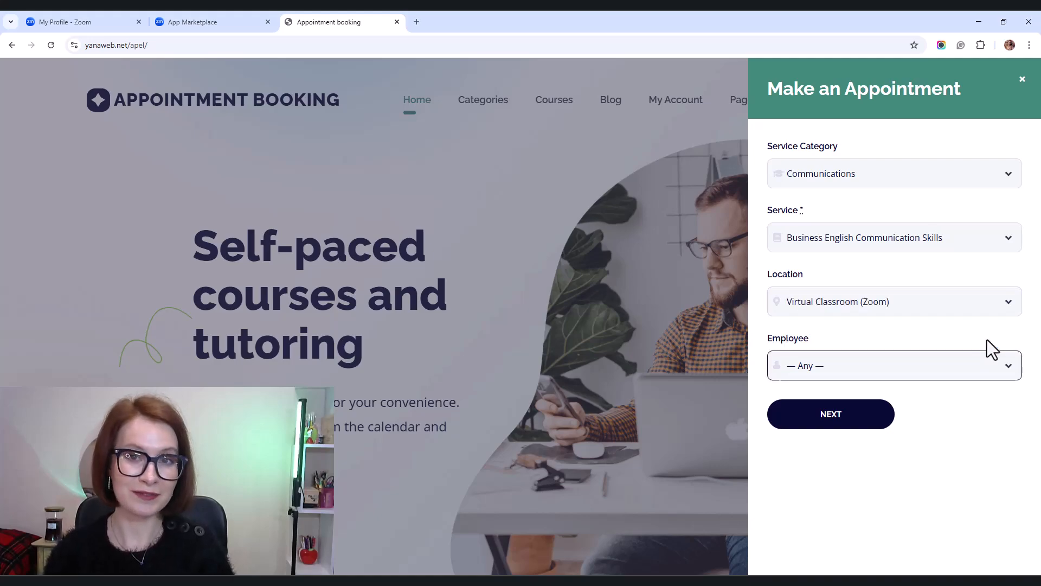
{"action": "left_click", "coordinate": [894, 364]}
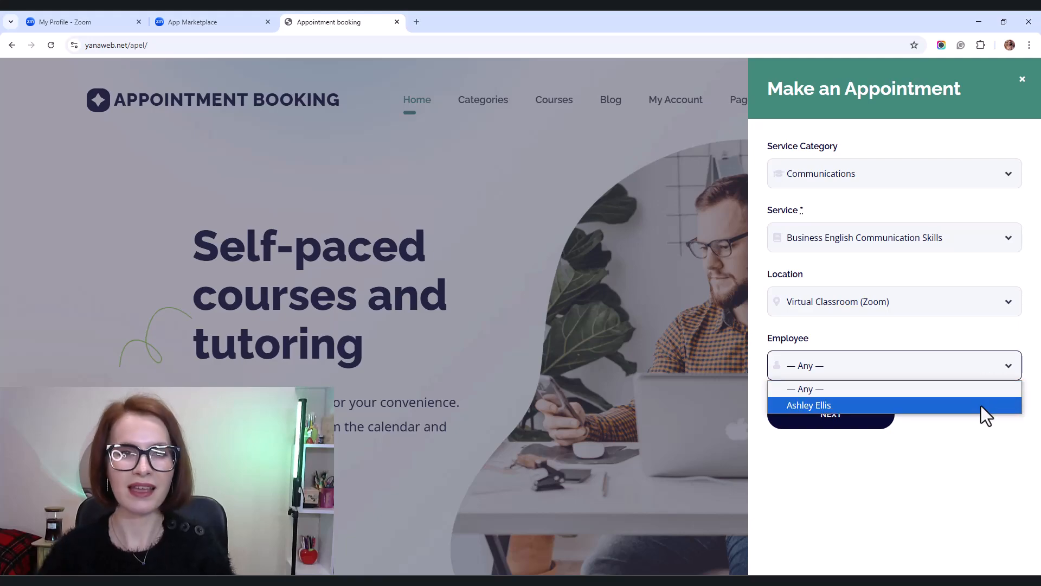
{"action": "left_click", "coordinate": [808, 404]}
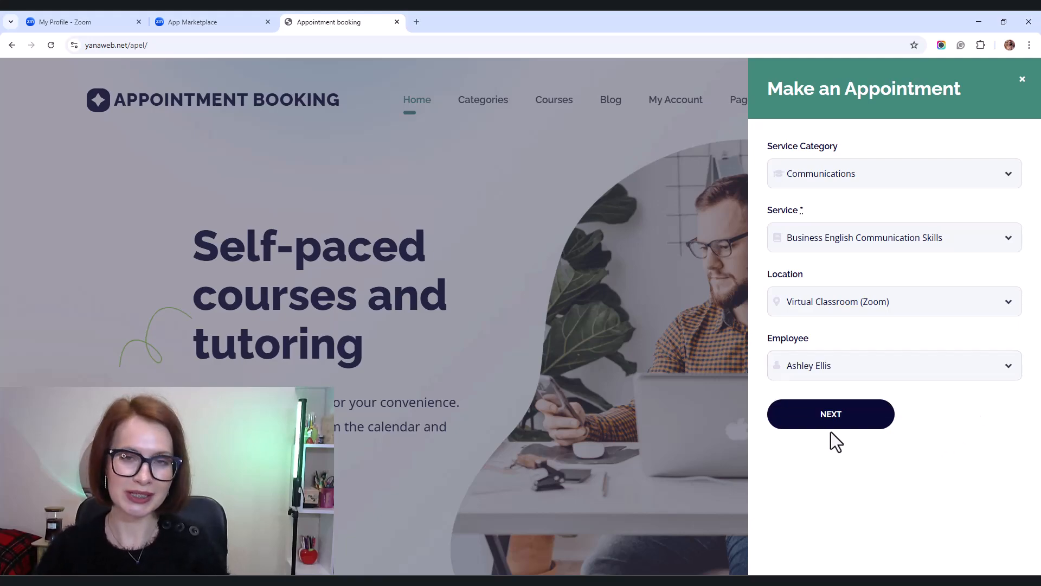
{"action": "left_click", "coordinate": [831, 414]}
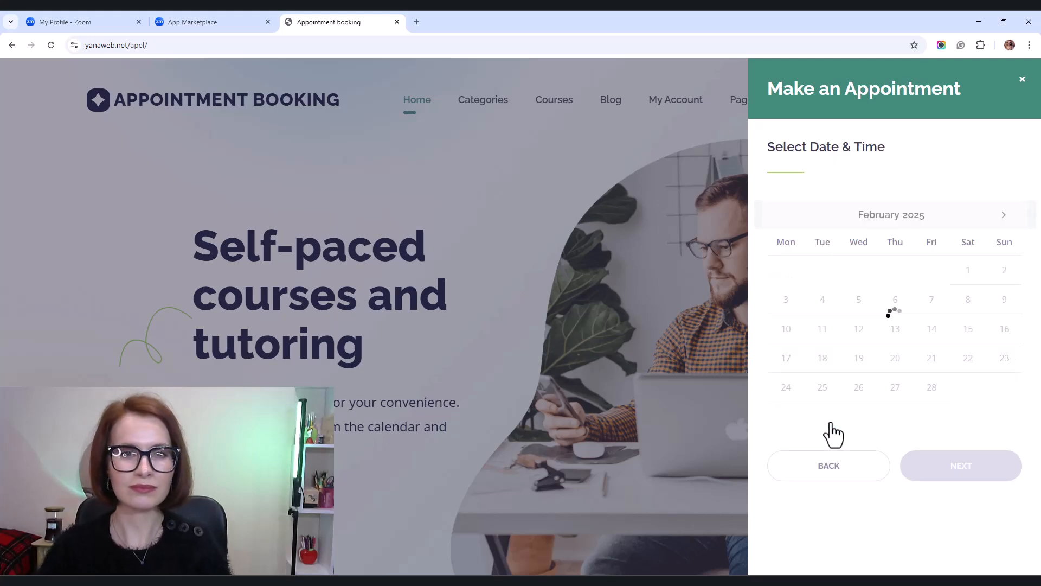
Select March 17, 2025 at 4:30 pm and continue through the reservation summary to customer details
{"action": "left_click", "coordinate": [822, 386]}
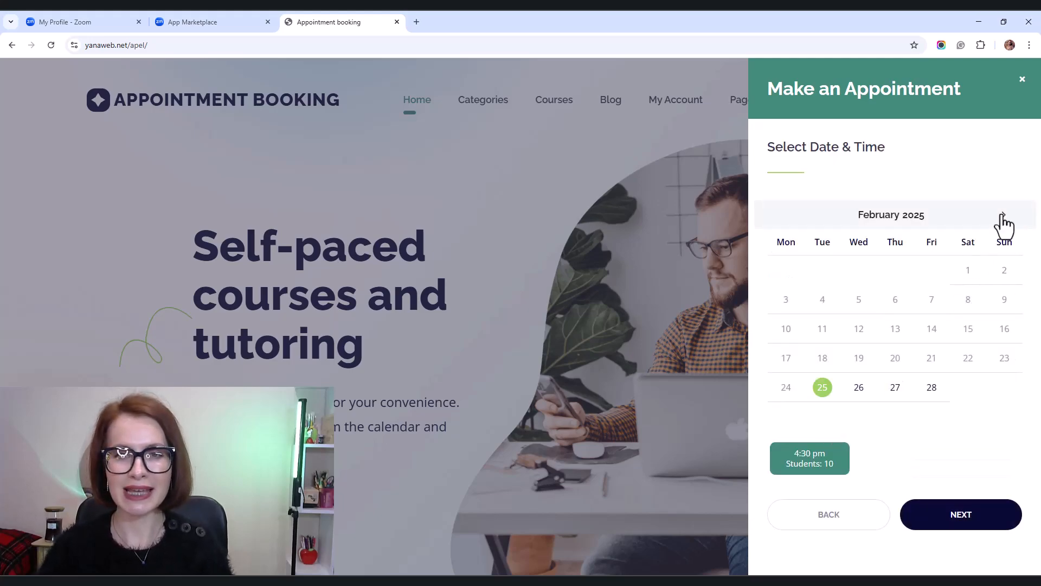
{"action": "left_click", "coordinate": [1003, 214]}
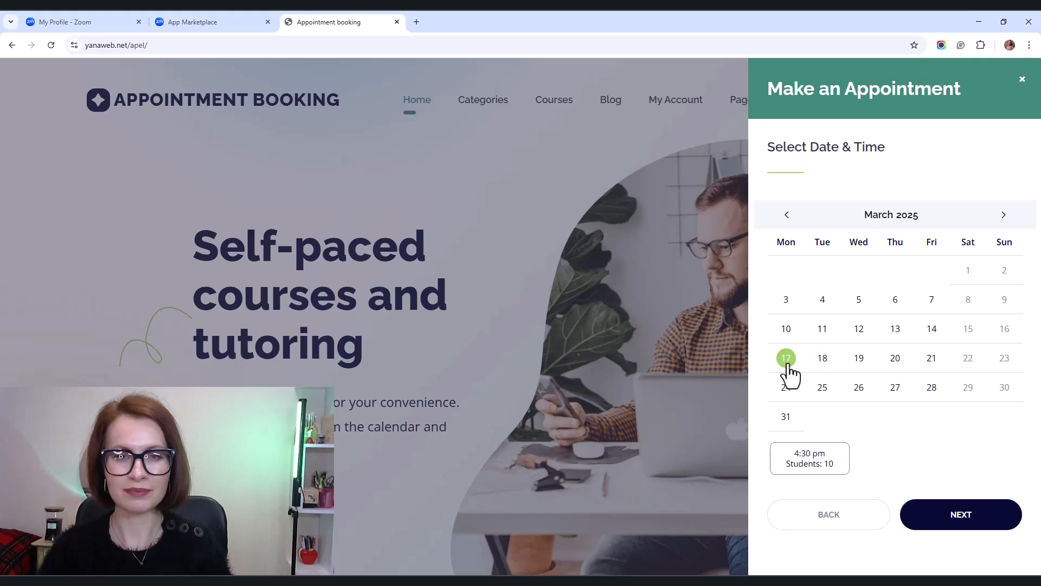
{"action": "left_click", "coordinate": [809, 458]}
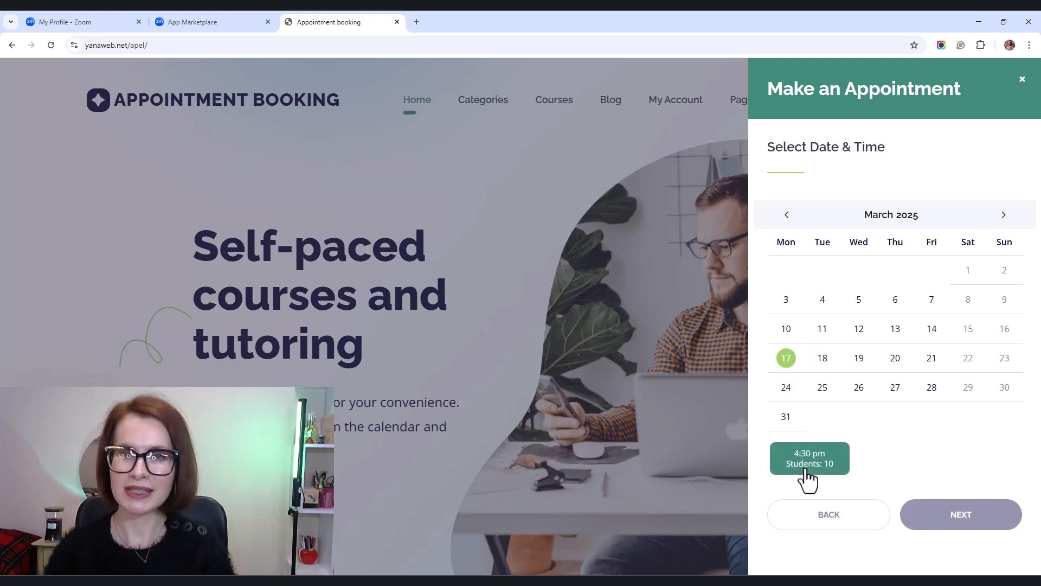
{"action": "left_click", "coordinate": [962, 514]}
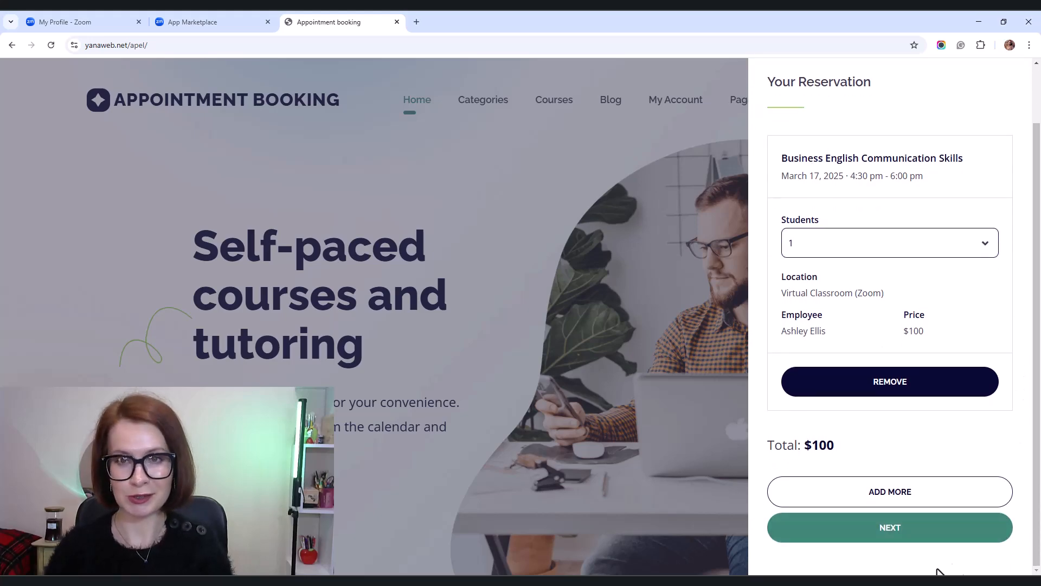
{"action": "left_click", "coordinate": [889, 527]}
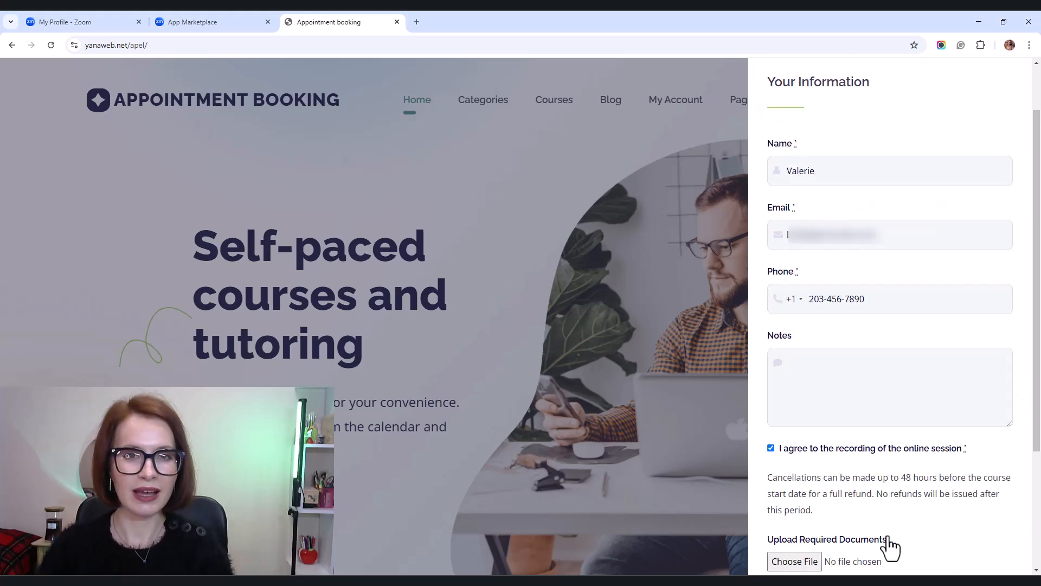
{"action": "mouse_move", "coordinate": [1022, 475]}
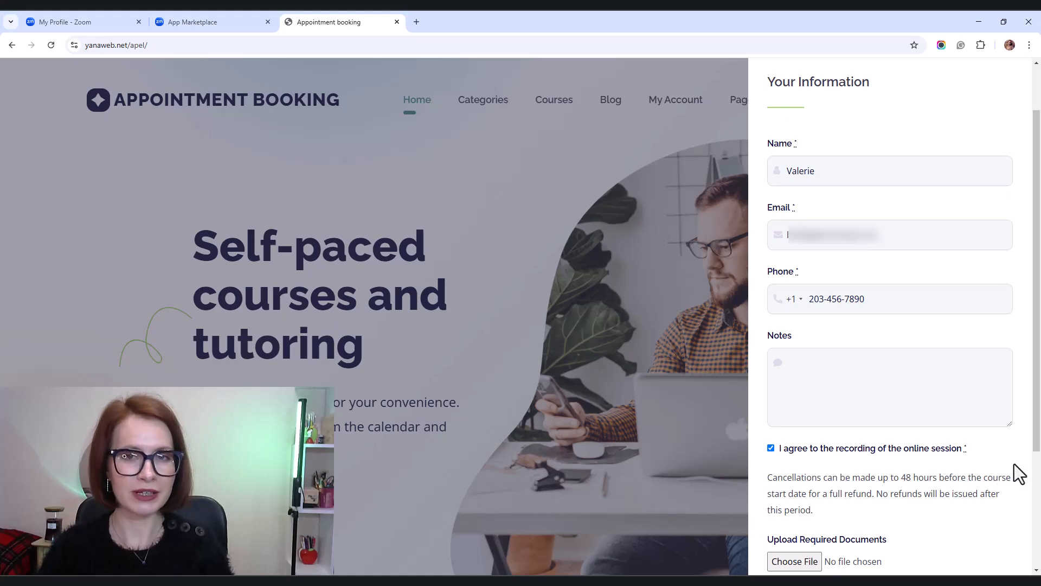
Complete checkout paying by Stripe credit card, then go to the customer's My Account page
{"action": "scroll", "scroll_direction": "down", "scroll_amount": 3}
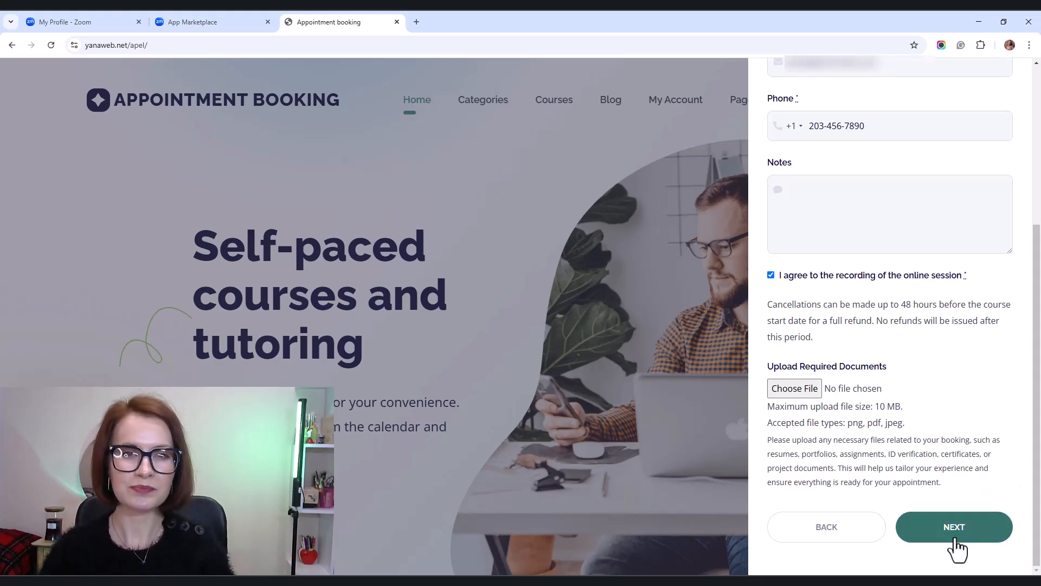
{"action": "left_click", "coordinate": [954, 527]}
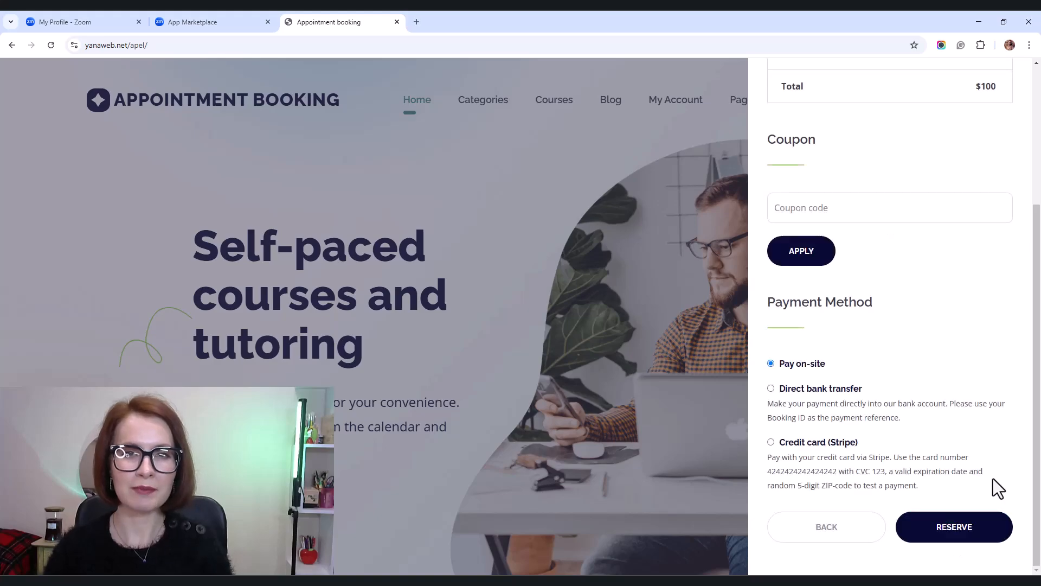
{"action": "left_click", "coordinate": [770, 442]}
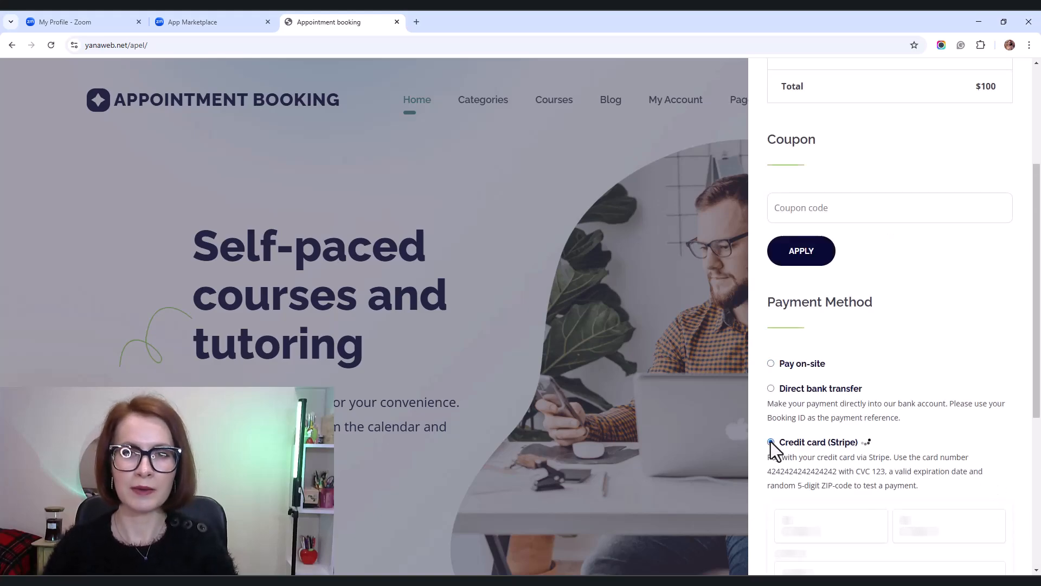
{"action": "scroll", "scroll_direction": "down", "scroll_amount": 3}
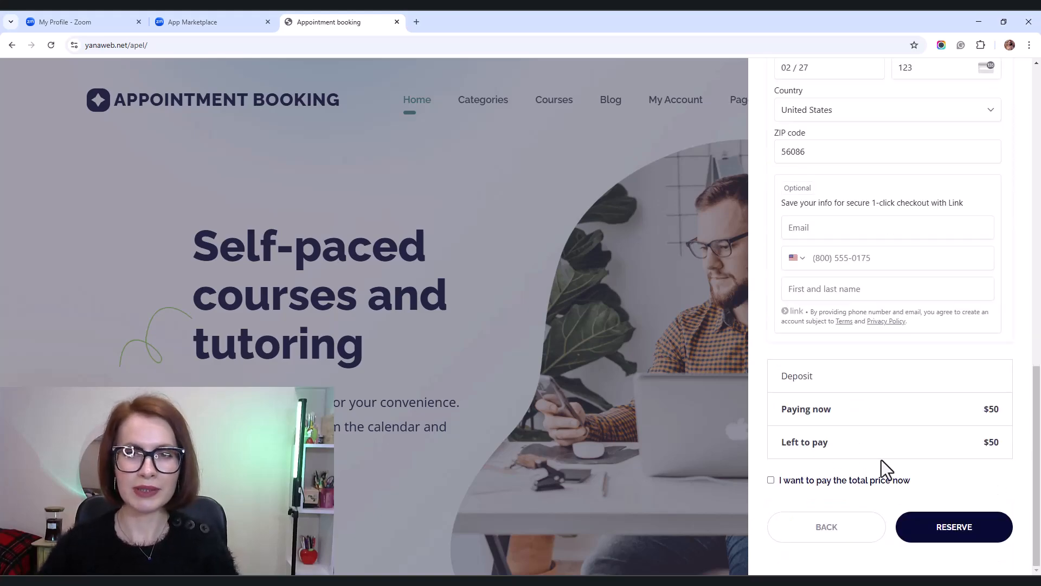
{"action": "left_click", "coordinate": [955, 527]}
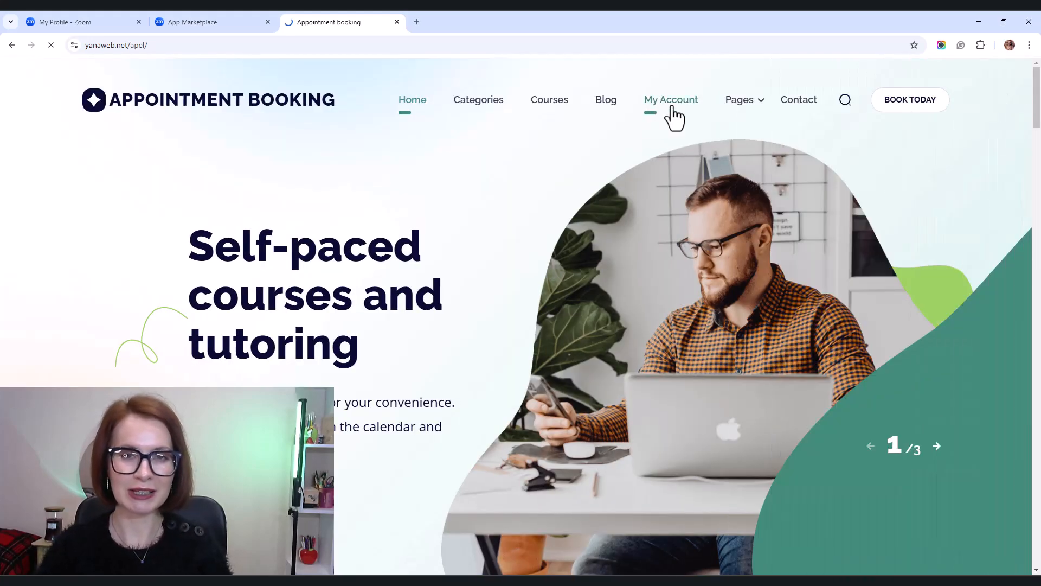
{"action": "left_click", "coordinate": [670, 98]}
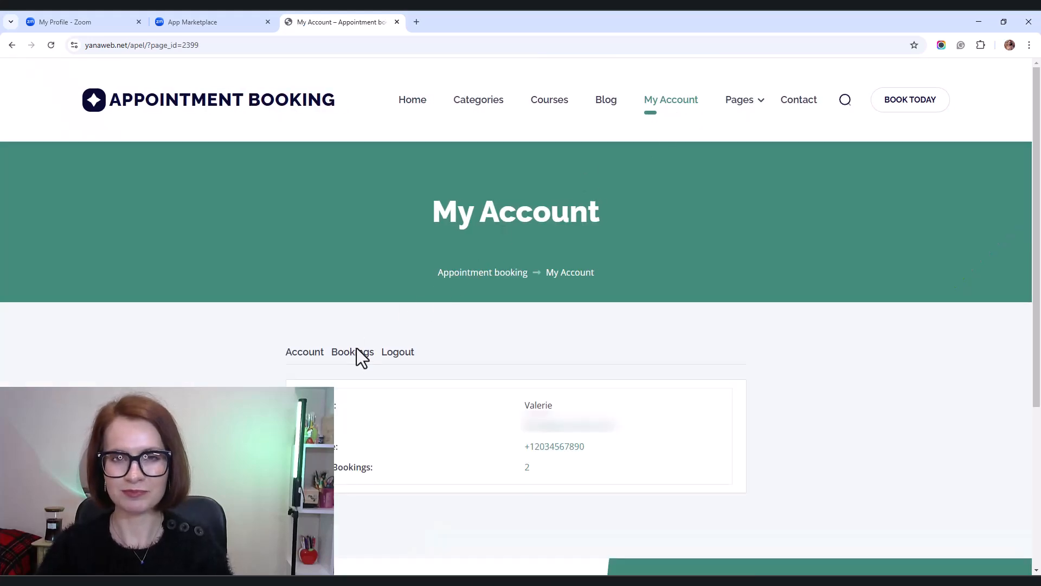
From the Bookings list, view the March 17 Business English booking with its Zoom link, ID and passcode
{"action": "left_click", "coordinate": [352, 352]}
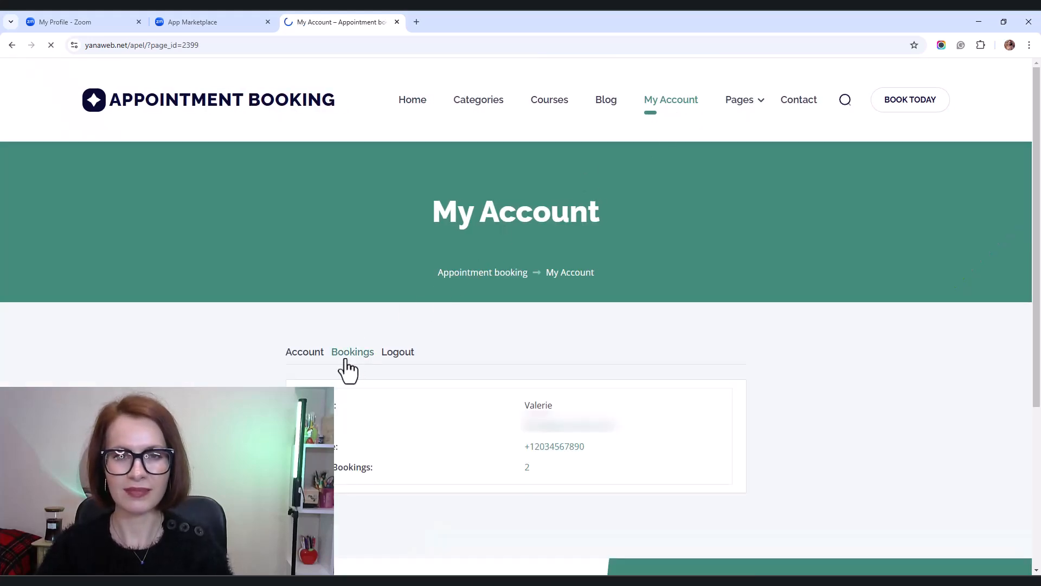
{"action": "left_click", "coordinate": [353, 352]}
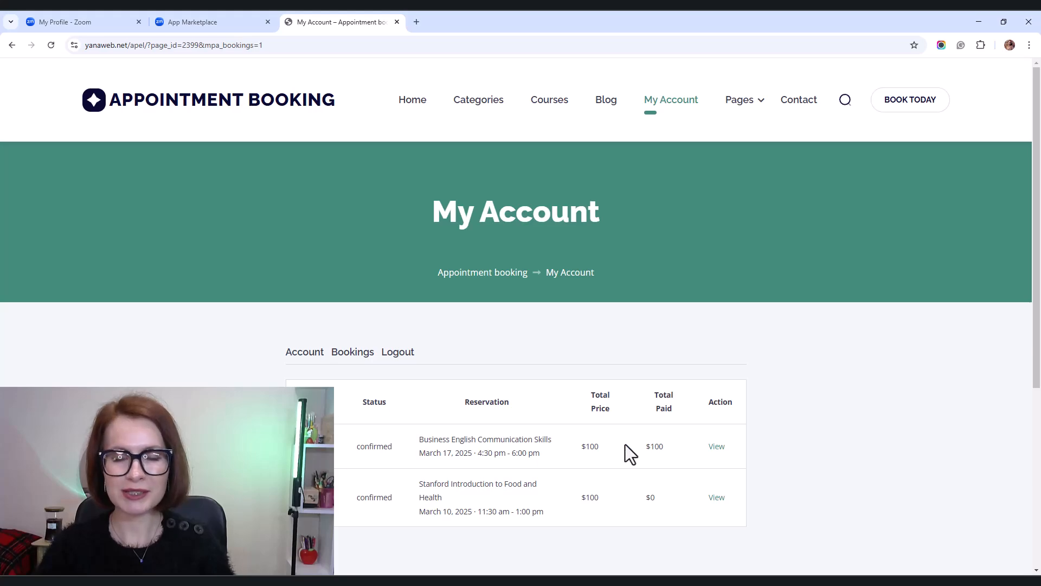
{"action": "left_click", "coordinate": [716, 446]}
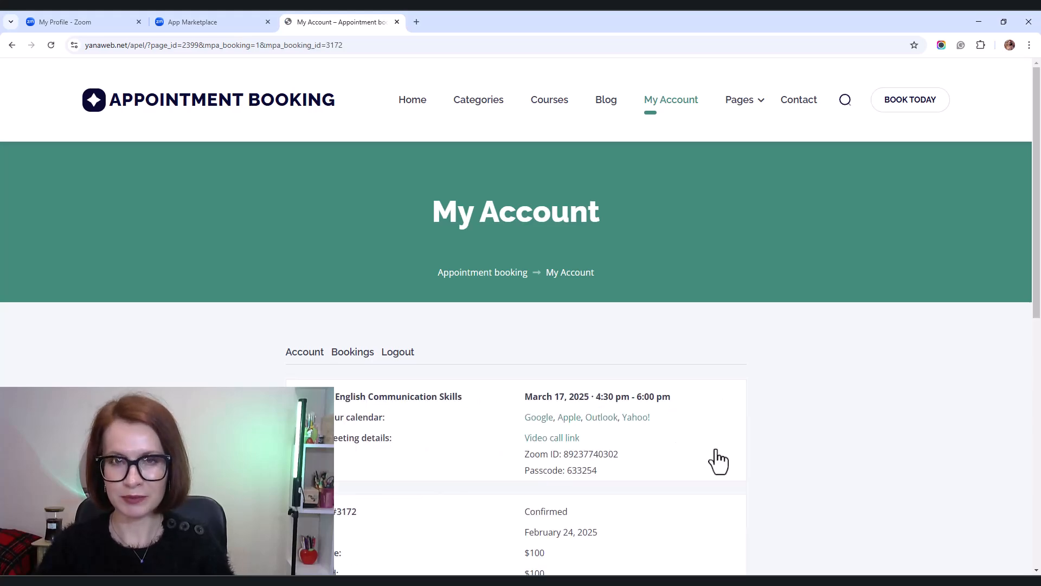
{"action": "scroll", "scroll_direction": "down", "scroll_amount": 3}
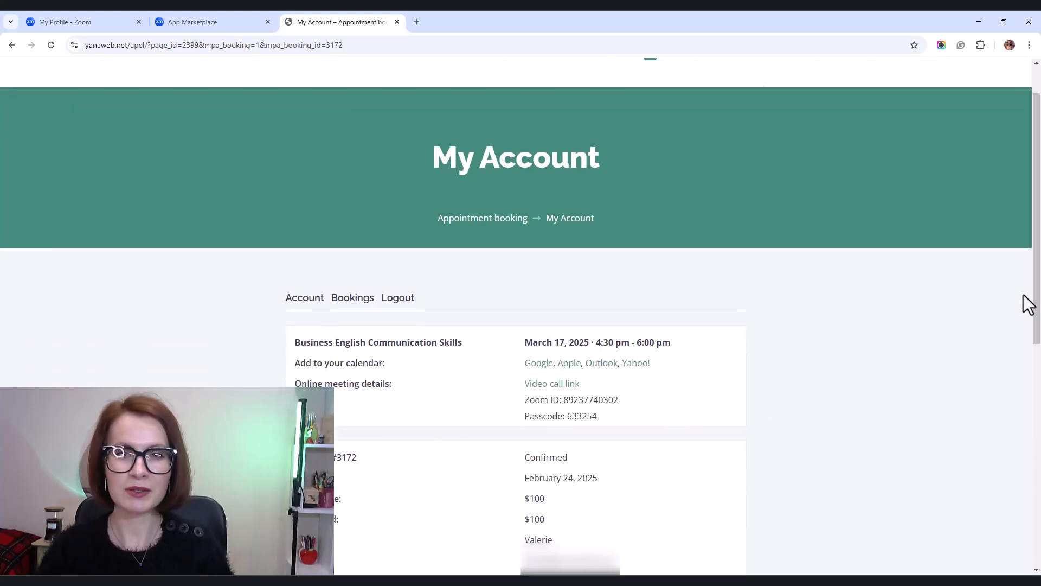
{"action": "scroll", "scroll_direction": "down", "scroll_amount": 3}
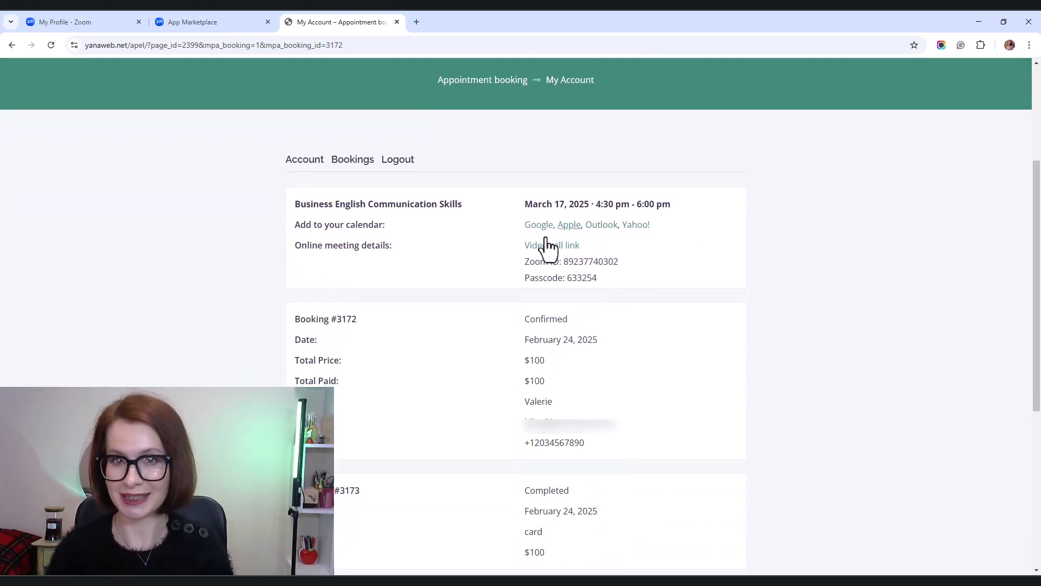
{"action": "mouse_move", "coordinate": [528, 276]}
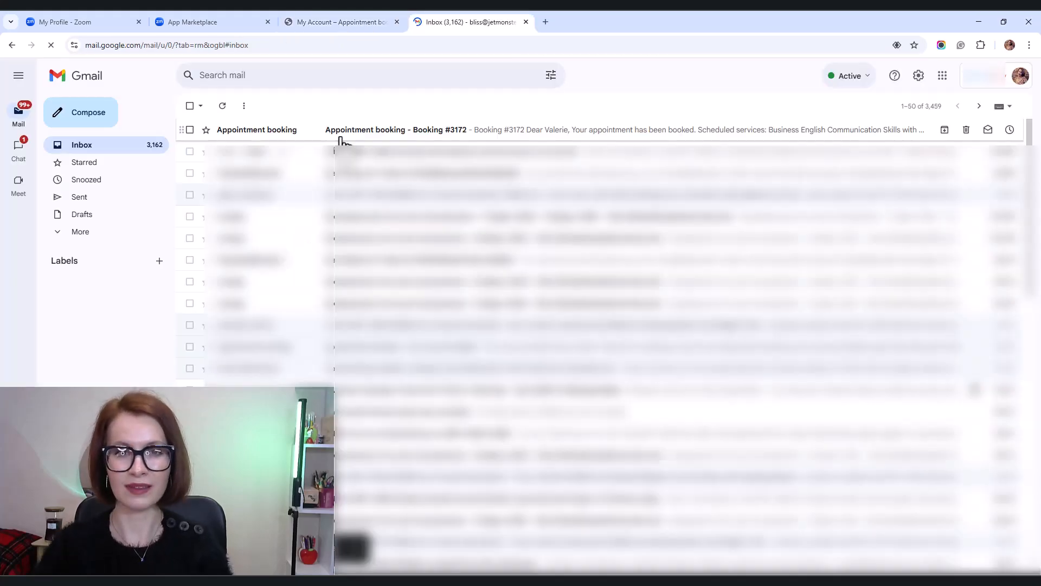
Read the customer's Booking #3172 confirmation and the admin's New Booking #3172 email with the Zoom link
{"action": "left_click", "coordinate": [395, 131]}
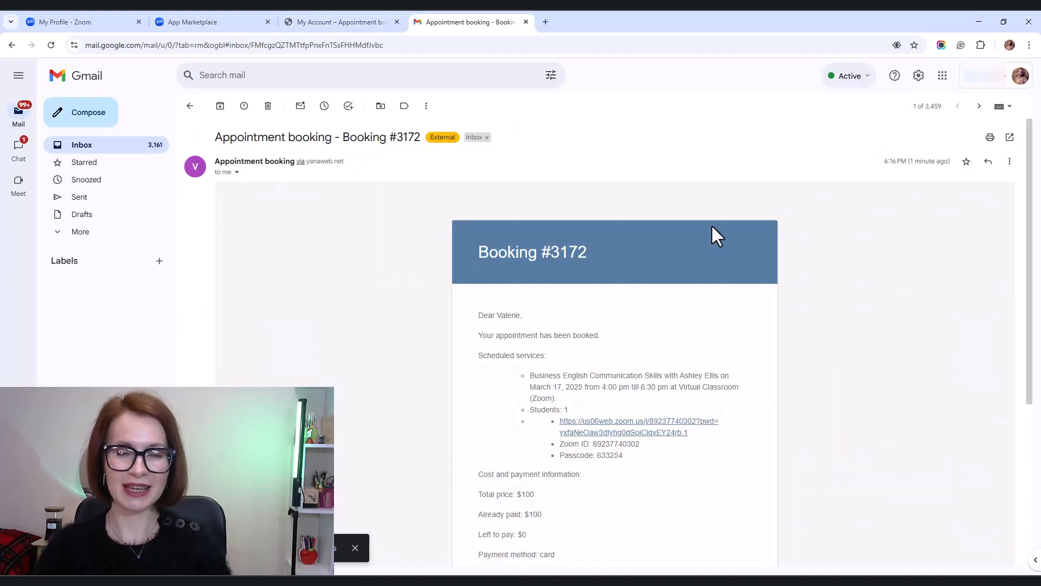
{"action": "mouse_move", "coordinate": [812, 346]}
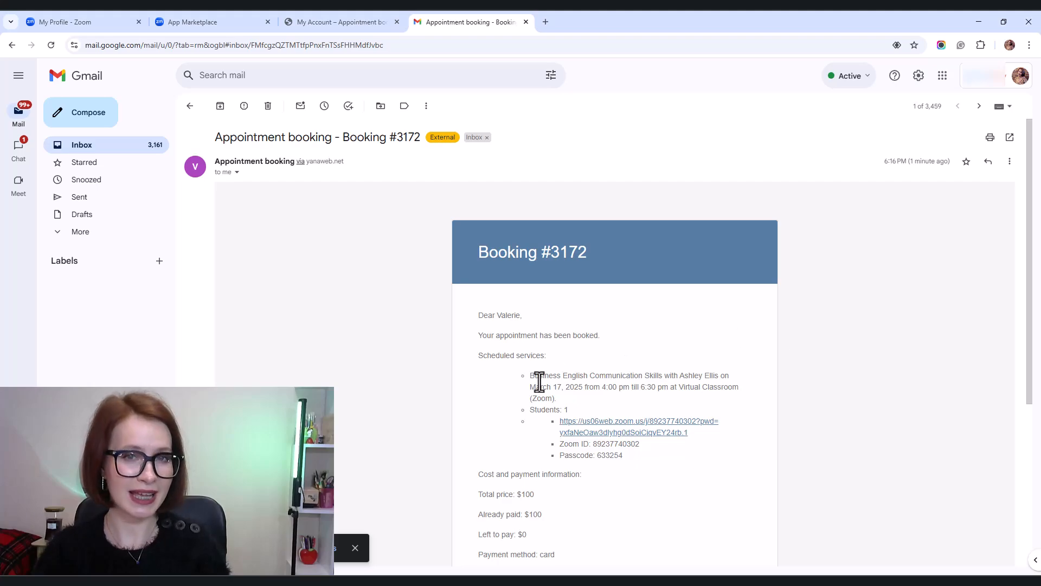
{"action": "mouse_move", "coordinate": [608, 437]}
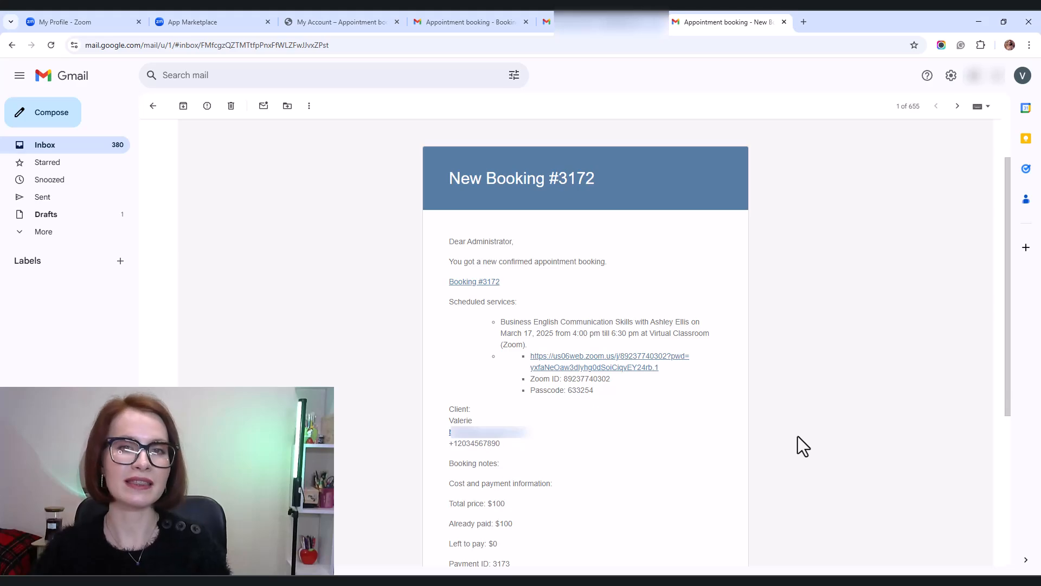
{"action": "scroll", "scroll_direction": "down", "scroll_amount": 3}
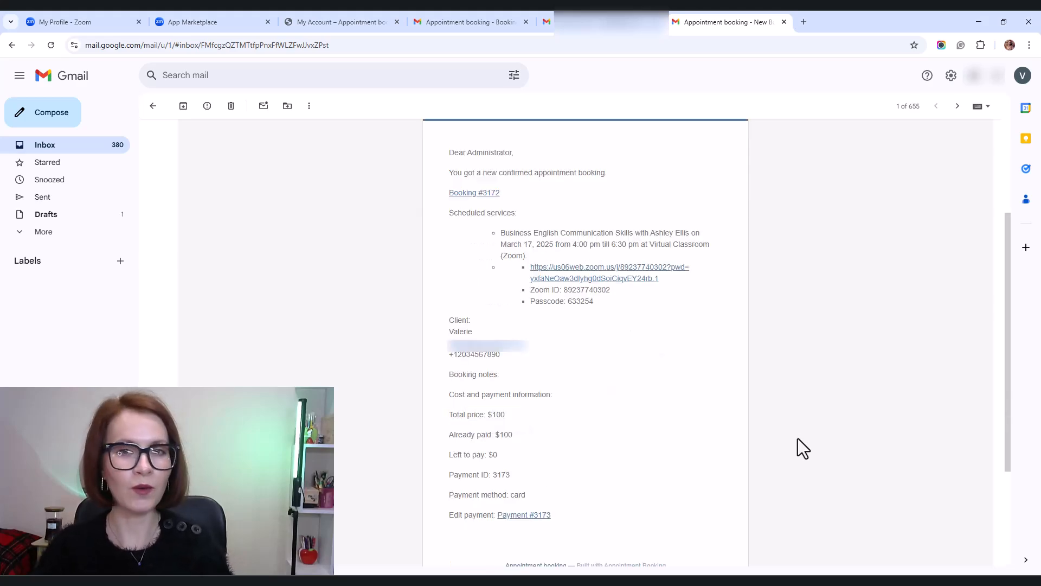
{"action": "mouse_move", "coordinate": [683, 293]}
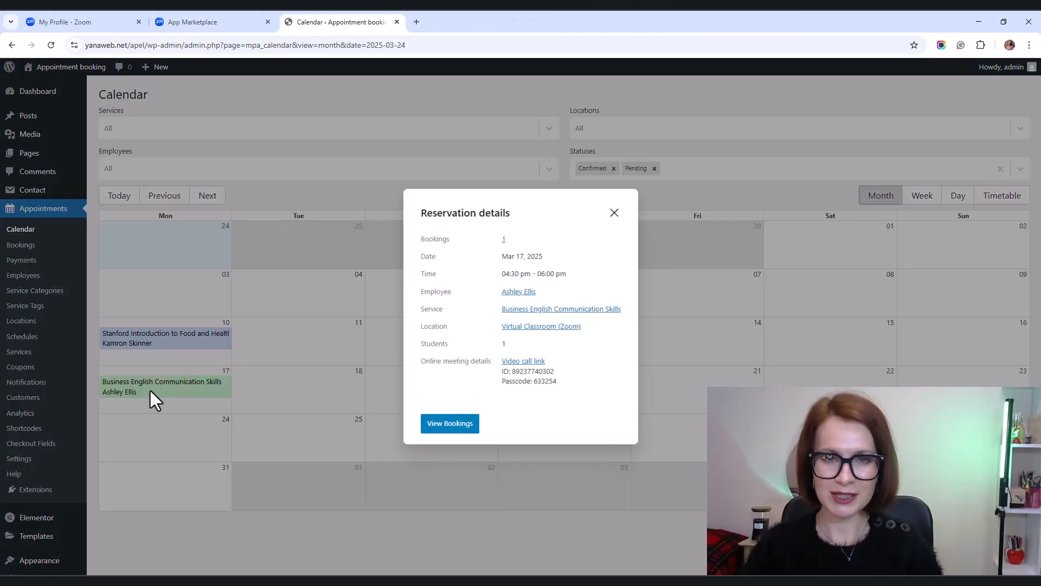
{"action": "mouse_move", "coordinate": [597, 360]}
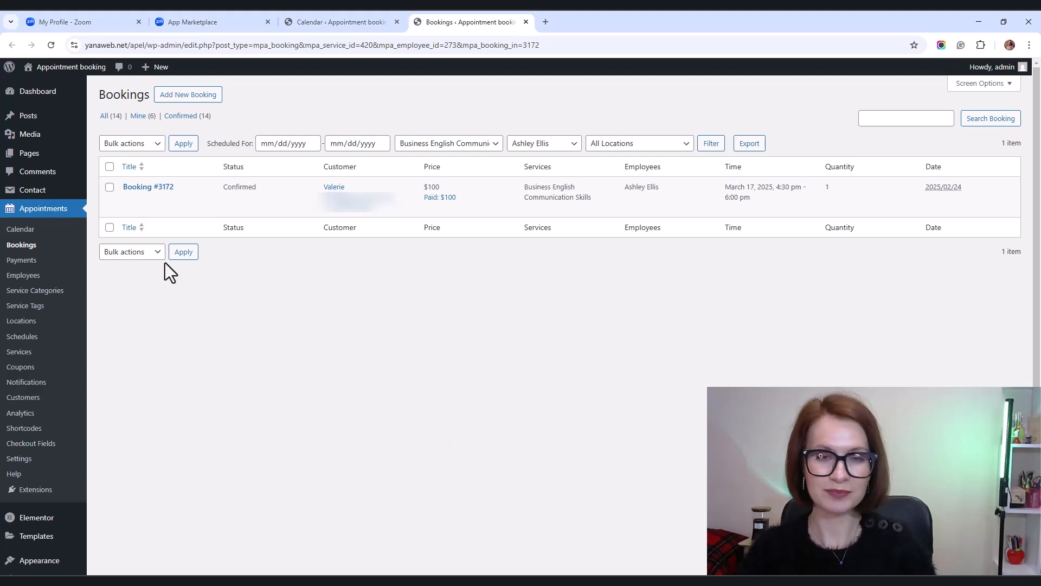
Edit Booking #3172 and review its Logs panel showing sent emails and the scheduled Zoom meeting
{"action": "left_click", "coordinate": [148, 186]}
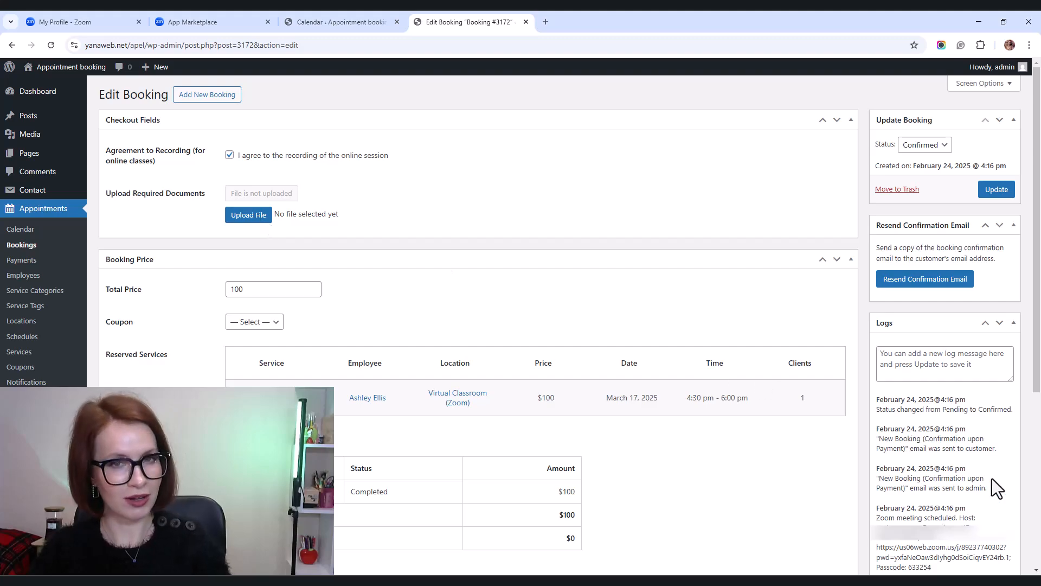
{"action": "scroll", "scroll_direction": "down", "scroll_amount": 3}
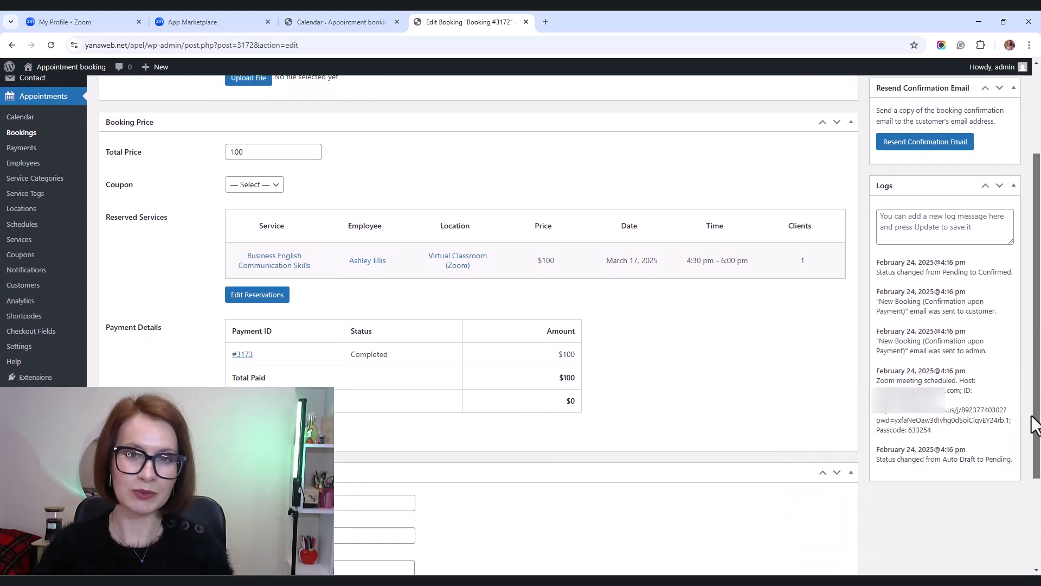
{"action": "mouse_move", "coordinate": [866, 405]}
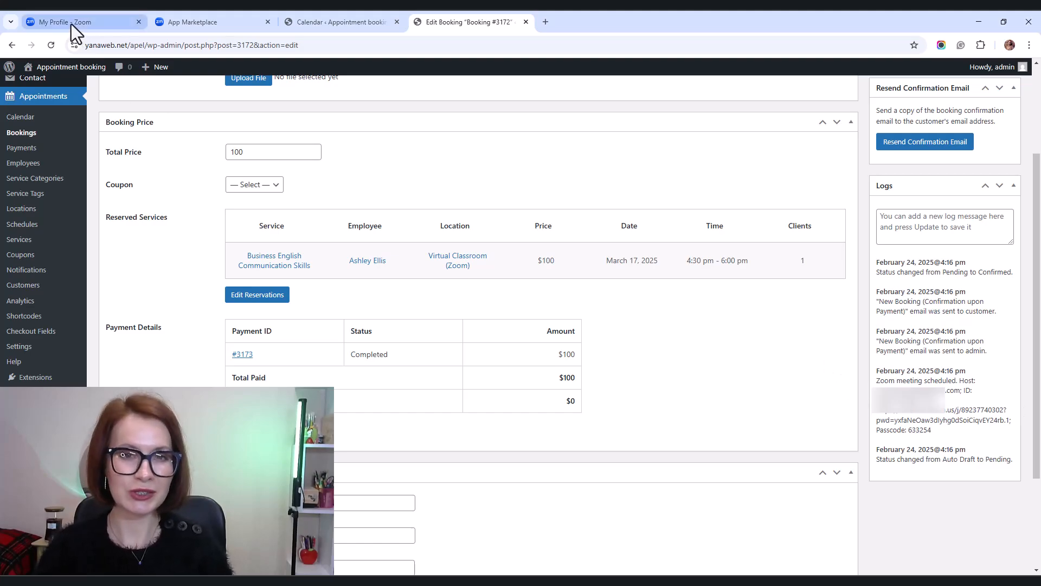
{"action": "left_click", "coordinate": [65, 22]}
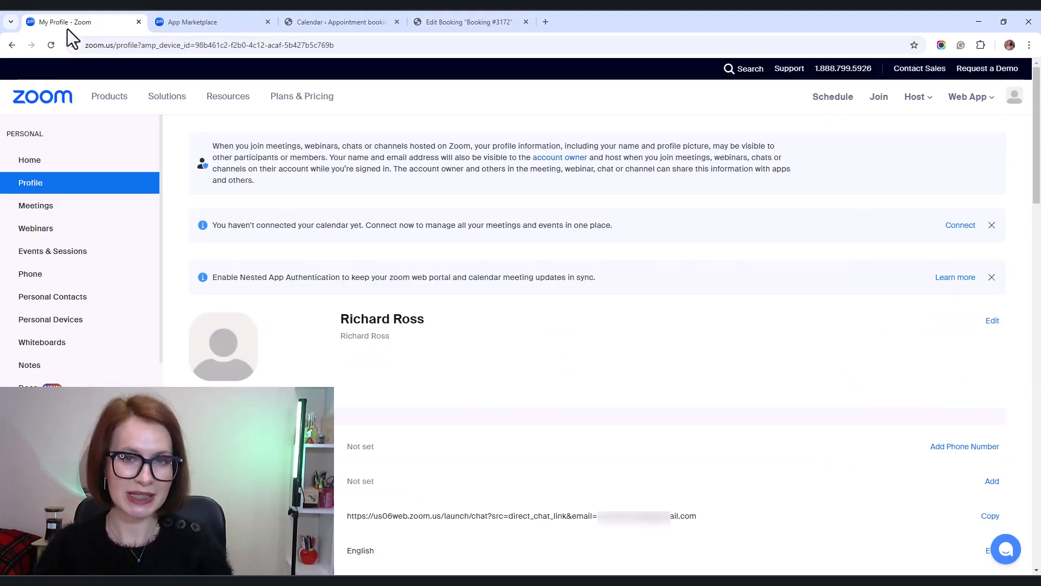
{"action": "left_click", "coordinate": [35, 206]}
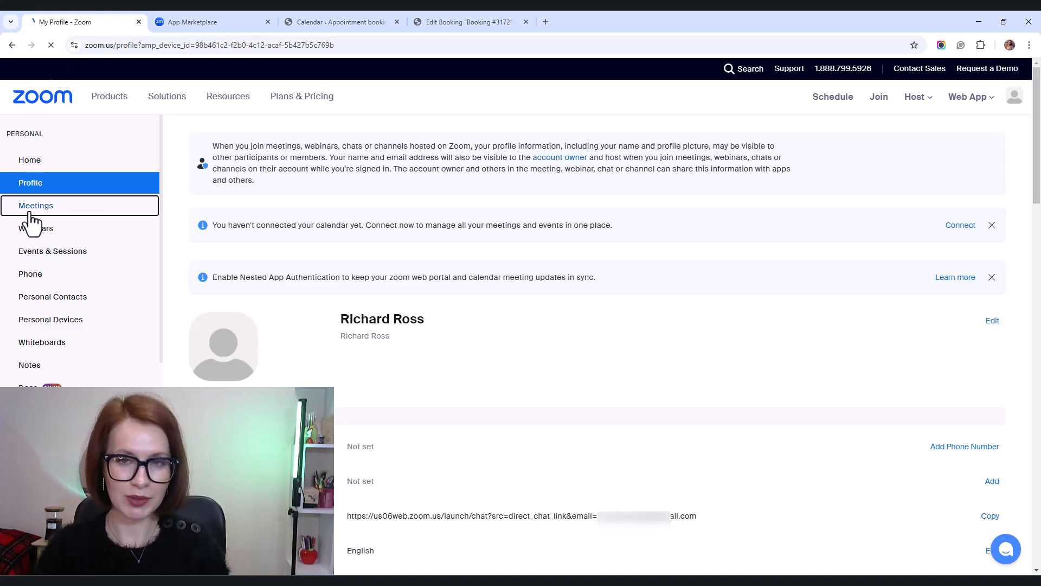
{"action": "left_click", "coordinate": [36, 206]}
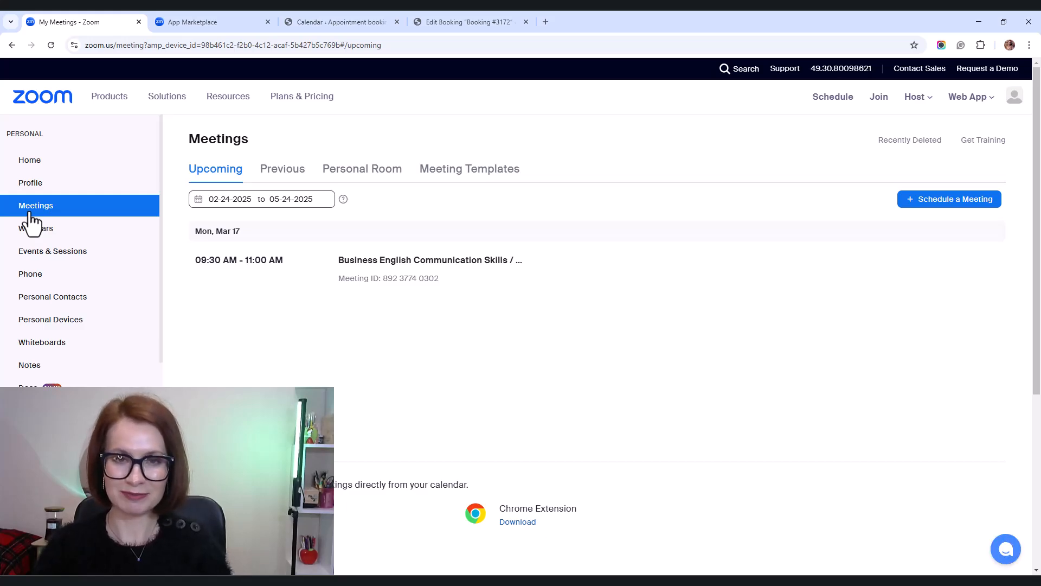
{"action": "mouse_move", "coordinate": [234, 269]}
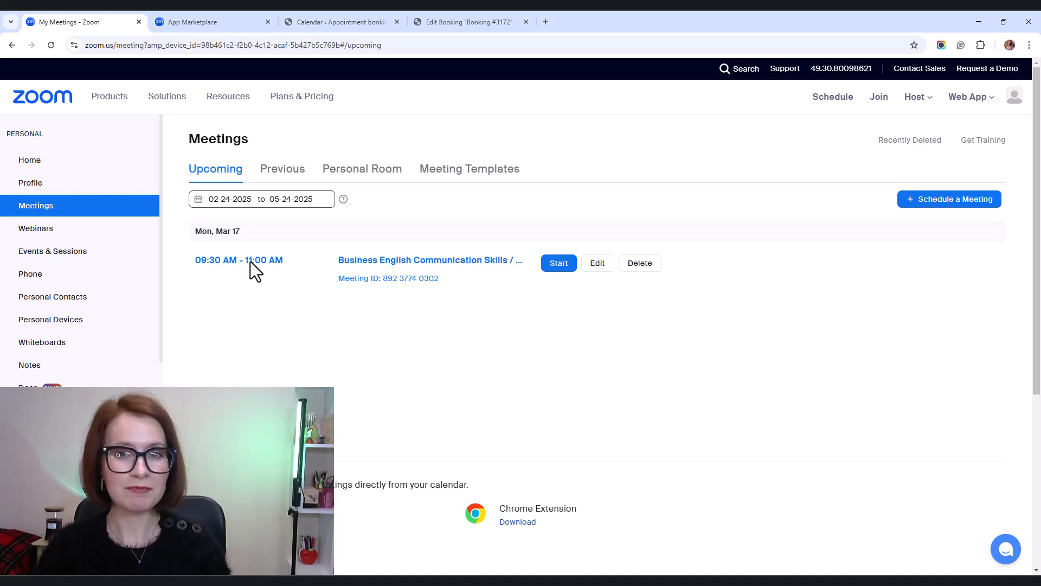
{"action": "mouse_move", "coordinate": [362, 266]}
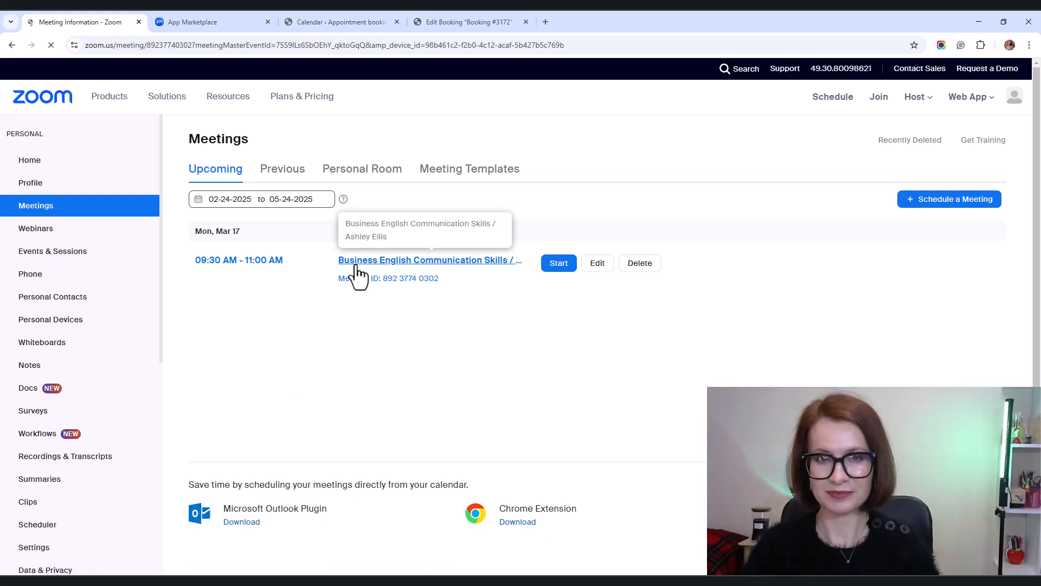
{"action": "left_click", "coordinate": [431, 260]}
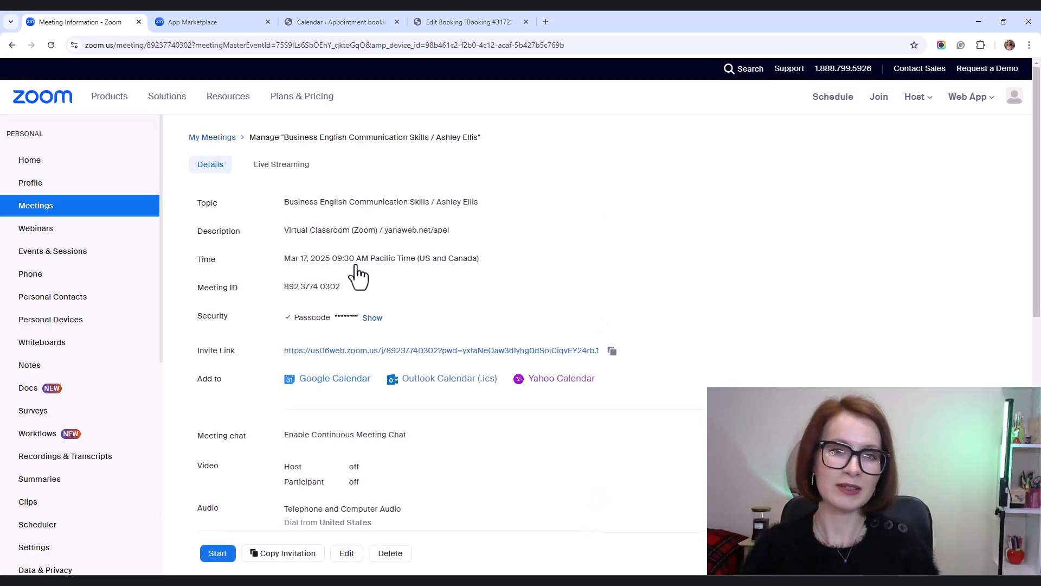
{"action": "mouse_move", "coordinate": [660, 353]}
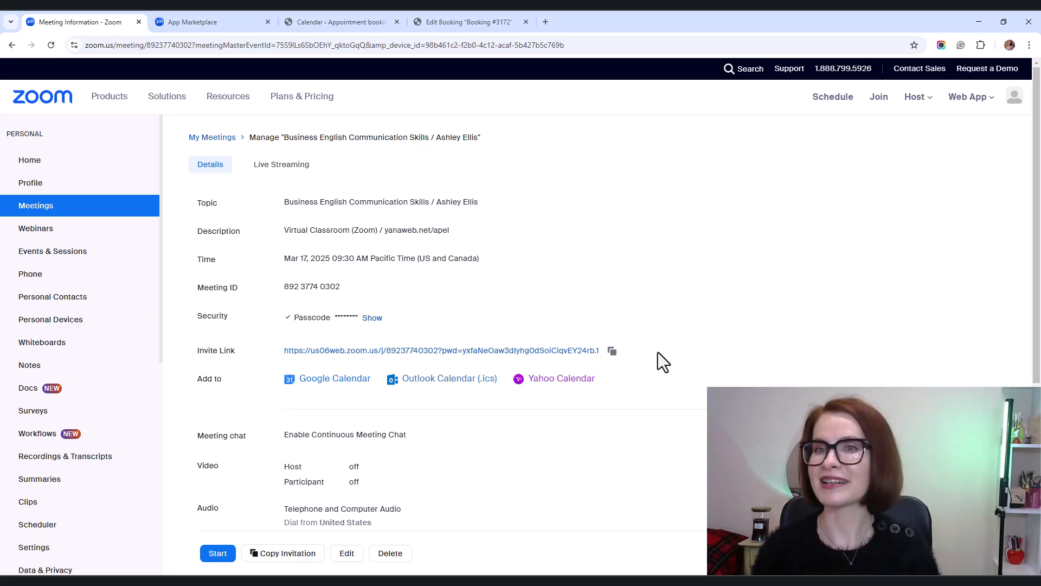
{"action": "left_click", "coordinate": [12, 46]}
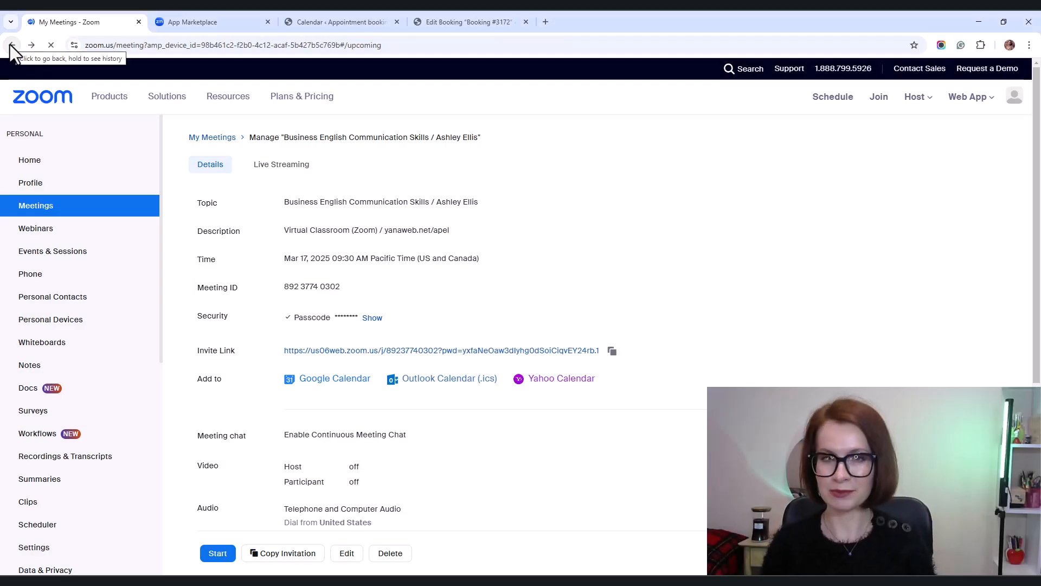
Return to Zoom's Upcoming Meetings list showing the Mar 17 meeting
{"action": "left_click", "coordinate": [18, 46]}
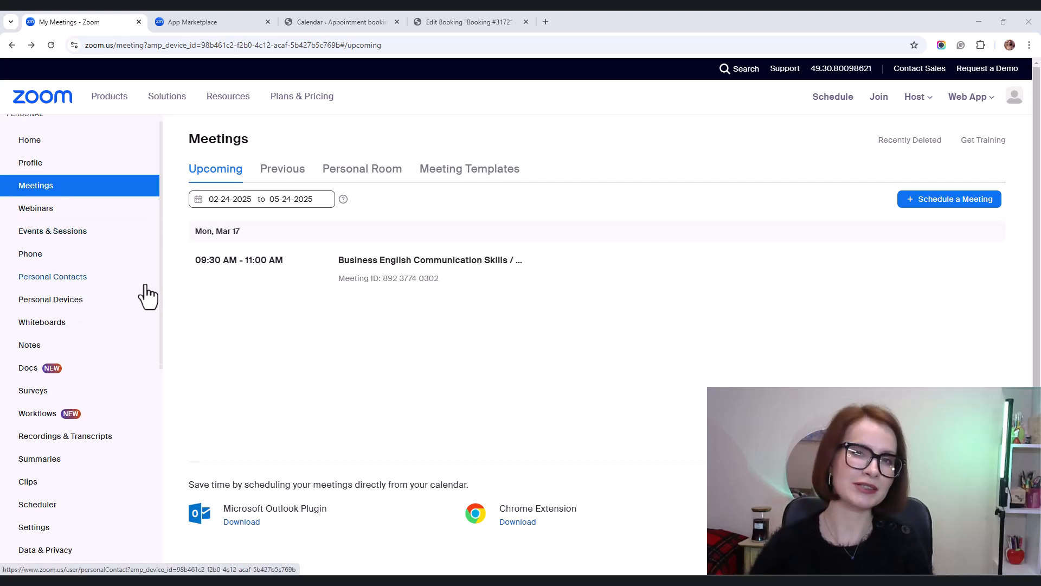
Go to User Management > Users and start adding a new user
{"action": "scroll", "scroll_direction": "down", "scroll_amount": 3}
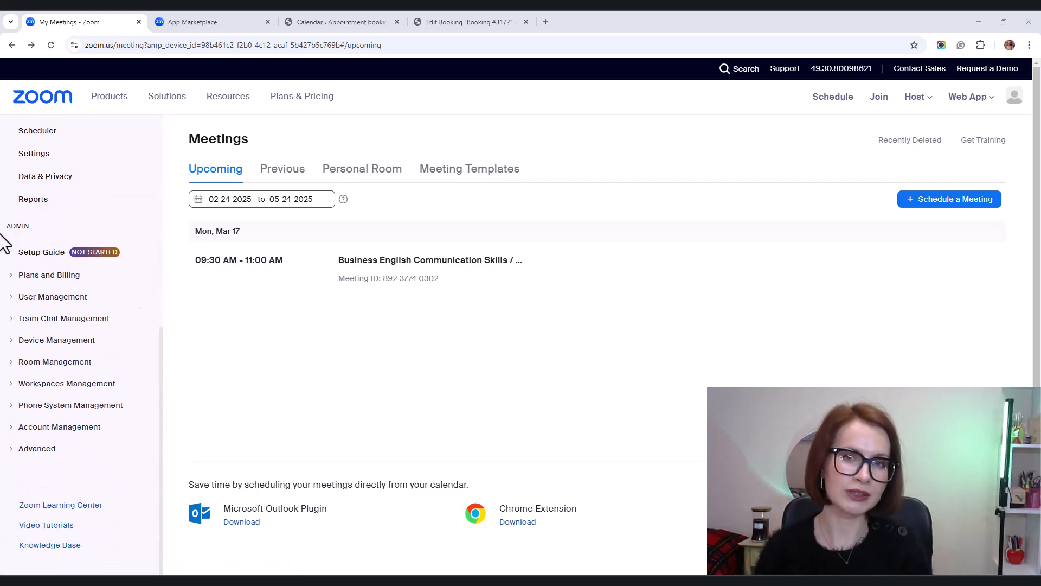
{"action": "mouse_move", "coordinate": [45, 236]}
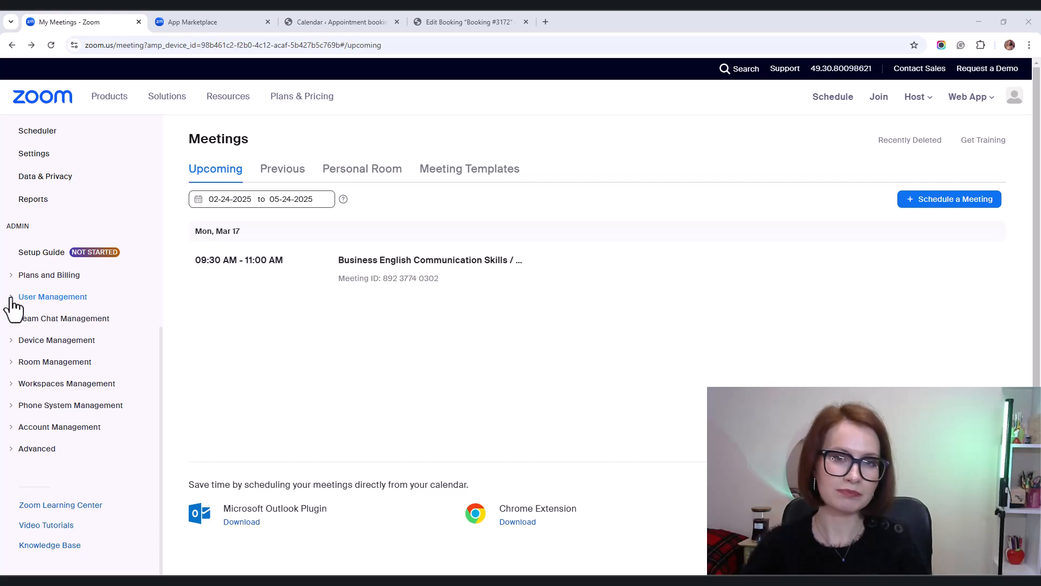
{"action": "left_click", "coordinate": [53, 296]}
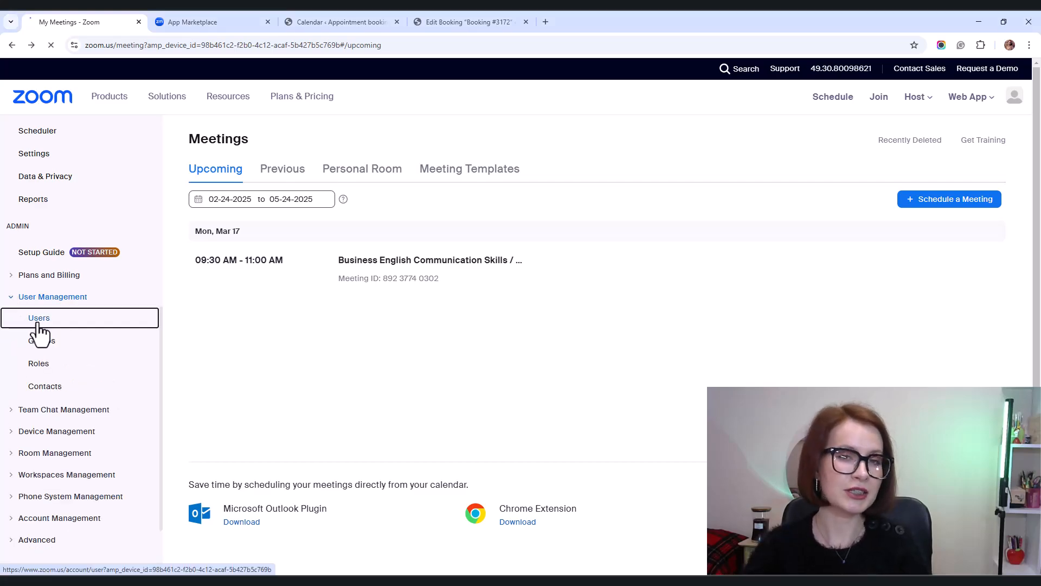
{"action": "left_click", "coordinate": [39, 318]}
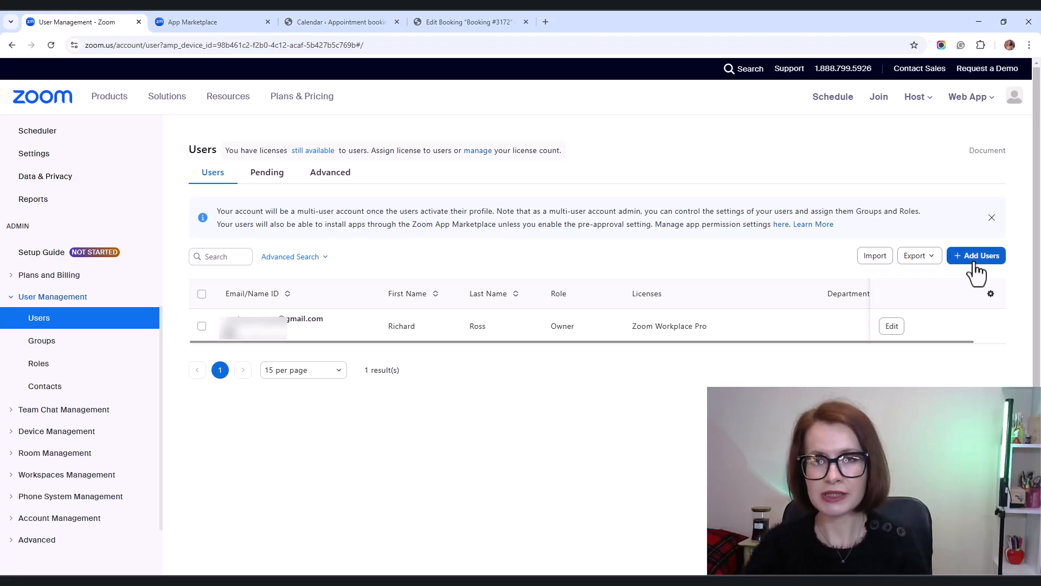
{"action": "left_click", "coordinate": [976, 255]}
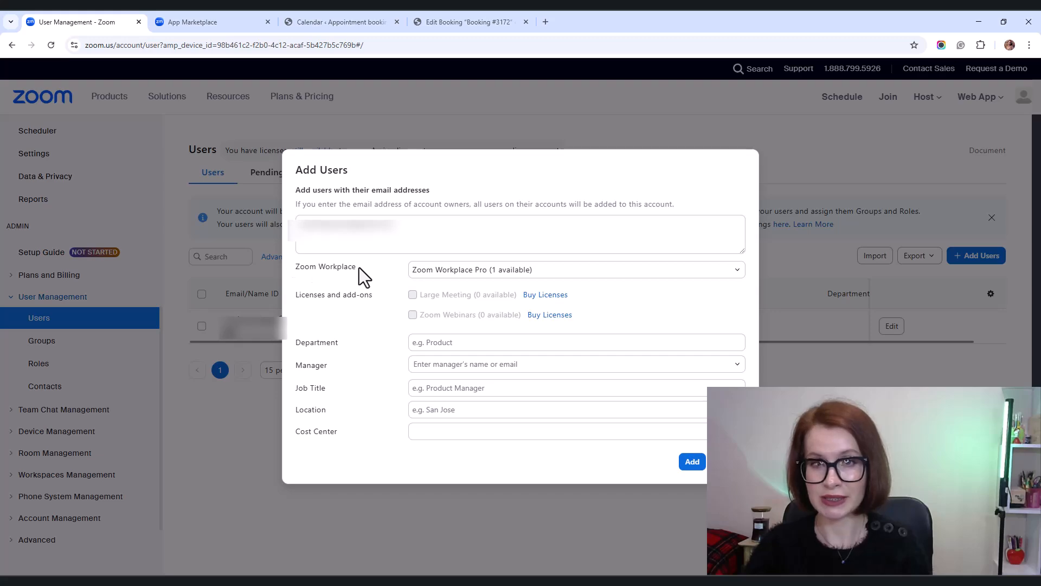
Assign the new user a Zoom Workplace Pro licence and add them, pending activation
{"action": "left_click", "coordinate": [738, 269]}
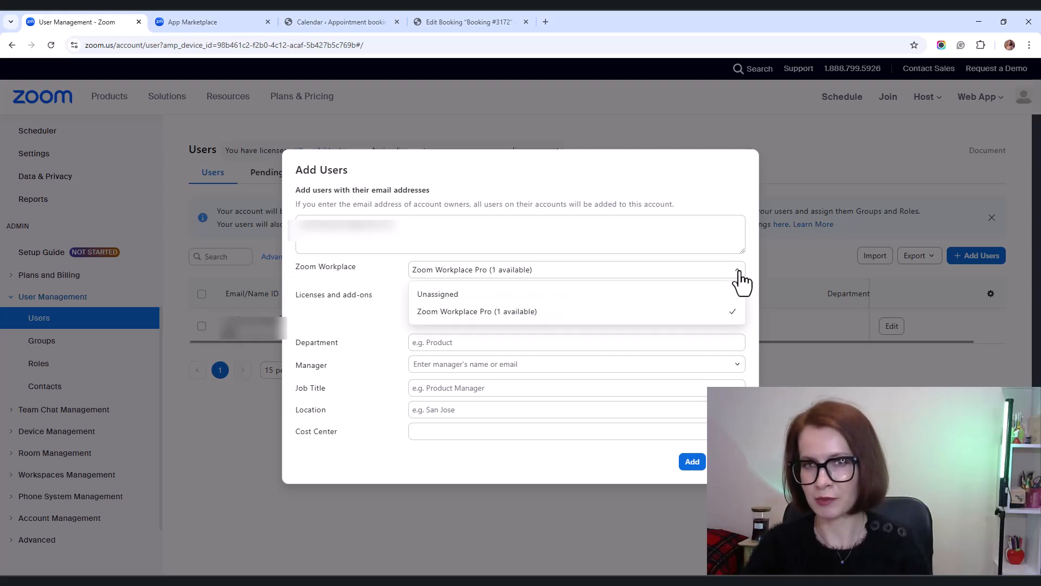
{"action": "left_click", "coordinate": [477, 311]}
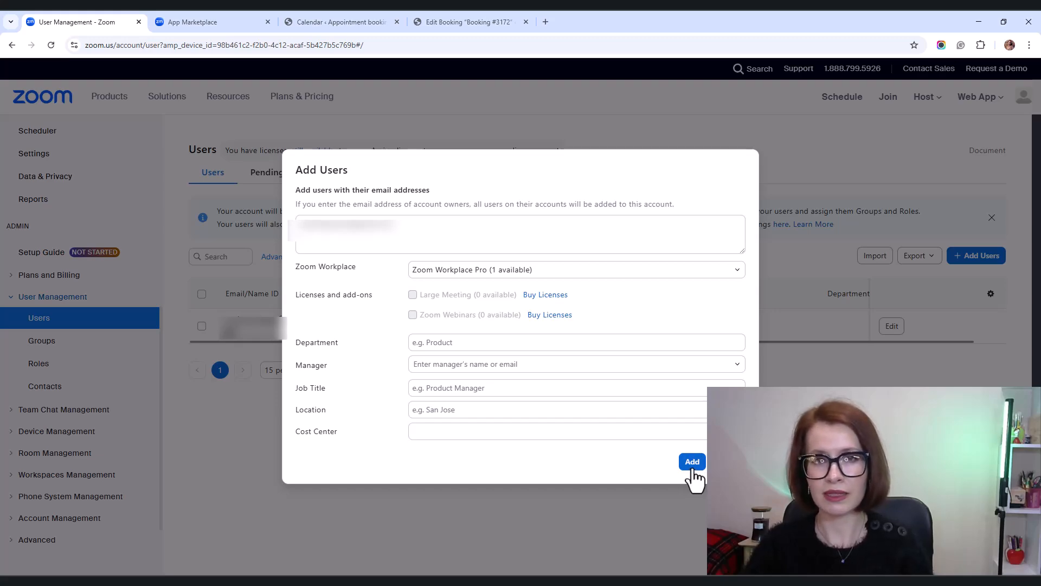
{"action": "left_click", "coordinate": [692, 462]}
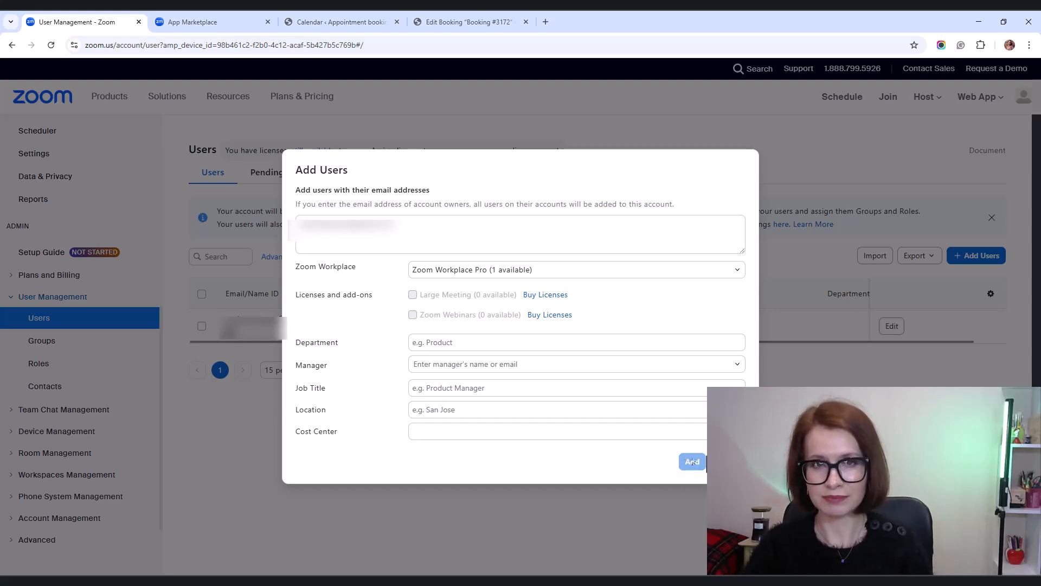
{"action": "left_click", "coordinate": [692, 462]}
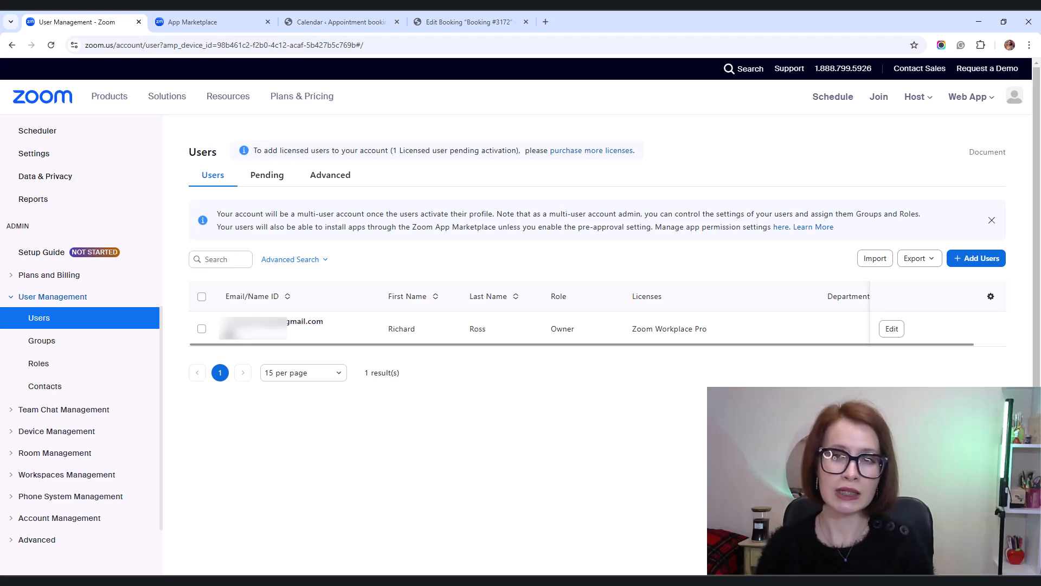
{"action": "mouse_move", "coordinate": [544, 21]}
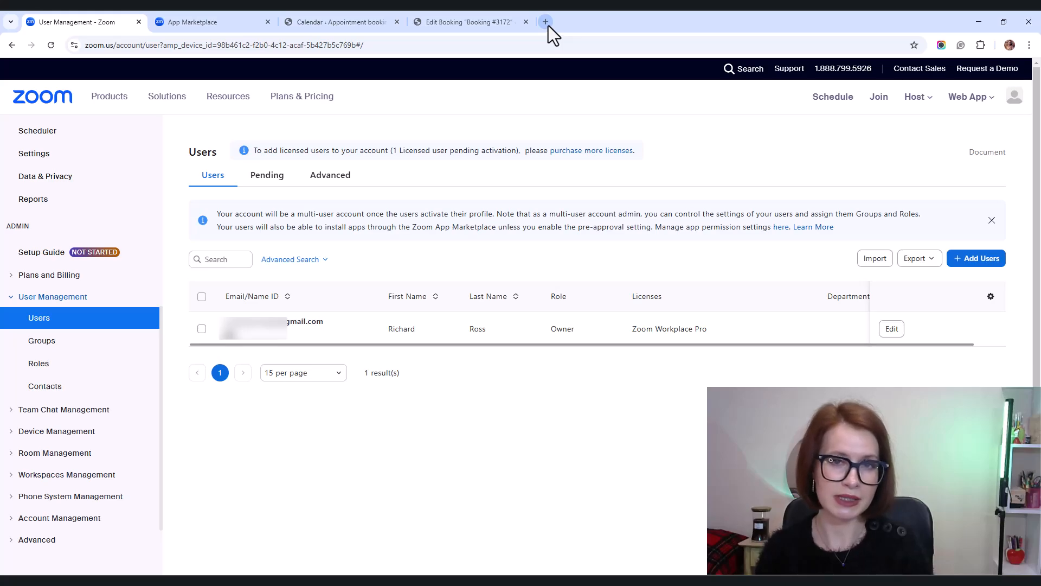
In a new tab, open the Zoom account invitation email in the employee's Gmail inbox
{"action": "left_click", "coordinate": [544, 21]}
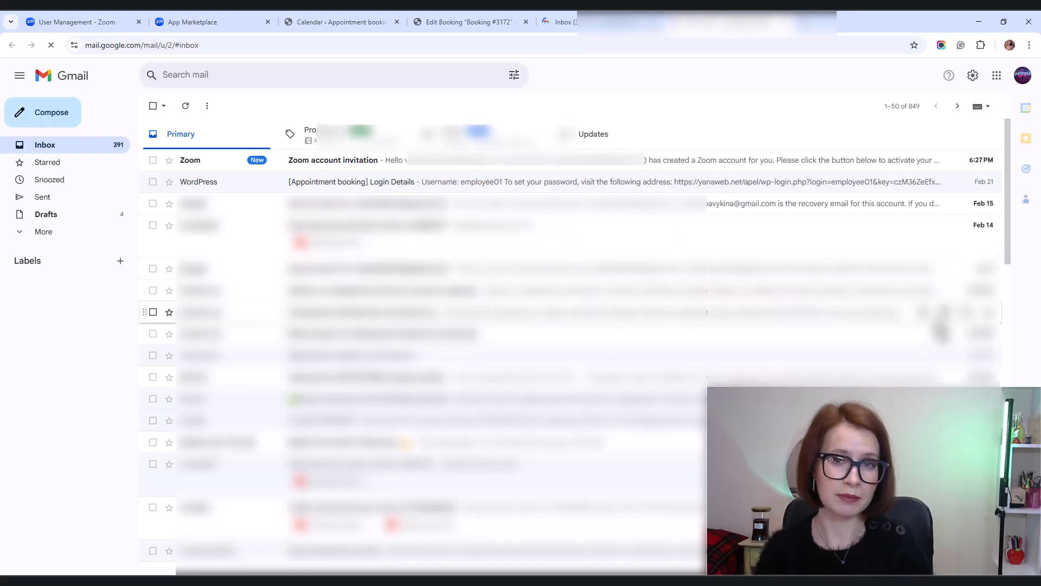
{"action": "mouse_move", "coordinate": [189, 179]}
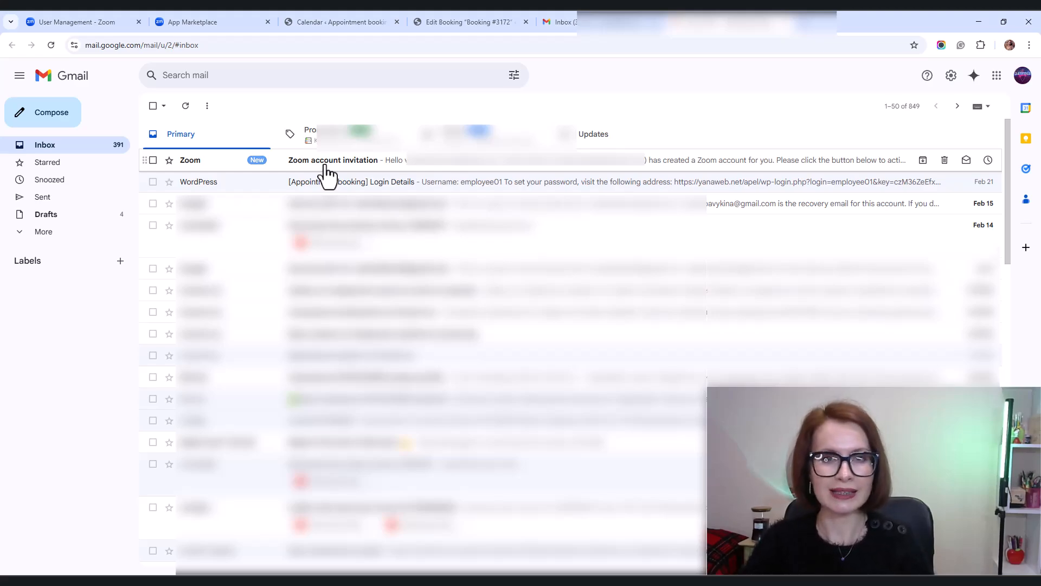
{"action": "left_click", "coordinate": [333, 159]}
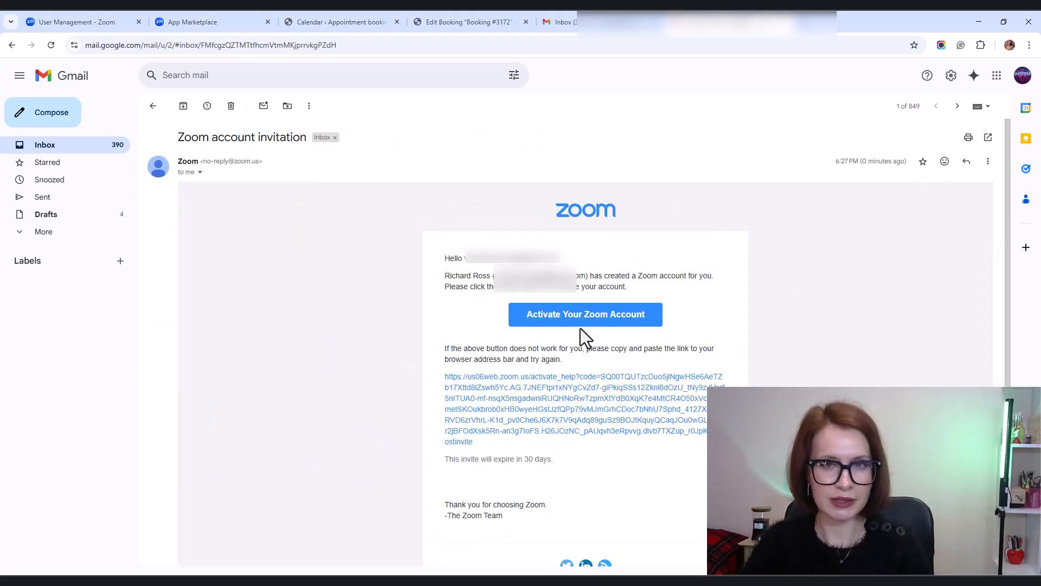
{"action": "mouse_move", "coordinate": [585, 328]}
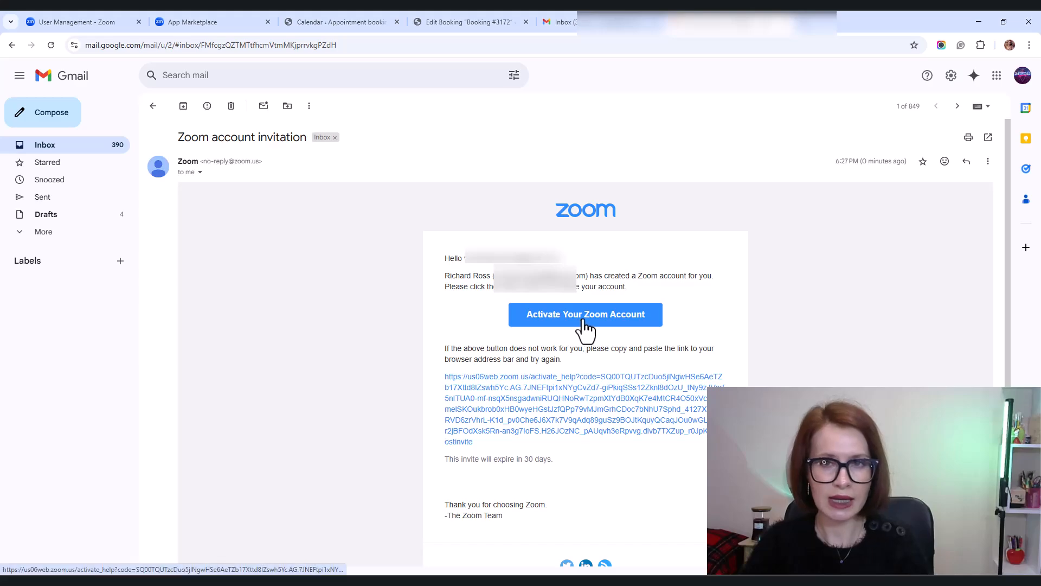
{"action": "left_click", "coordinate": [584, 315]}
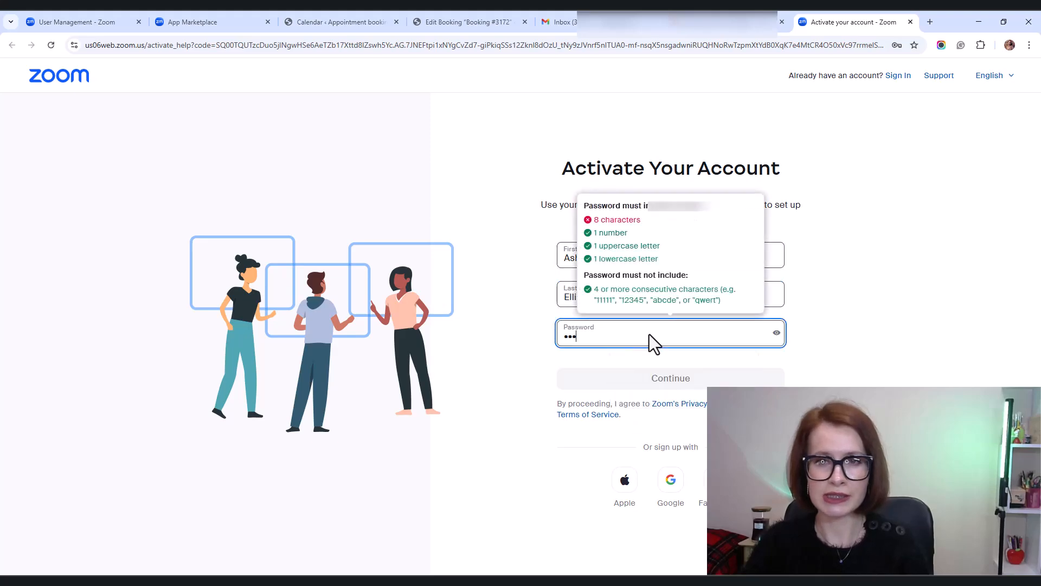
{"action": "left_click", "coordinate": [671, 378]}
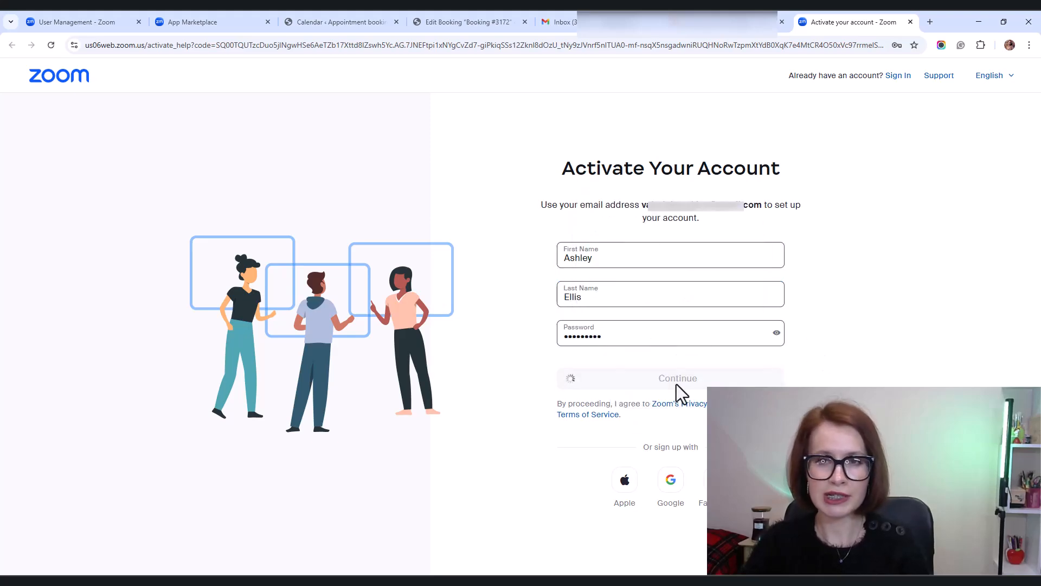
{"action": "left_click", "coordinate": [677, 377]}
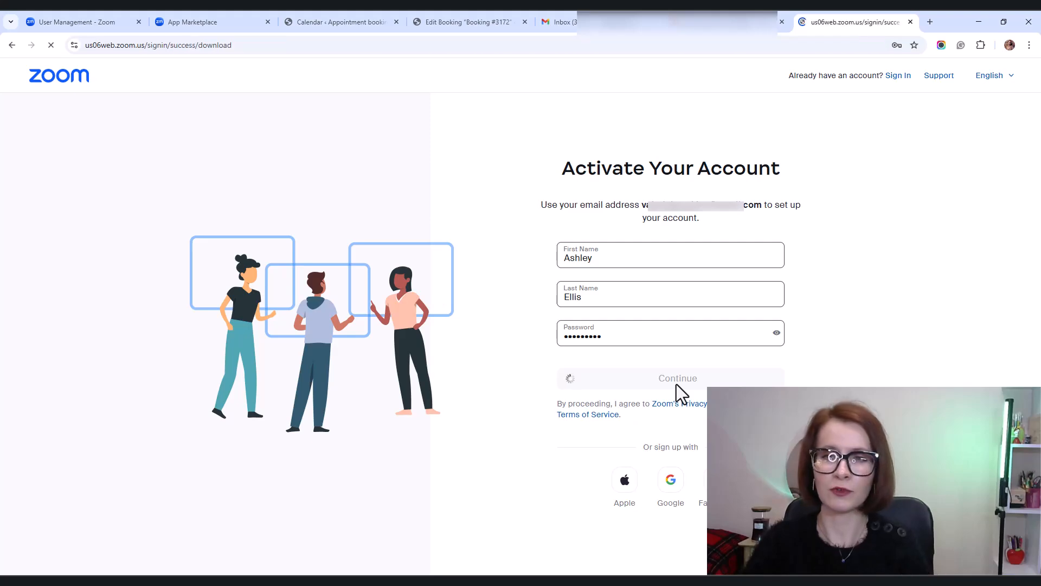
{"action": "left_click", "coordinate": [671, 378]}
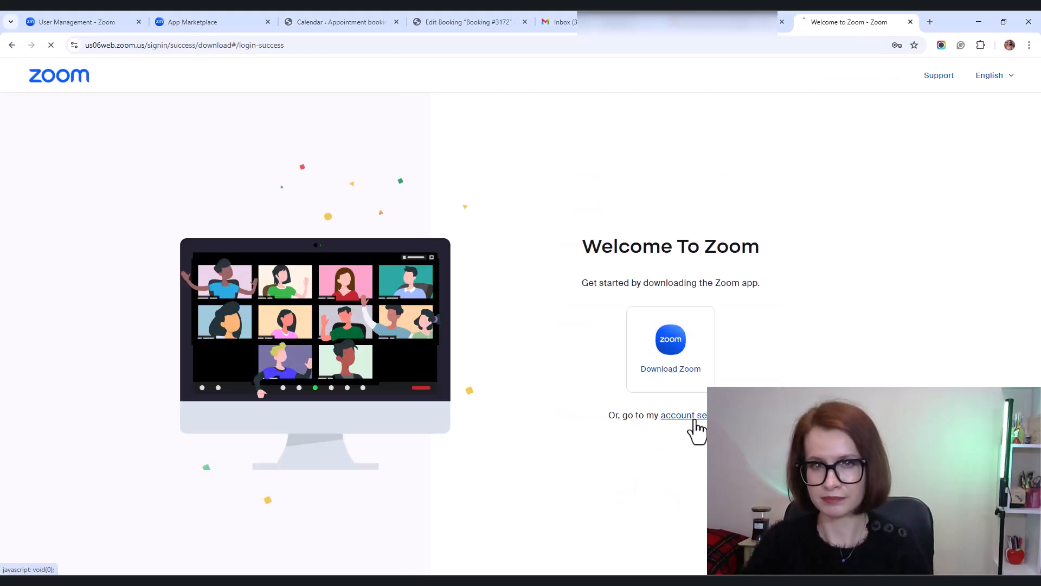
{"action": "left_click", "coordinate": [686, 414]}
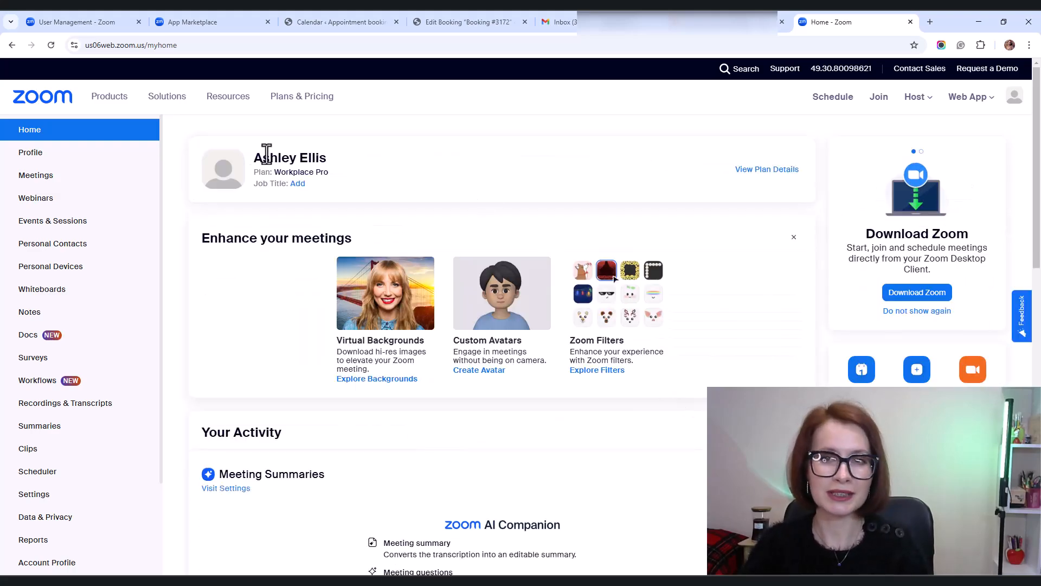
{"action": "left_click", "coordinate": [338, 22]}
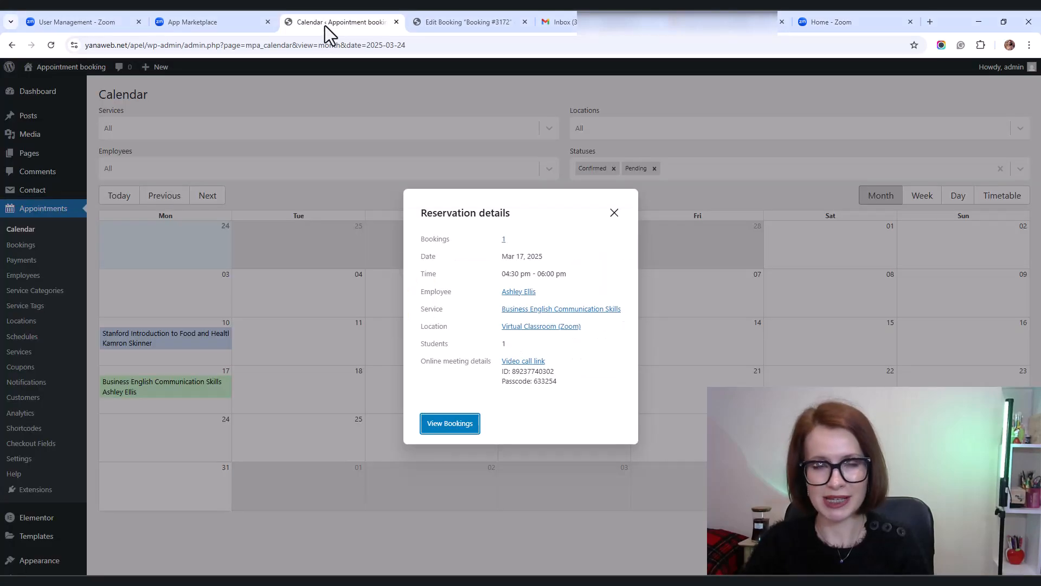
{"action": "left_click", "coordinate": [614, 212]}
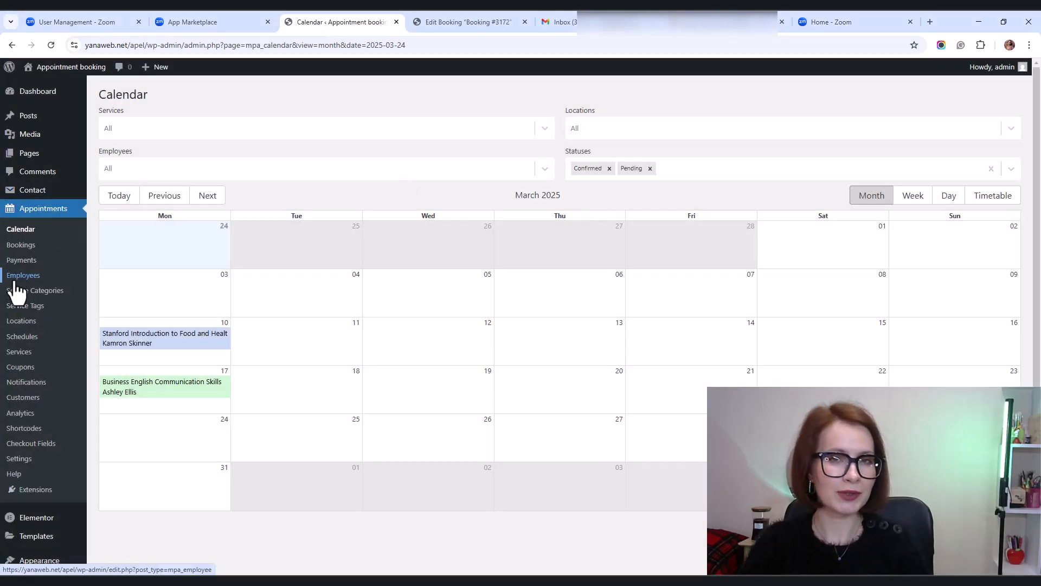
{"action": "left_click", "coordinate": [24, 276]}
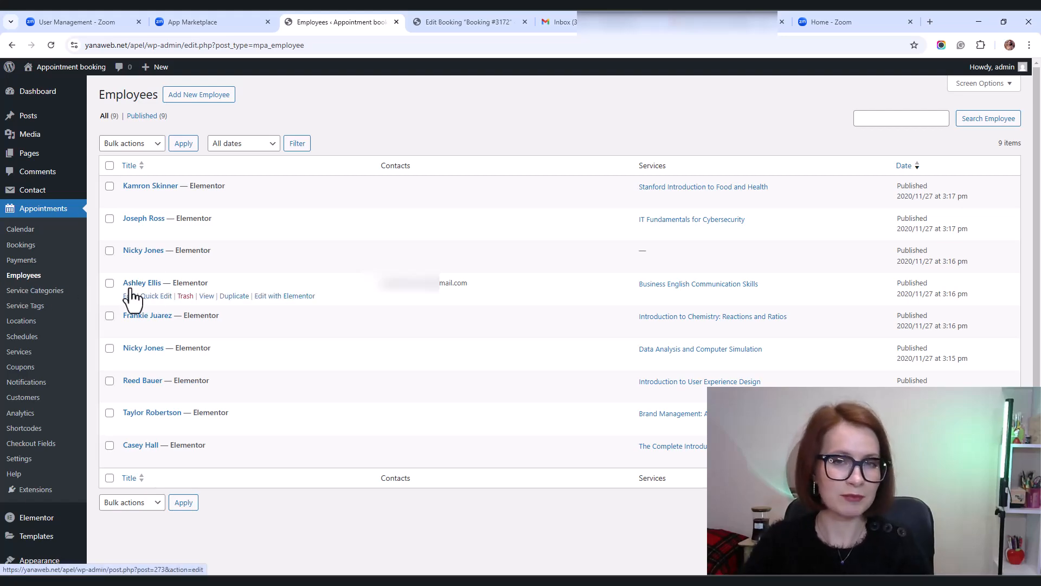
{"action": "left_click", "coordinate": [142, 282]}
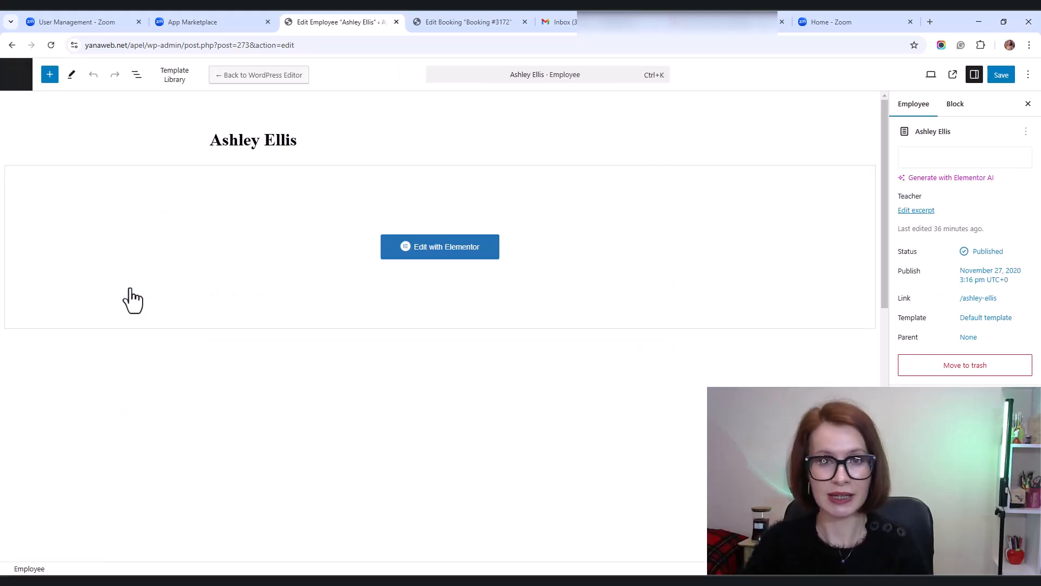
{"action": "mouse_move", "coordinate": [890, 304]}
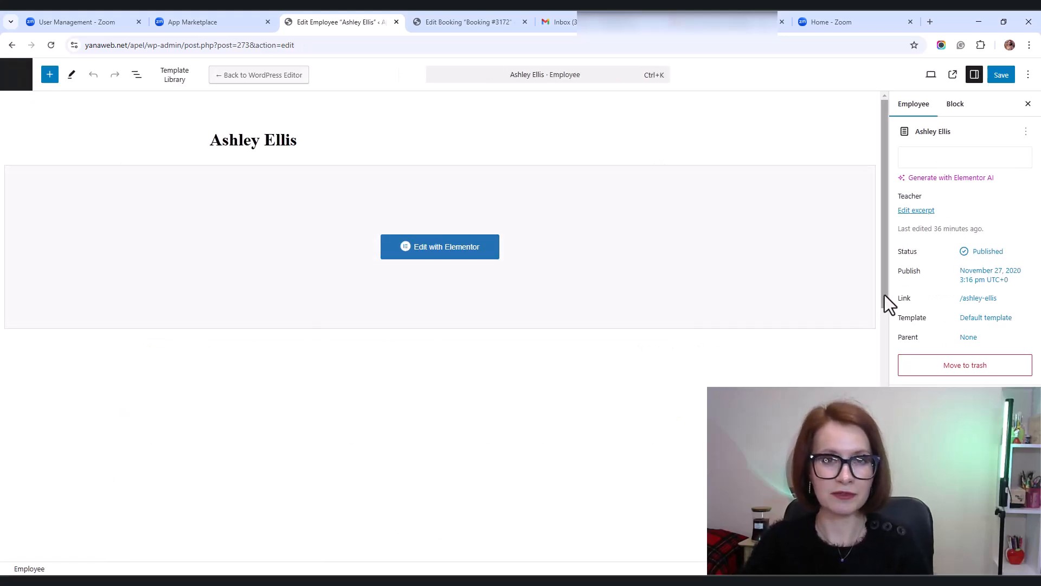
{"action": "scroll", "scroll_direction": "down", "scroll_amount": 3}
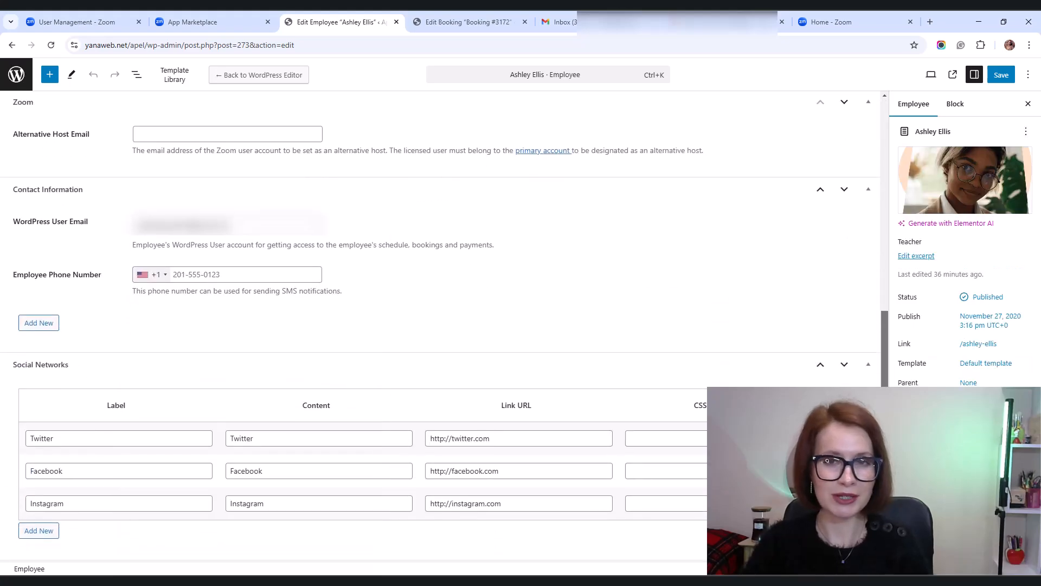
{"action": "mouse_move", "coordinate": [46, 120]}
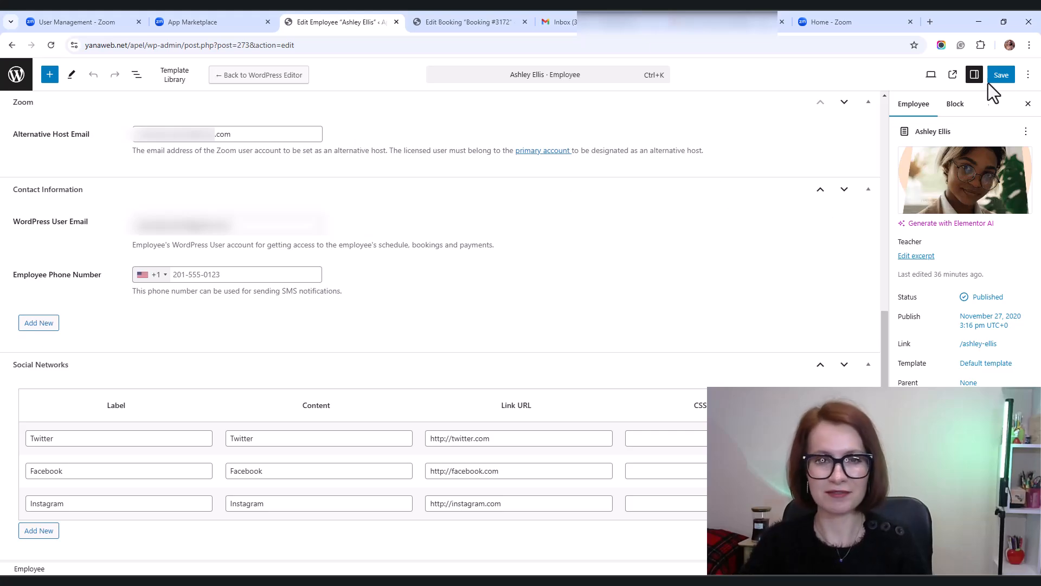
{"action": "left_click", "coordinate": [1001, 74]}
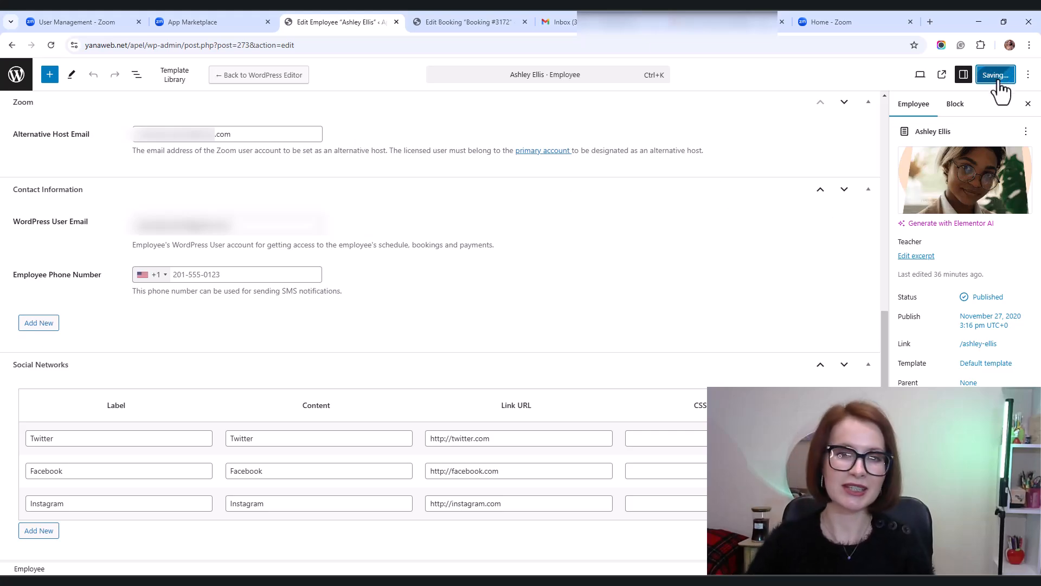
{"action": "left_click", "coordinate": [996, 74]}
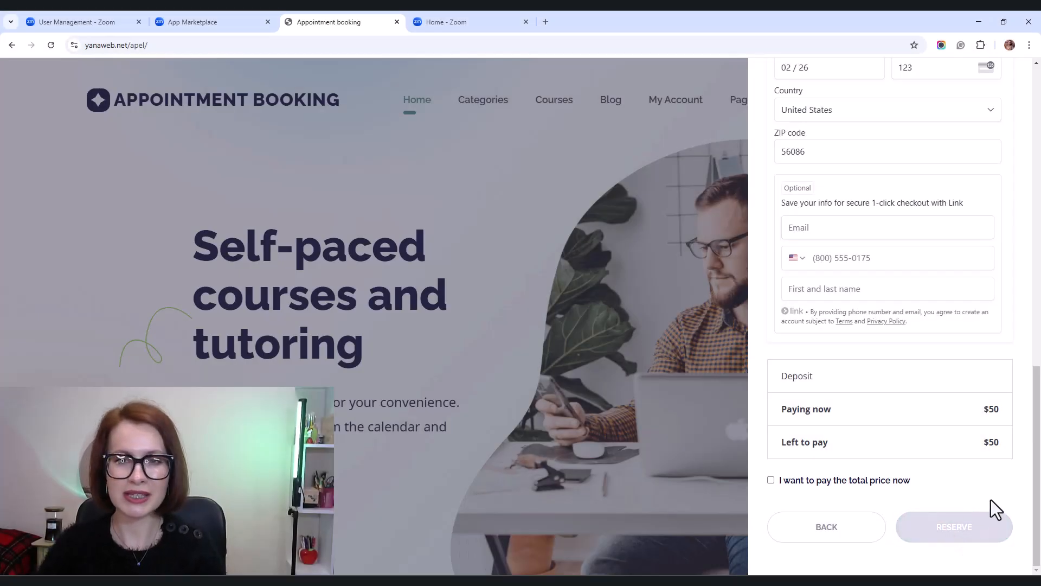
Reserve the booking, then view the admin's New Booking #3176 email marked Looks safe
{"action": "left_click", "coordinate": [954, 528]}
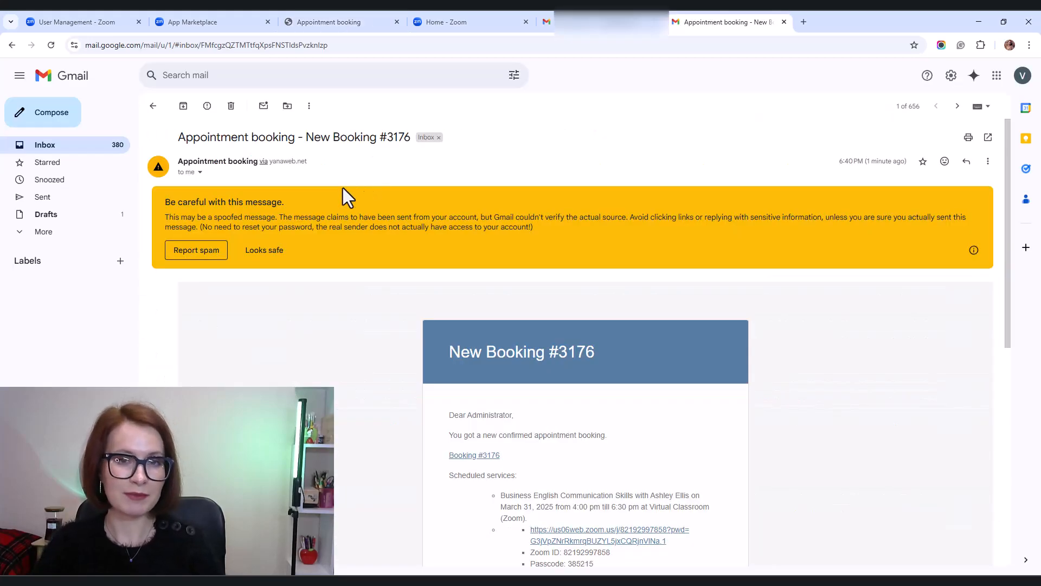
{"action": "left_click", "coordinate": [263, 250]}
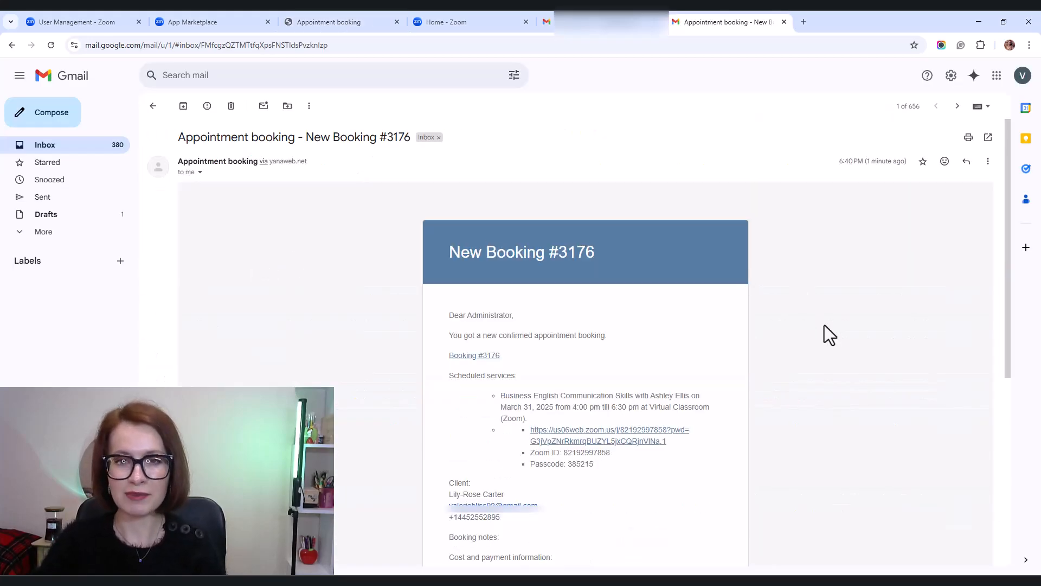
{"action": "mouse_move", "coordinate": [793, 483]}
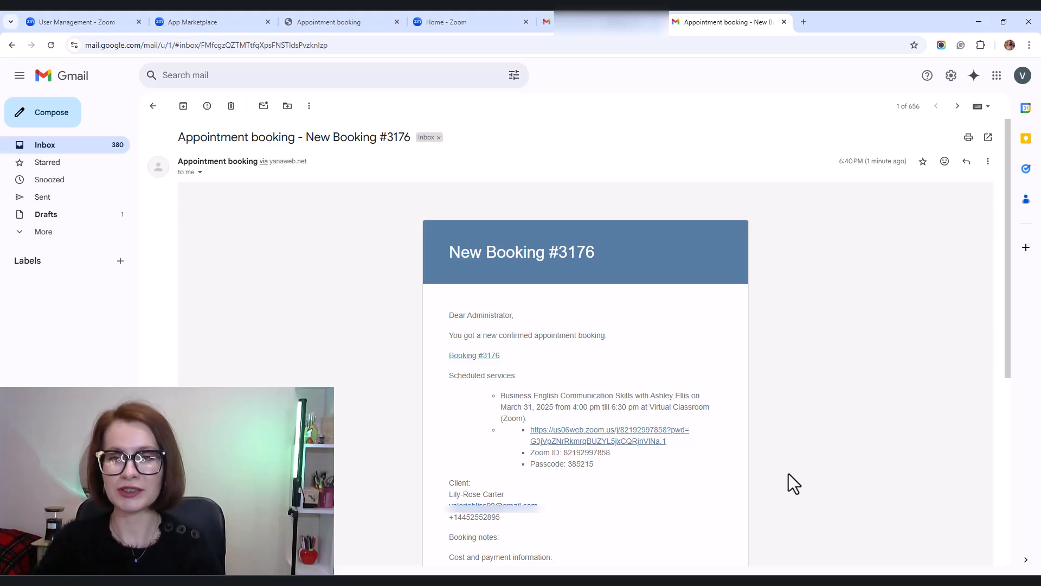
{"action": "mouse_move", "coordinate": [710, 497]}
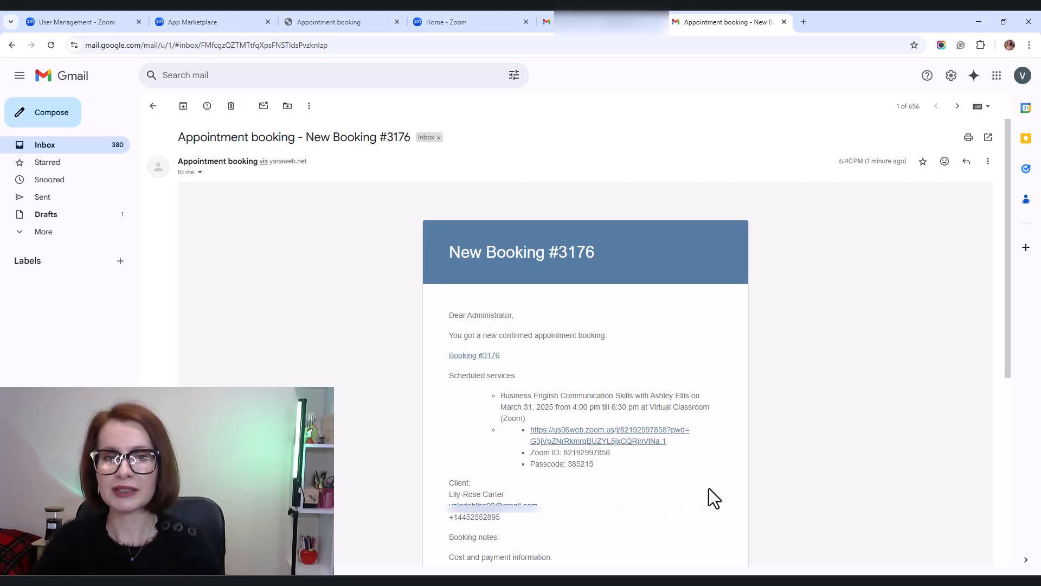
{"action": "scroll", "scroll_direction": "down", "scroll_amount": 3}
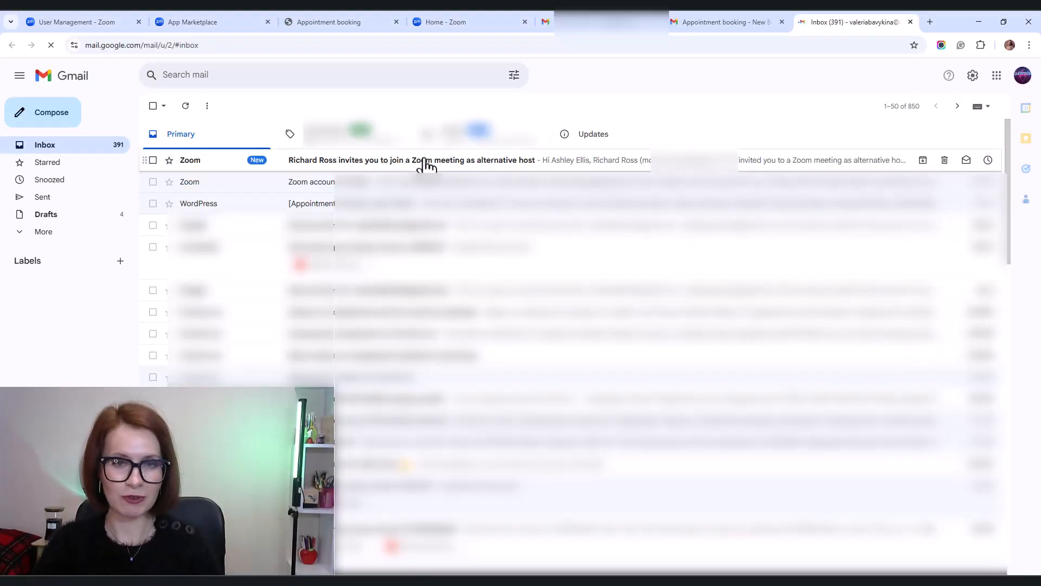
Read the employee's Zoom alternative-host invitation for the Business English meeting
{"action": "left_click", "coordinate": [425, 161]}
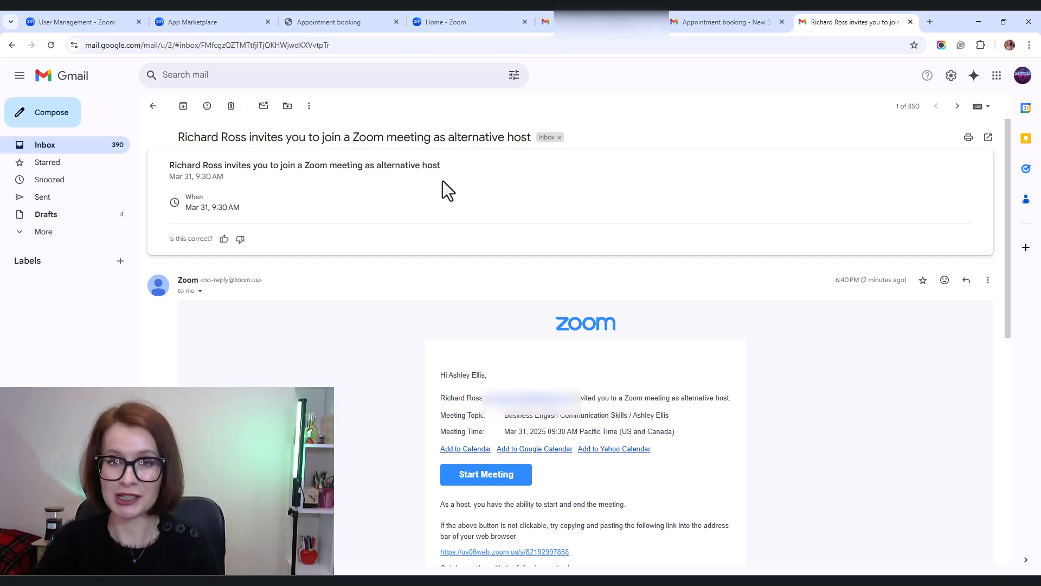
{"action": "mouse_move", "coordinate": [821, 471]}
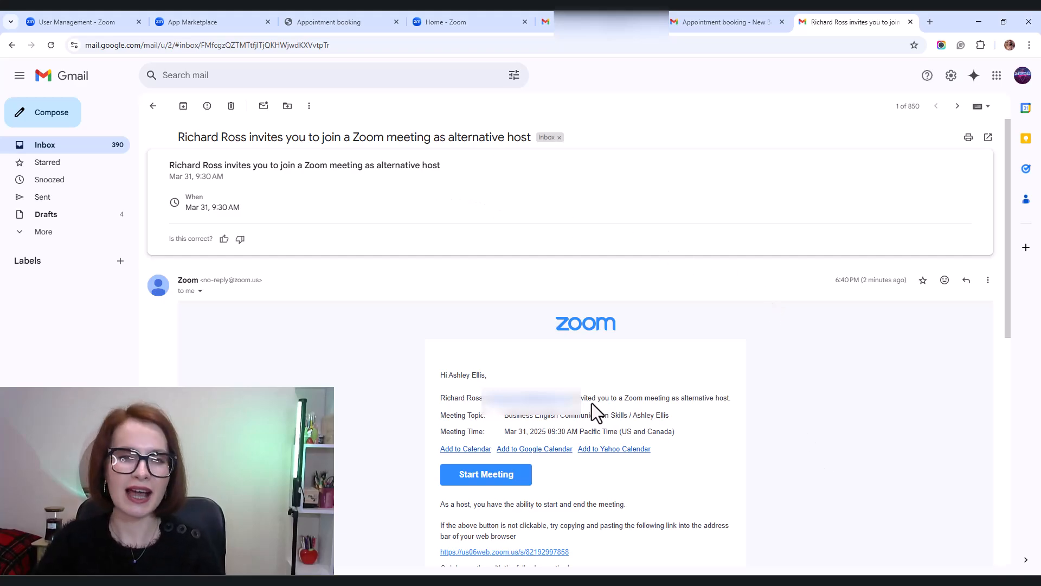
{"action": "mouse_move", "coordinate": [726, 419]}
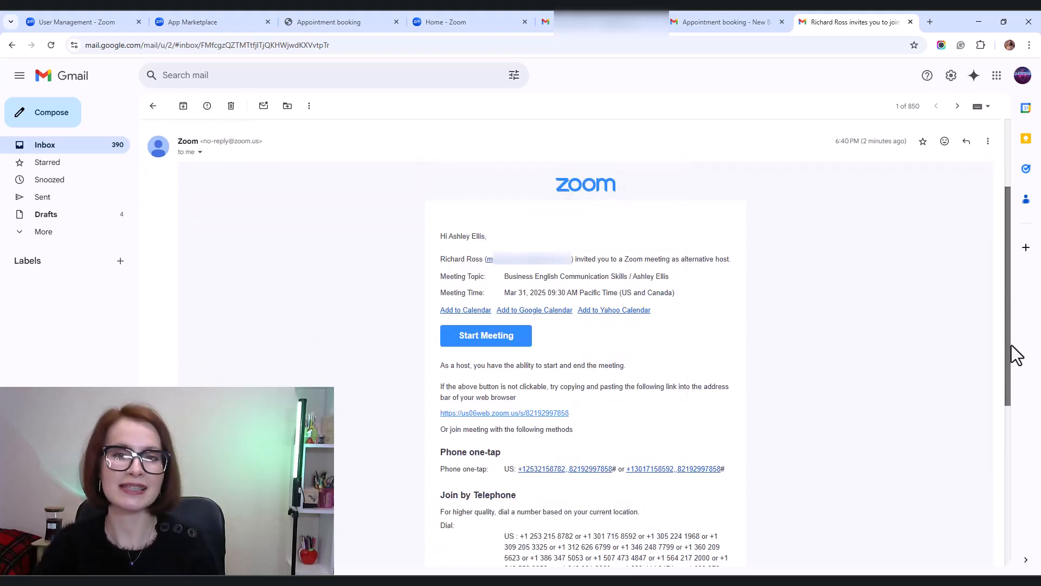
{"action": "mouse_move", "coordinate": [885, 339]}
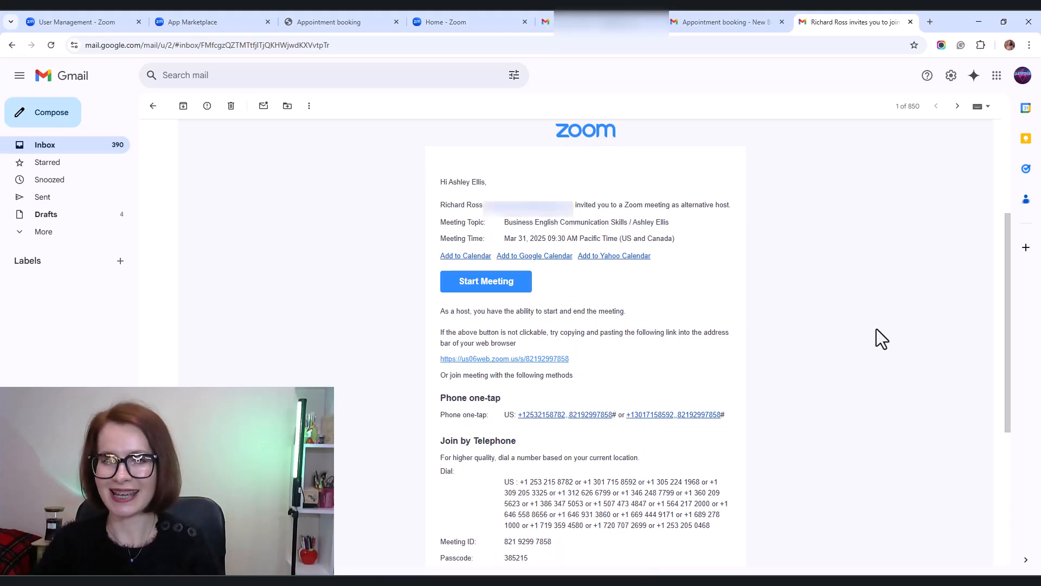
In the admin Appointments calendar's Month view, view bookings for the March 31 session
{"action": "left_click", "coordinate": [329, 22]}
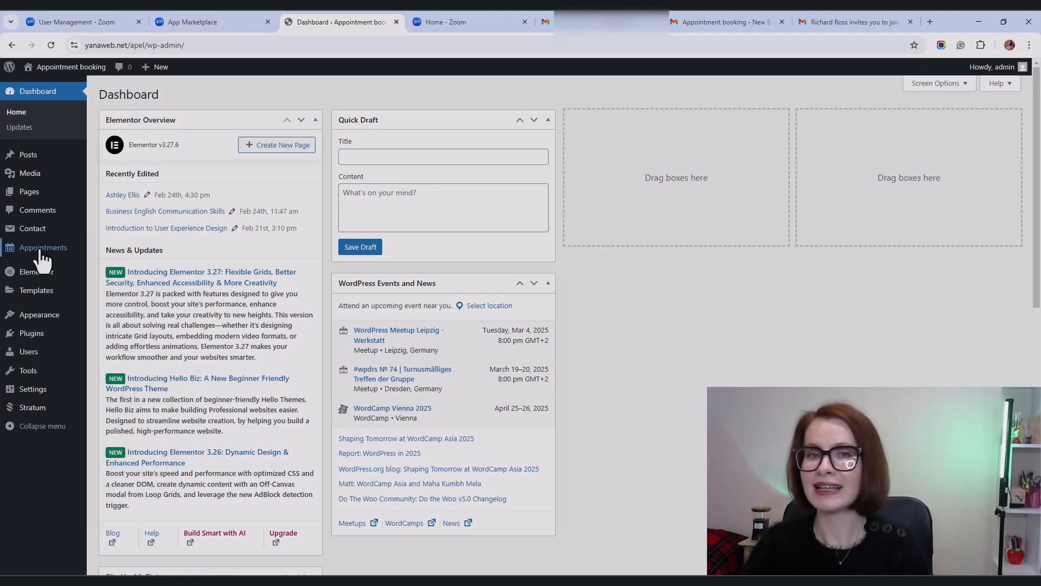
{"action": "left_click", "coordinate": [43, 247]}
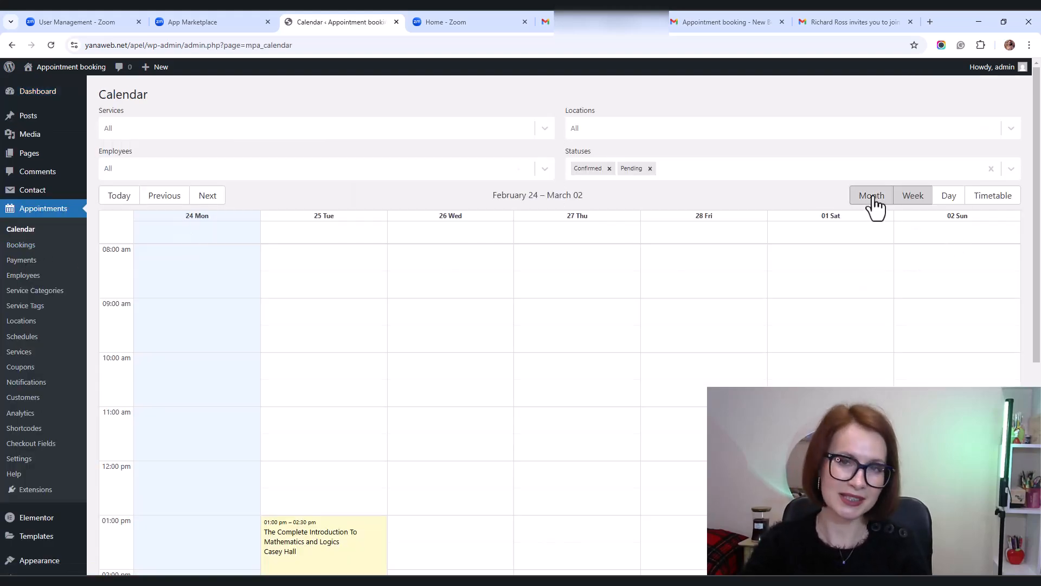
{"action": "left_click", "coordinate": [871, 196]}
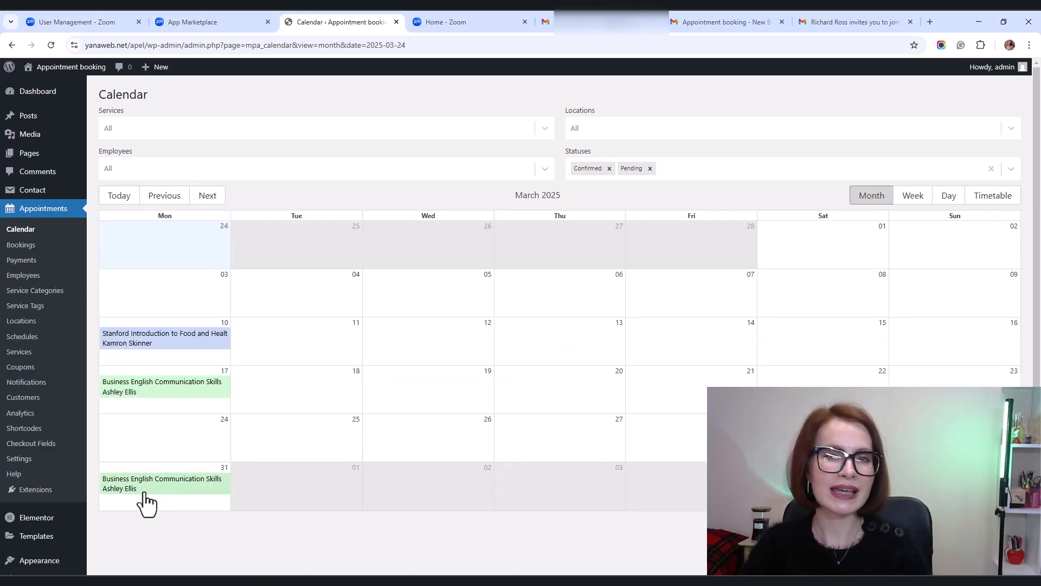
{"action": "left_click", "coordinate": [163, 484]}
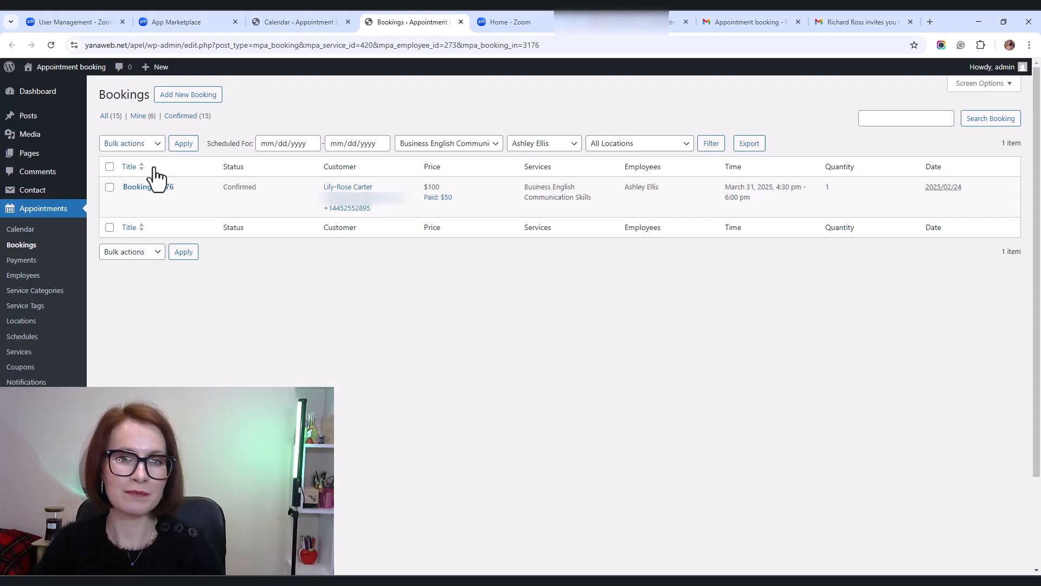
Review booking #3176's logs showing the Zoom meeting scheduled with an alternative host
{"action": "left_click", "coordinate": [143, 186]}
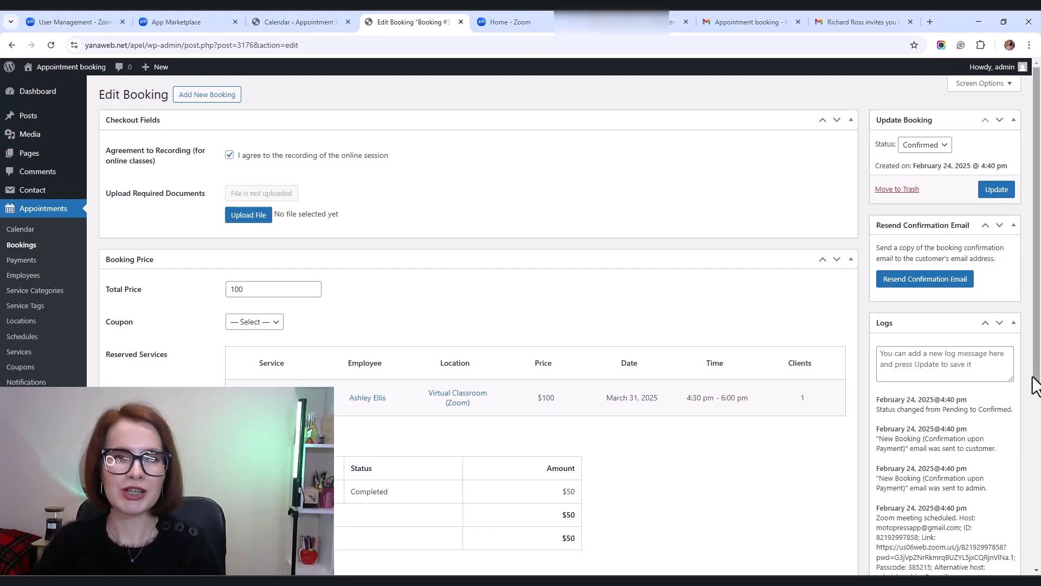
{"action": "scroll", "scroll_direction": "down", "scroll_amount": 3}
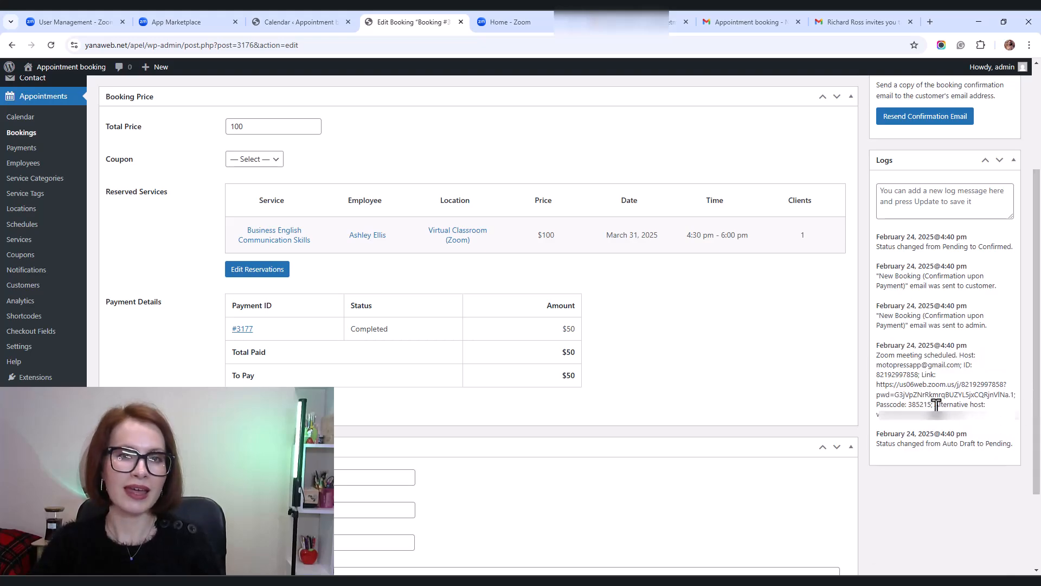
{"action": "mouse_move", "coordinate": [1008, 428]}
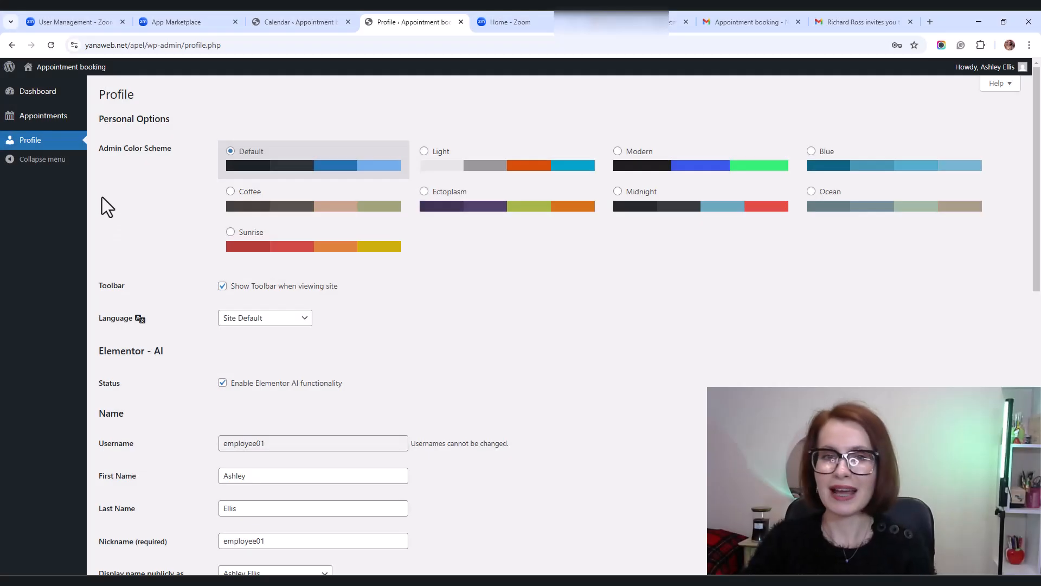
As the employee, show the March 2025 calendar in Month view and open the March 31 session
{"action": "left_click", "coordinate": [43, 115]}
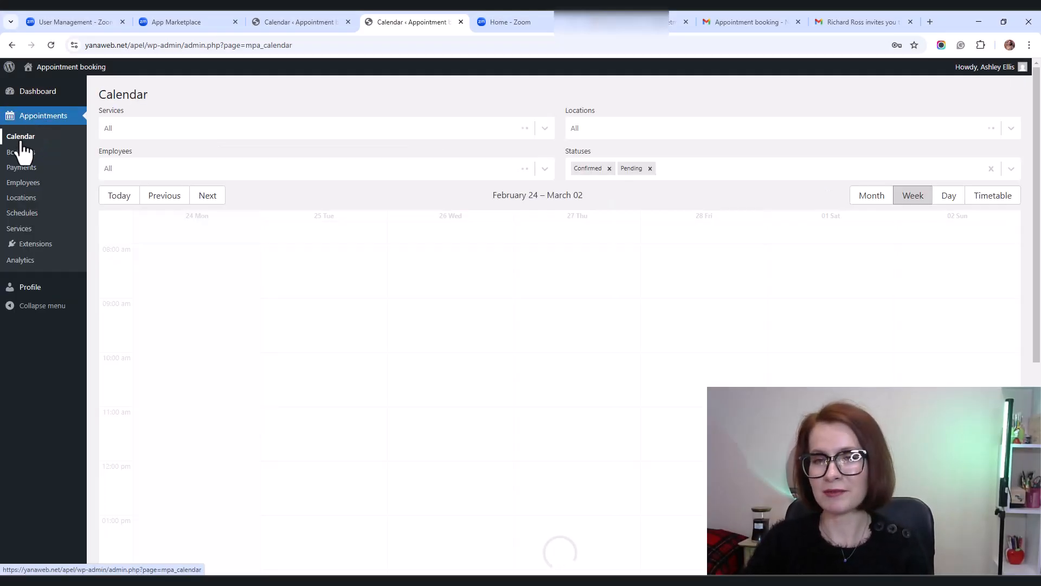
{"action": "left_click", "coordinate": [881, 195]}
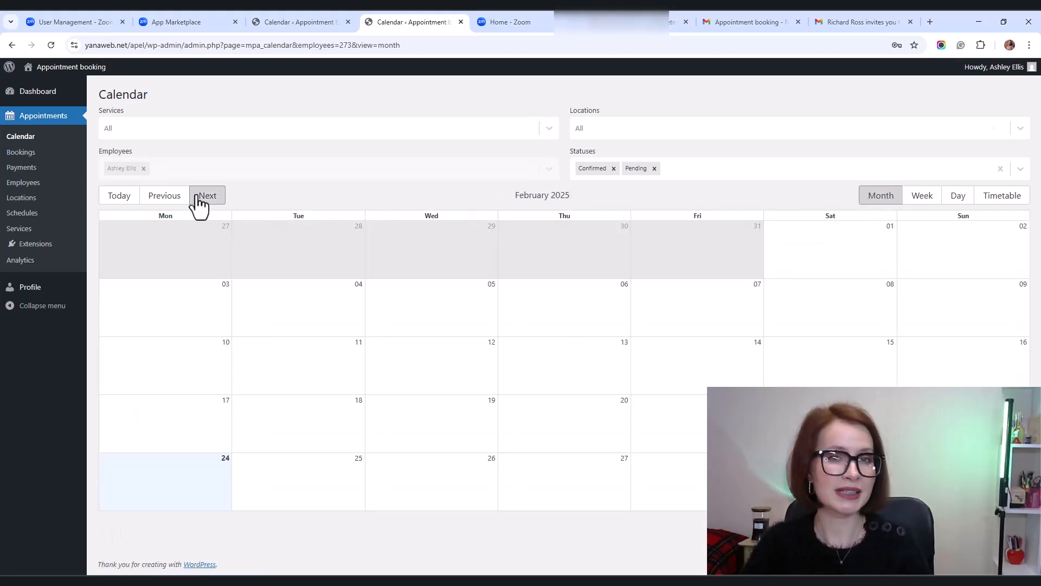
{"action": "left_click", "coordinate": [207, 195]}
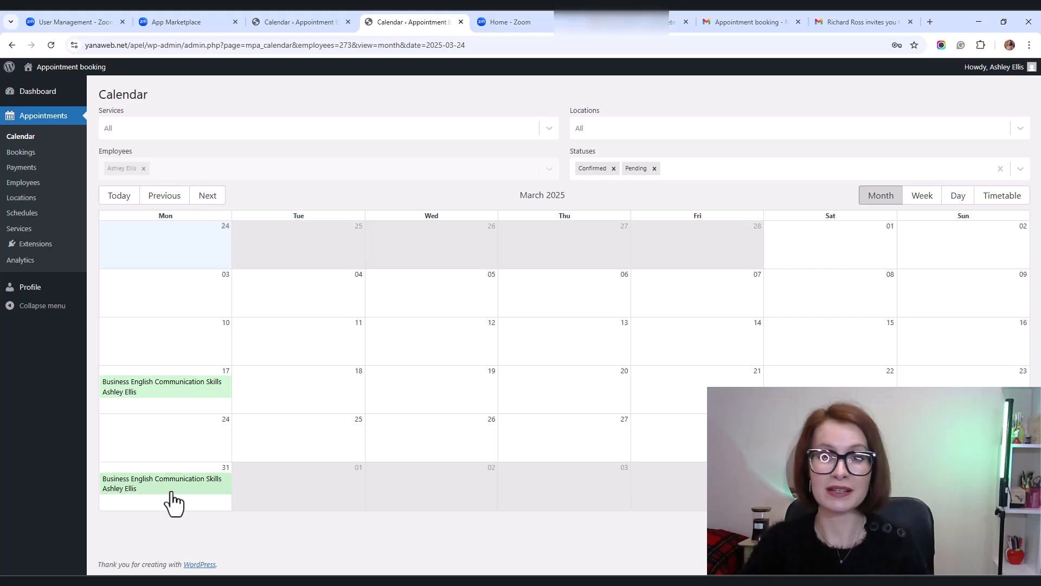
{"action": "left_click", "coordinate": [162, 484]}
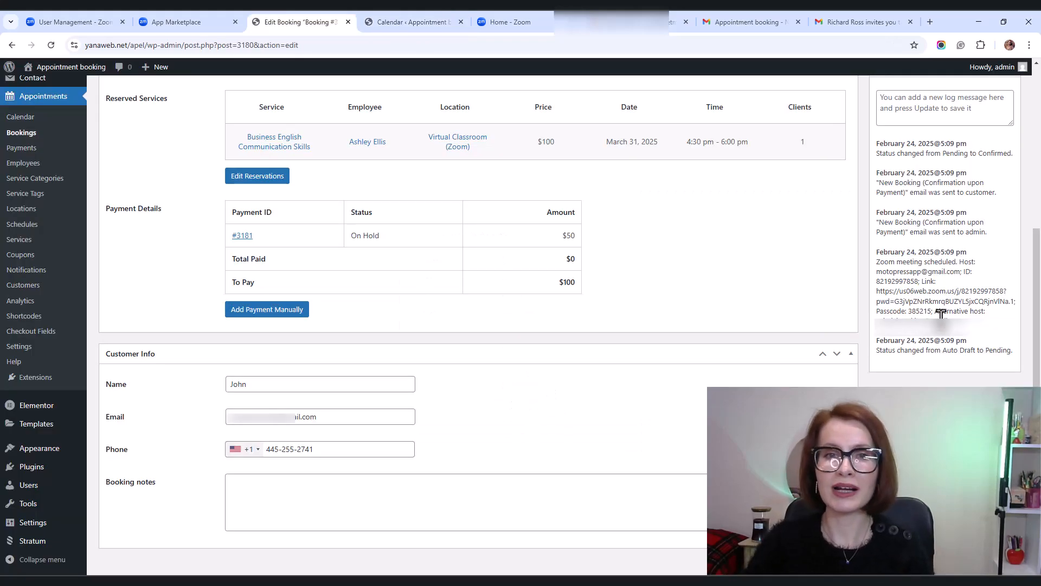
{"action": "mouse_move", "coordinate": [20, 147]}
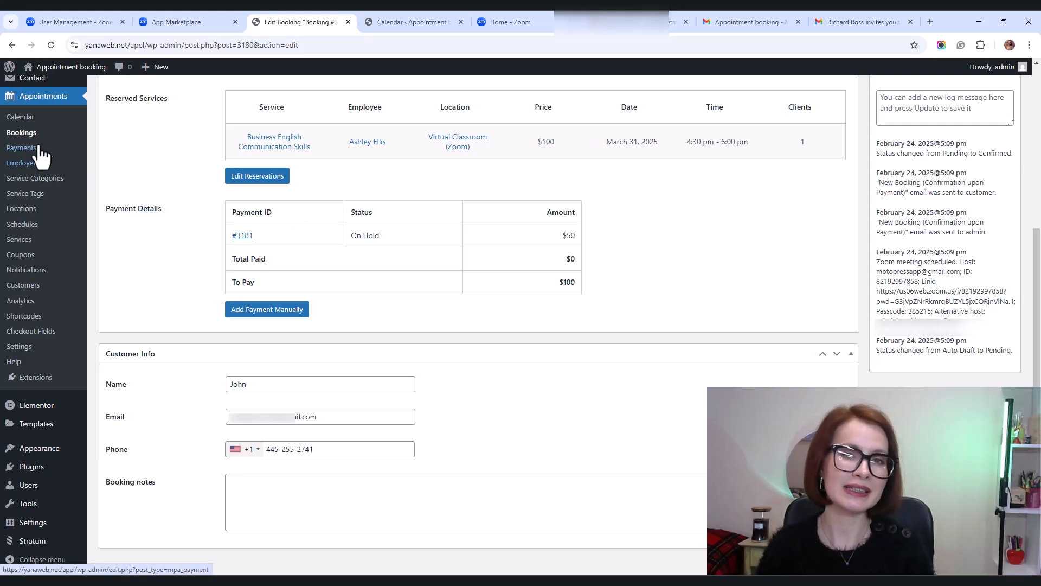
From the Bookings list, review booking #3176's Zoom log with the same meeting ID and passcode
{"action": "scroll", "scroll_direction": "up", "scroll_amount": 3}
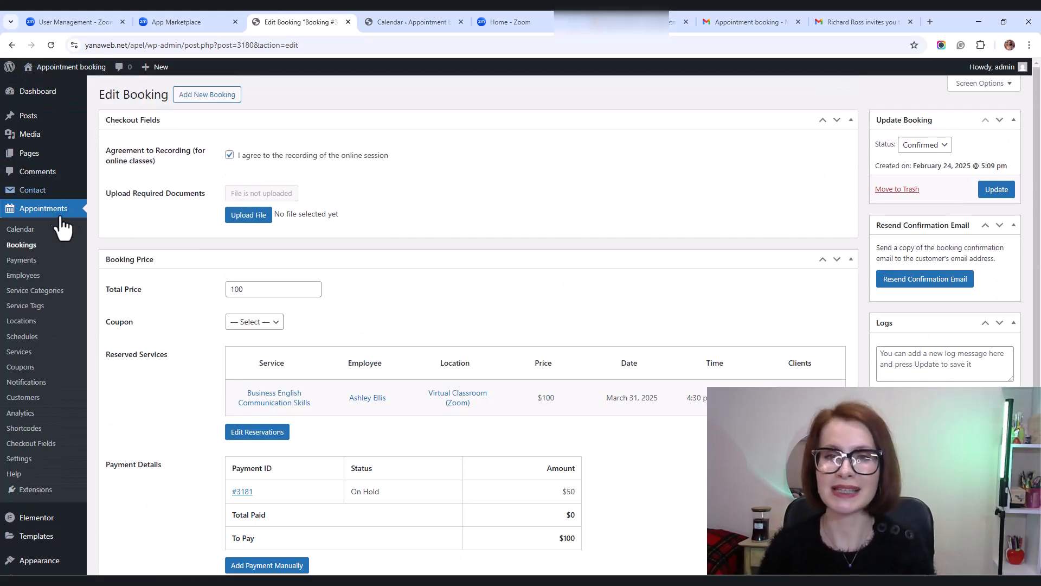
{"action": "left_click", "coordinate": [21, 245]}
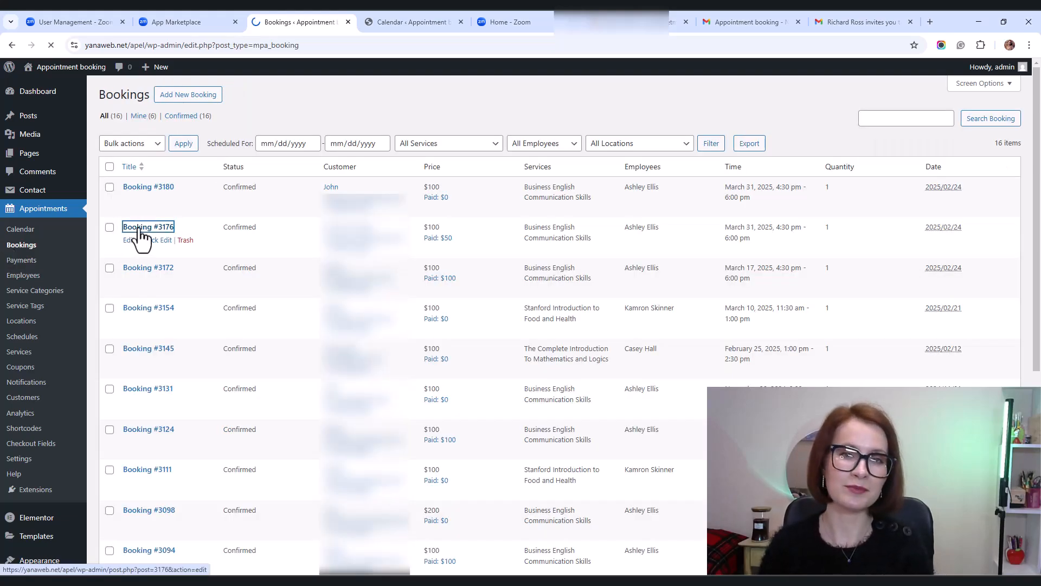
{"action": "left_click", "coordinate": [148, 227]}
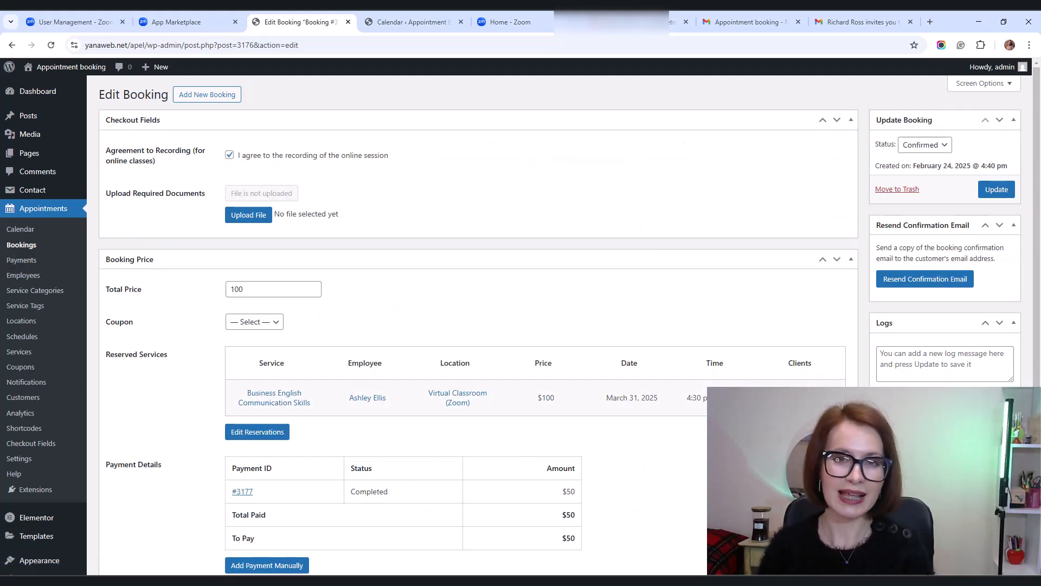
{"action": "scroll", "scroll_direction": "down", "scroll_amount": 3}
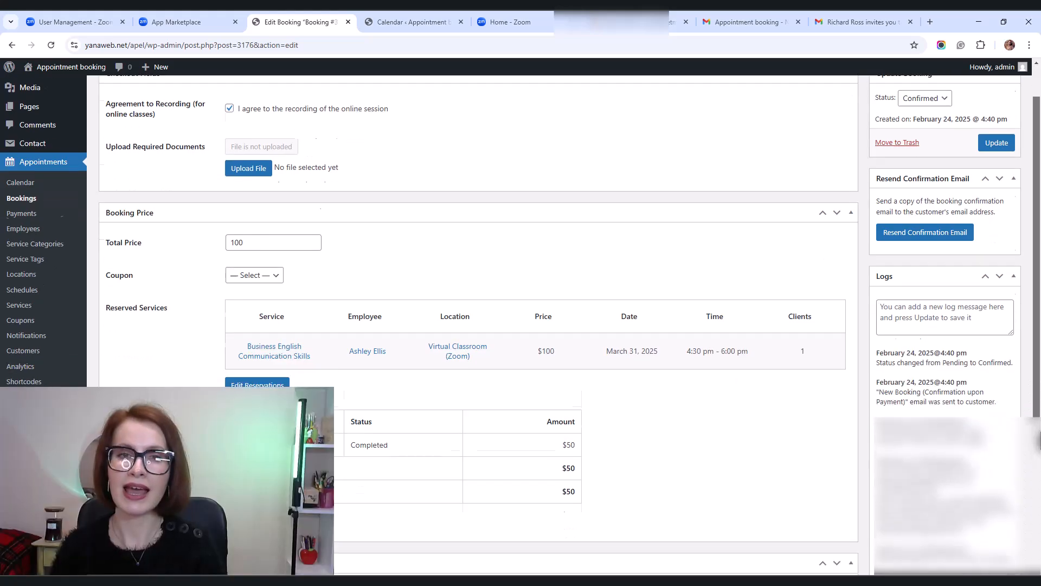
{"action": "scroll", "scroll_direction": "down", "scroll_amount": 3}
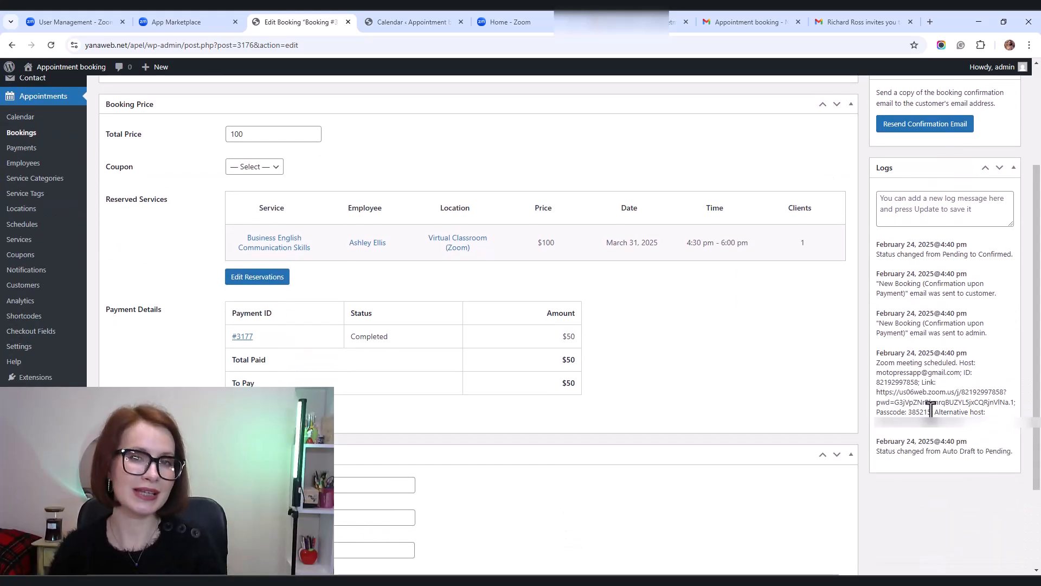
{"action": "left_click", "coordinate": [20, 118]}
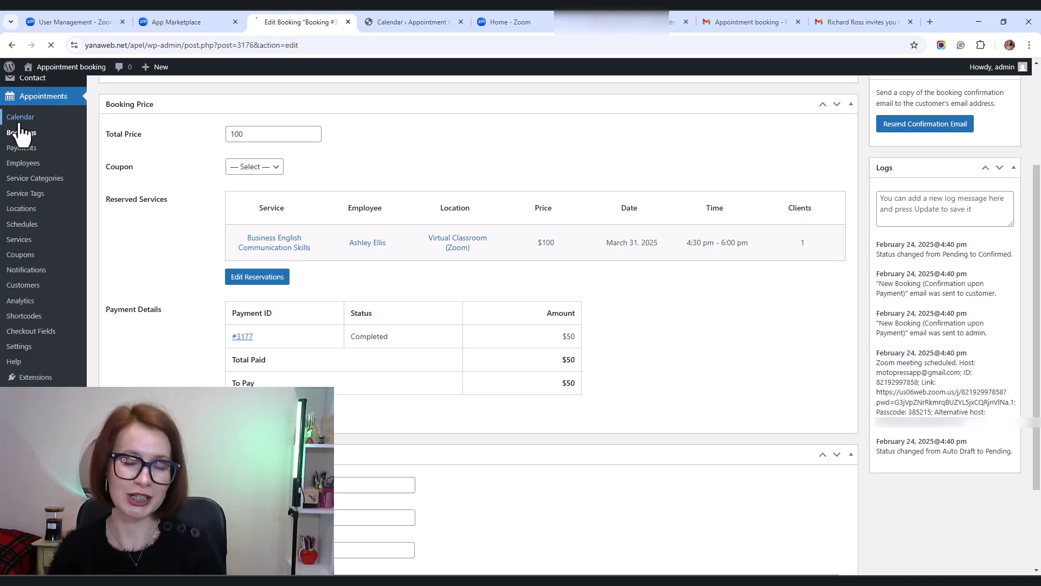
Show March 2025 in Month view and view the March 31 session's reservation details with 2 students
{"action": "left_click", "coordinate": [21, 117]}
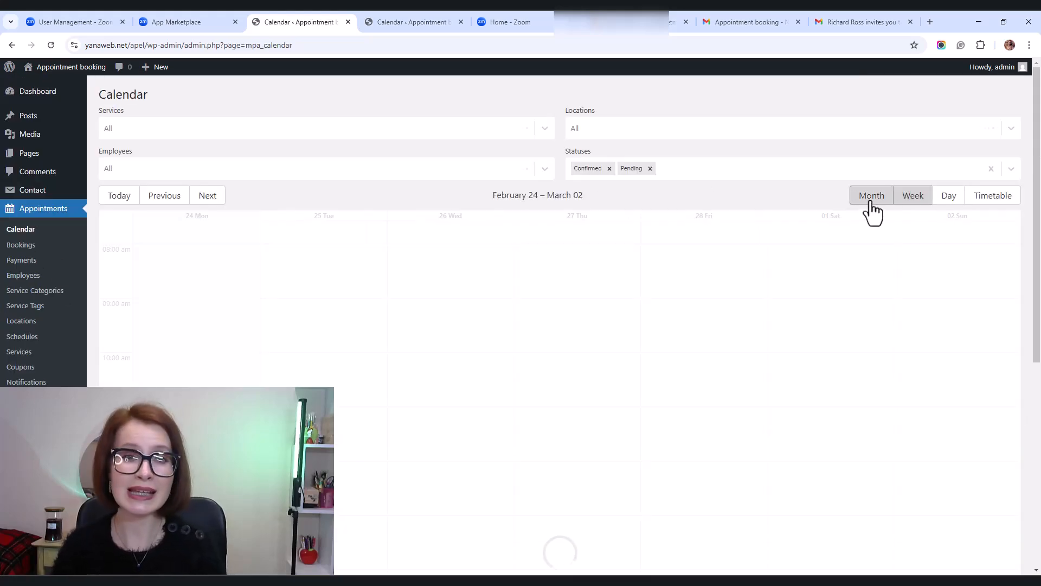
{"action": "left_click", "coordinate": [871, 195]}
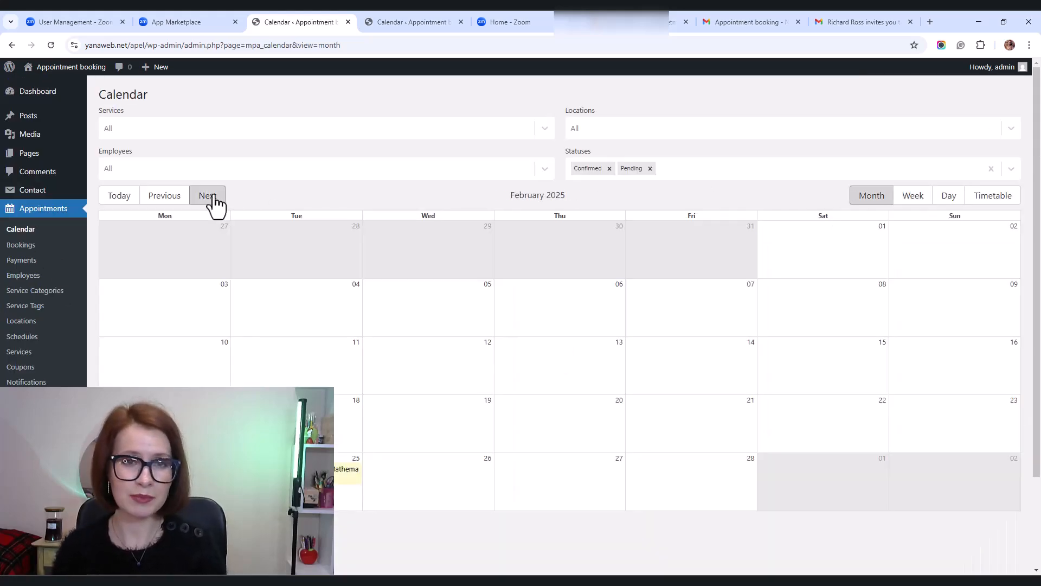
{"action": "left_click", "coordinate": [207, 195]}
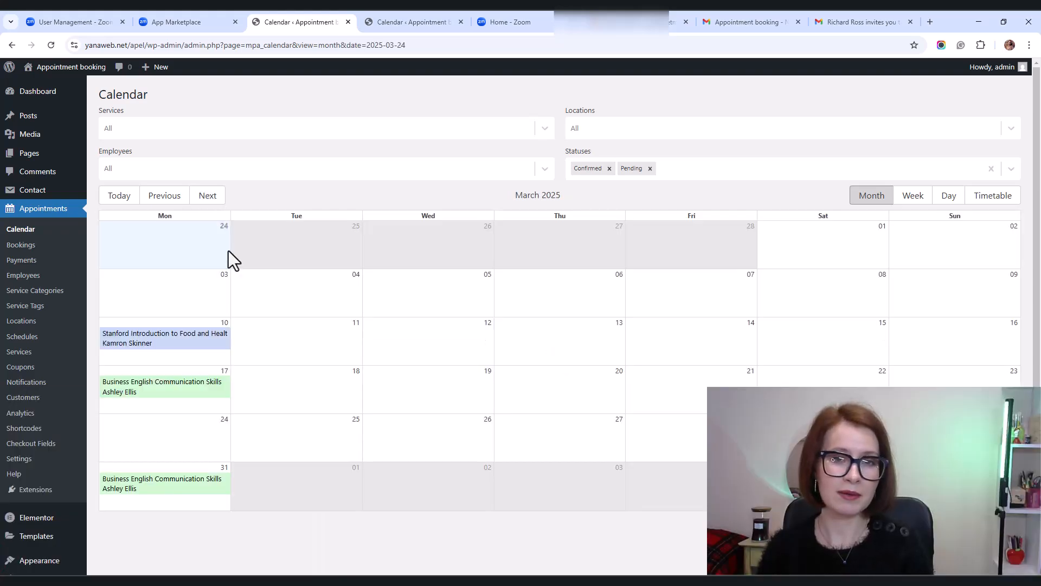
{"action": "left_click", "coordinate": [163, 483]}
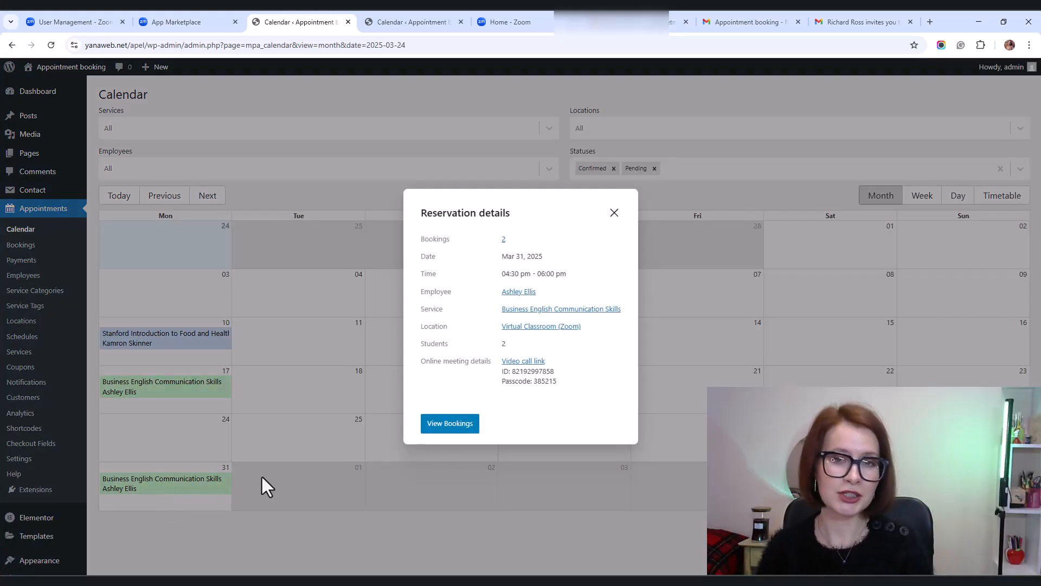
{"action": "mouse_move", "coordinate": [515, 254]}
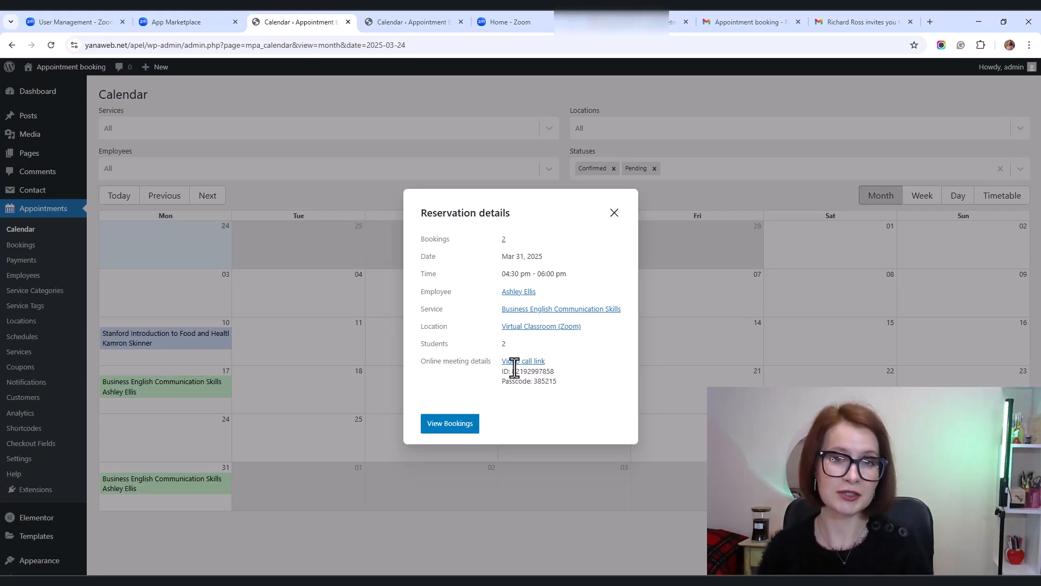
{"action": "mouse_move", "coordinate": [554, 397]}
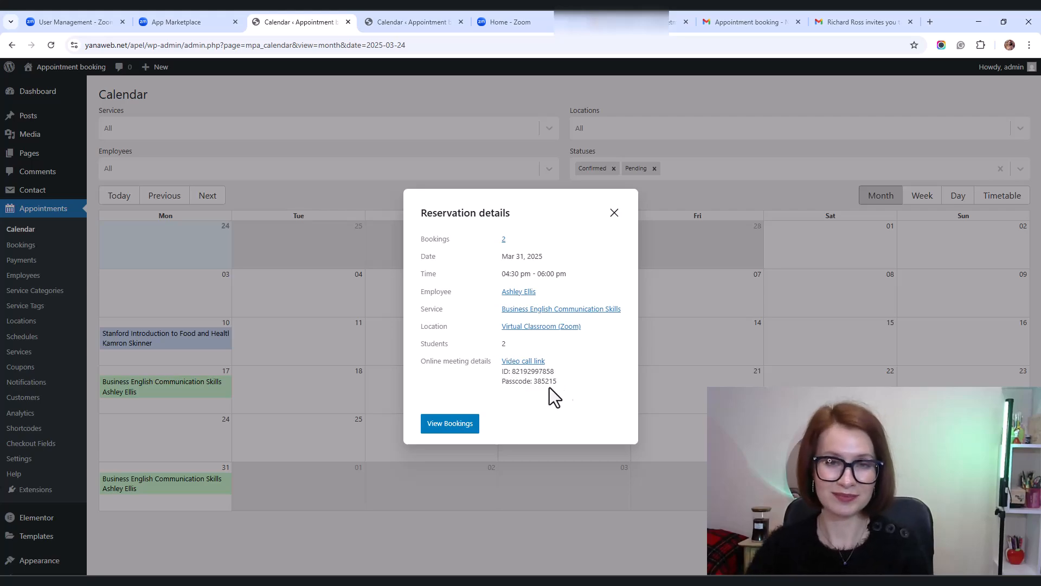
{"action": "mouse_move", "coordinate": [571, 401]}
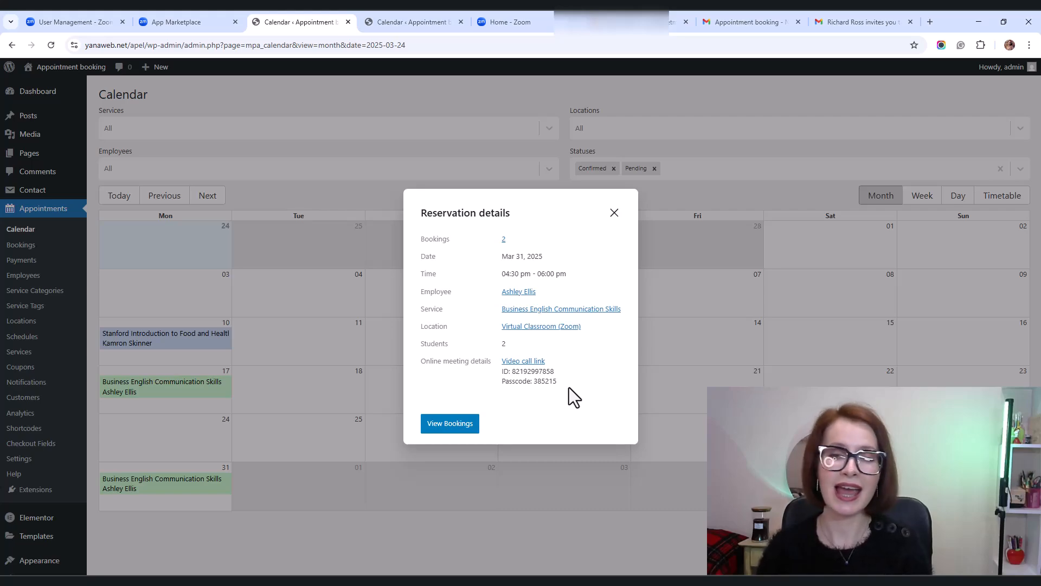
{"action": "mouse_move", "coordinate": [595, 397]}
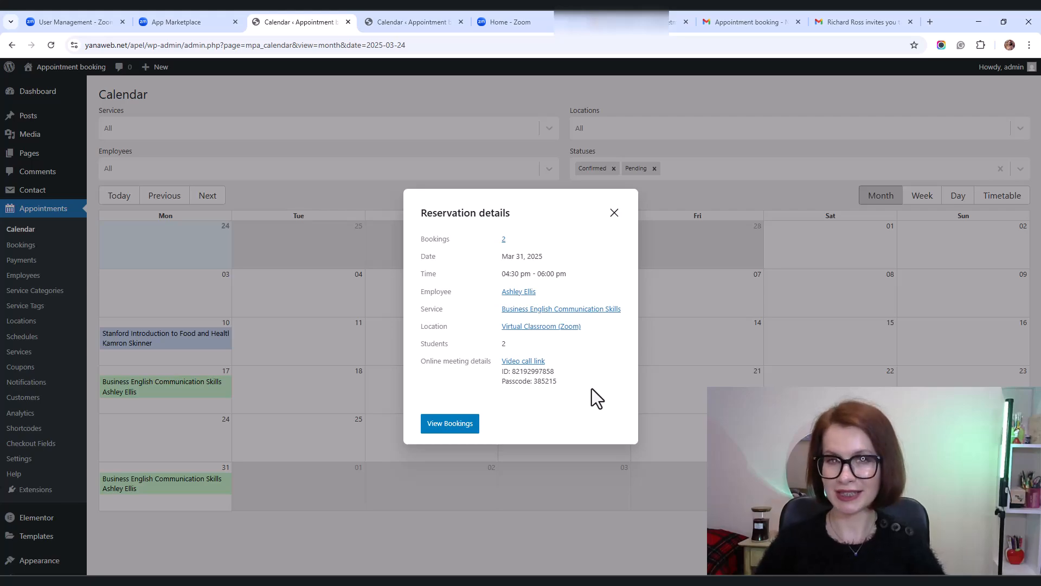
{"action": "mouse_move", "coordinate": [561, 403]}
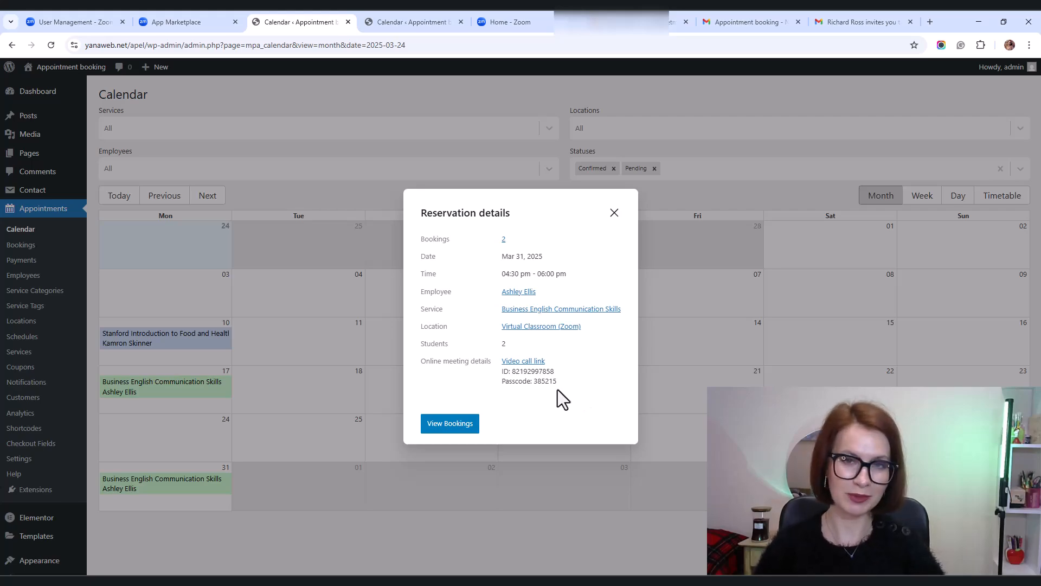
{"action": "mouse_move", "coordinate": [34, 288]}
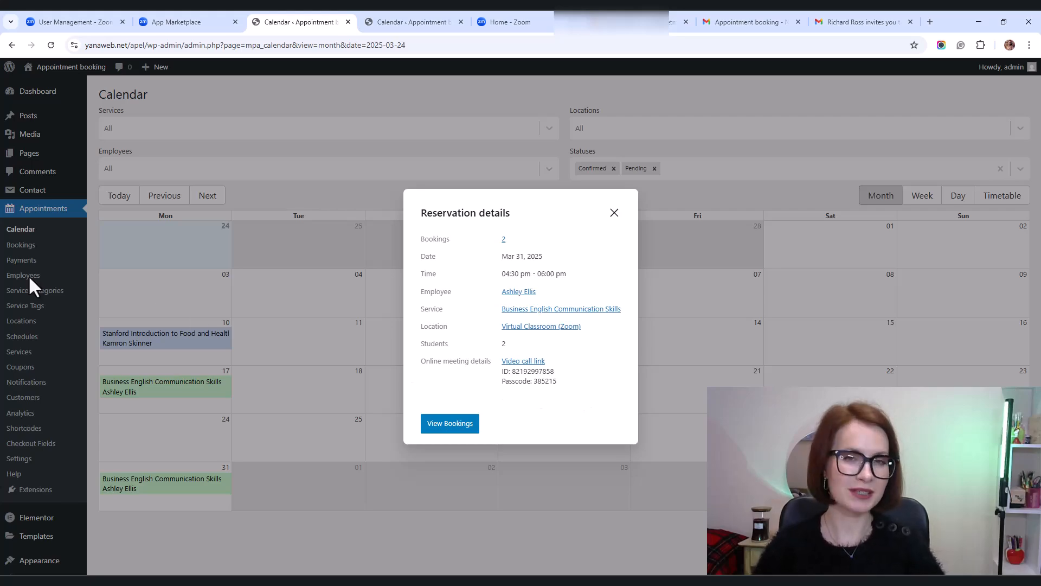